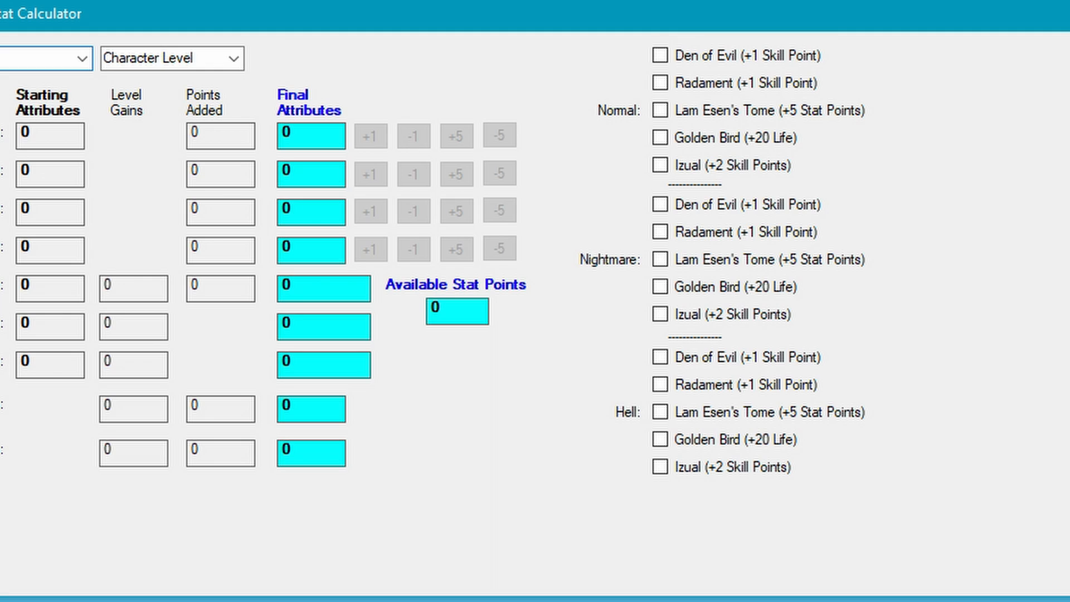
mouse_move(726, 31)
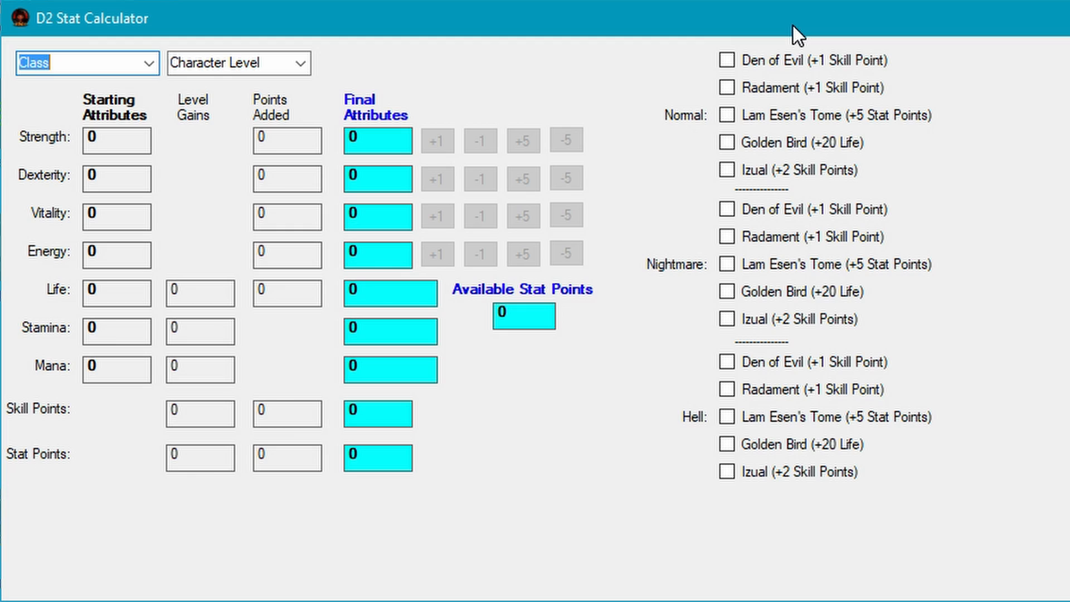
mouse_move(786, 34)
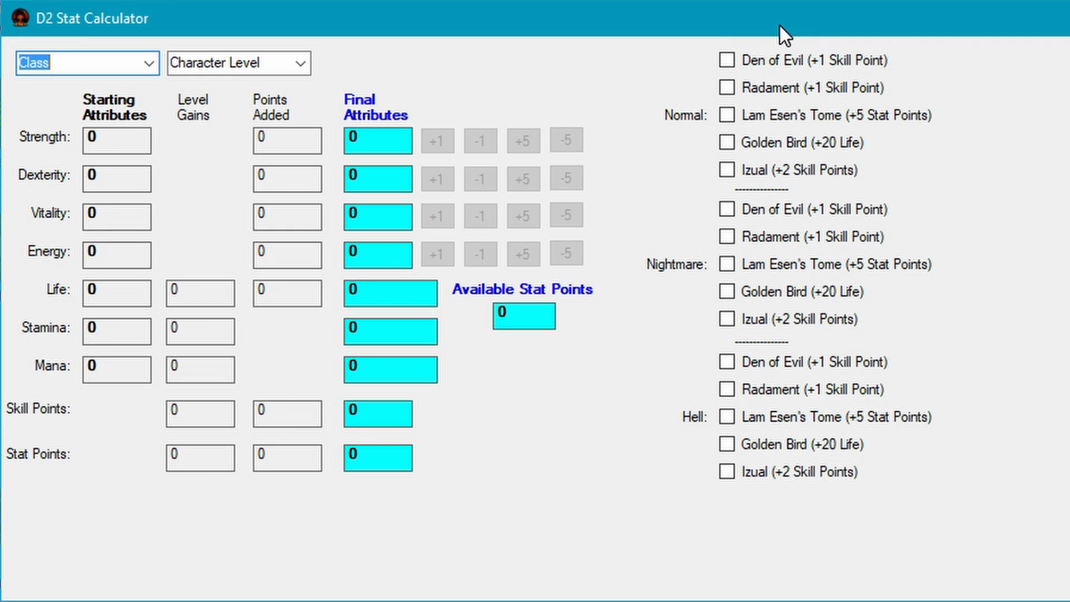
mouse_move(632, 124)
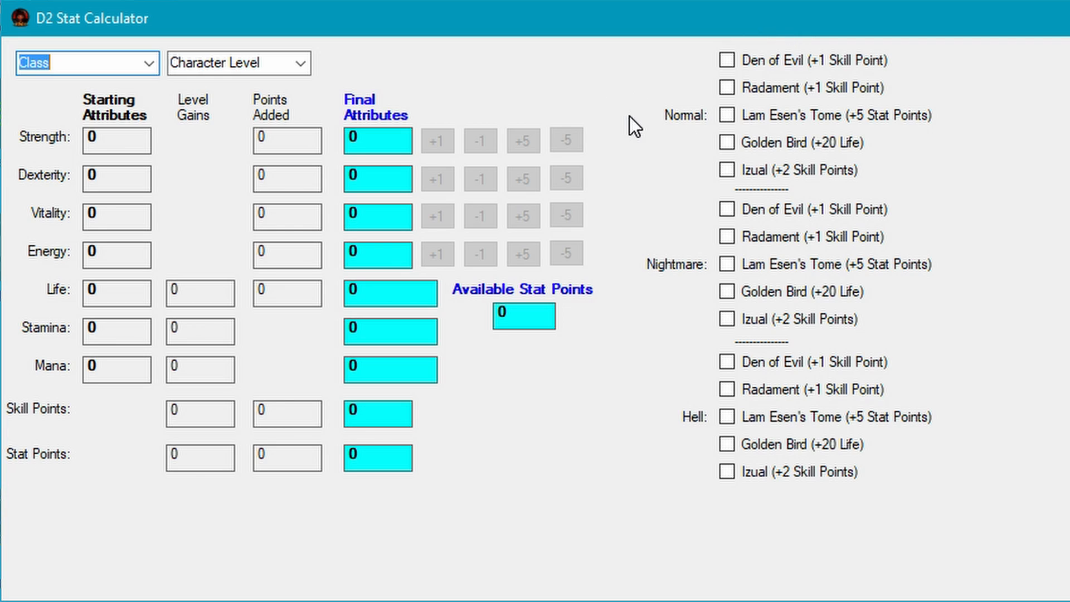
mouse_move(162, 53)
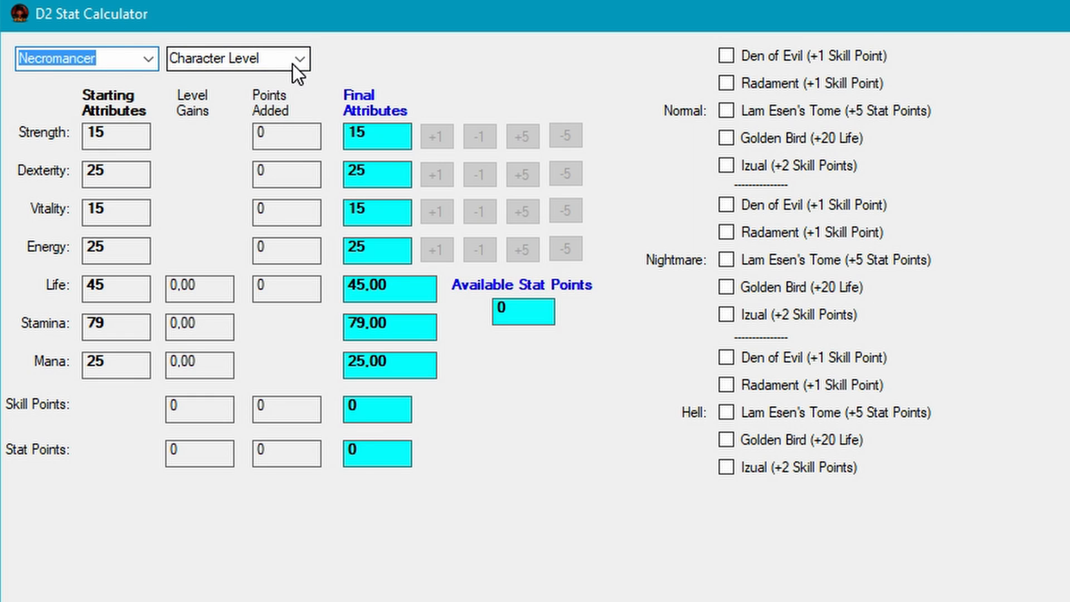
Preview the Necromancer at level 86 (425 stat points), then return it to level 1.
click(299, 58)
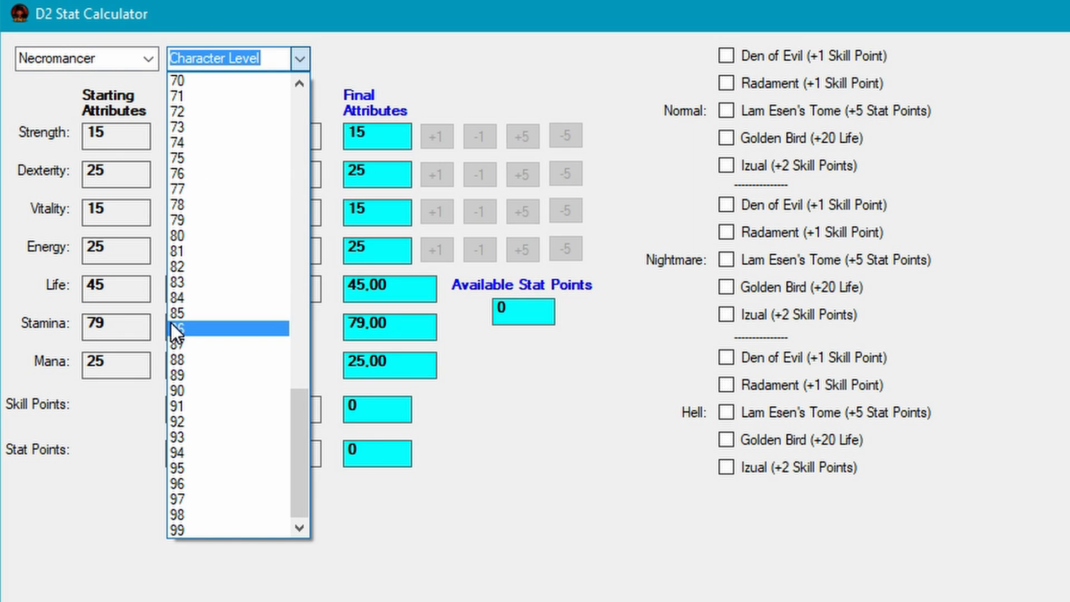
click(178, 327)
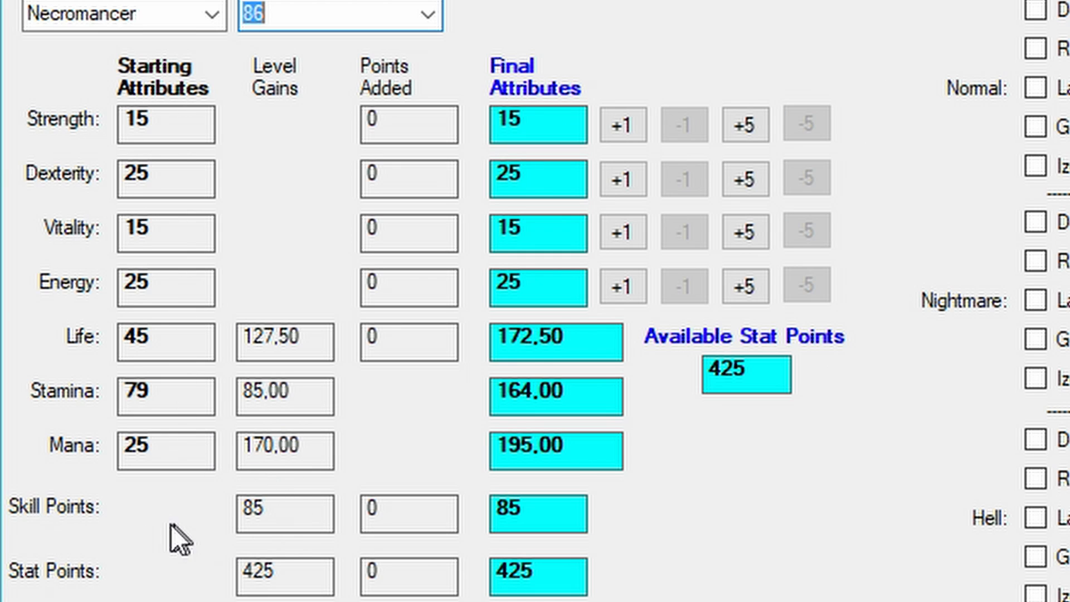
mouse_move(362, 594)
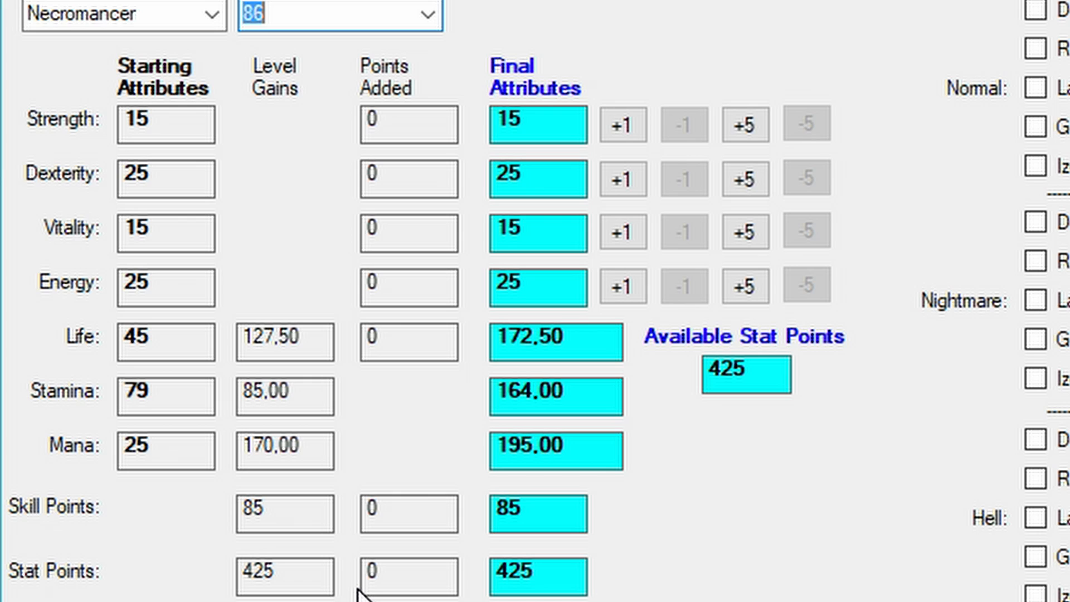
mouse_move(541, 582)
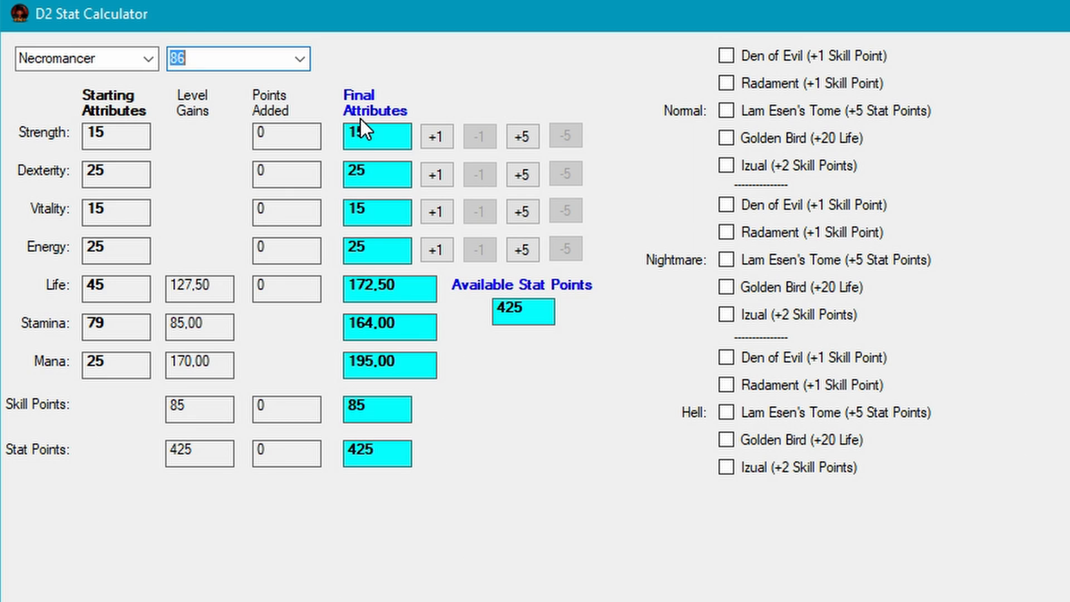
mouse_move(107, 153)
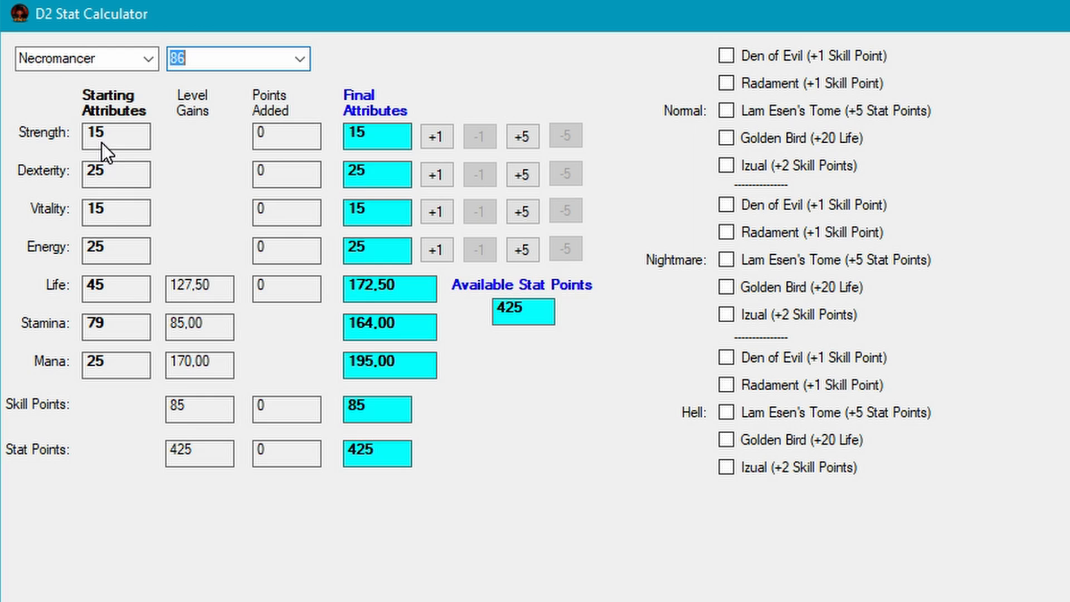
mouse_move(126, 164)
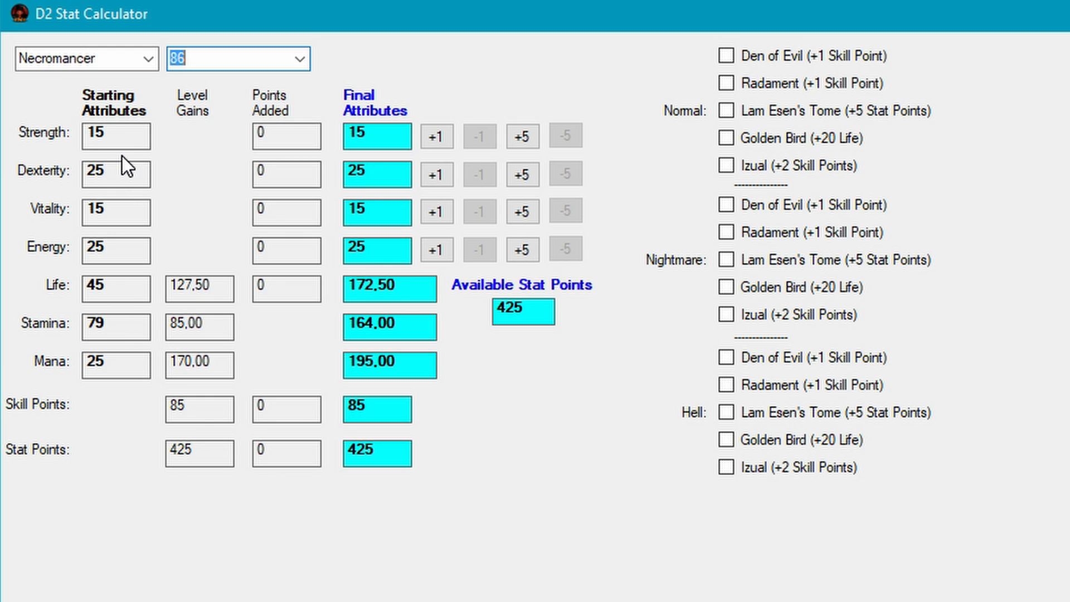
click(297, 58)
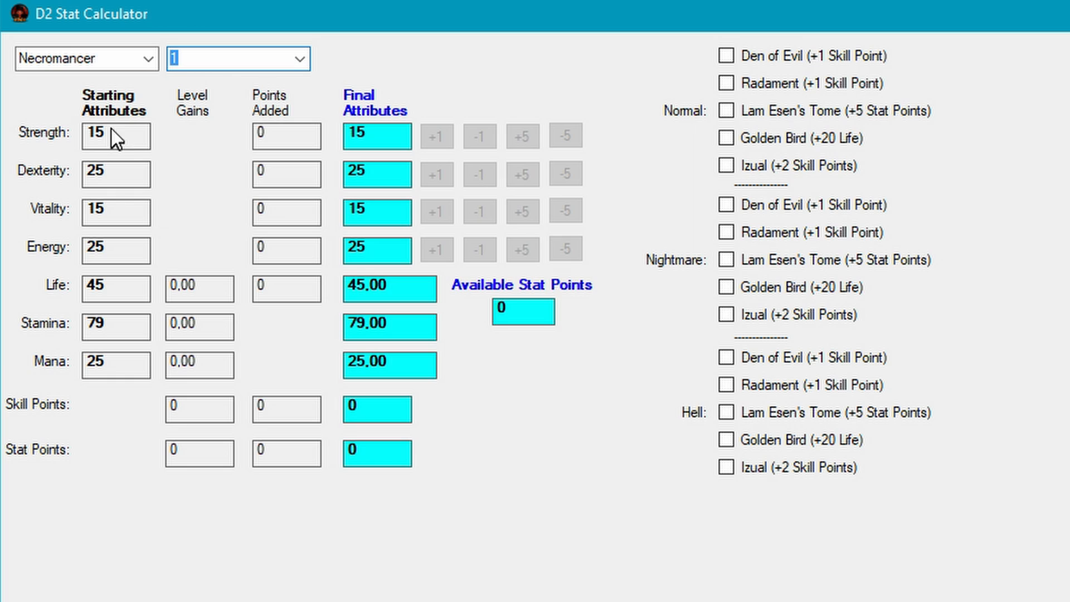
mouse_move(620, 411)
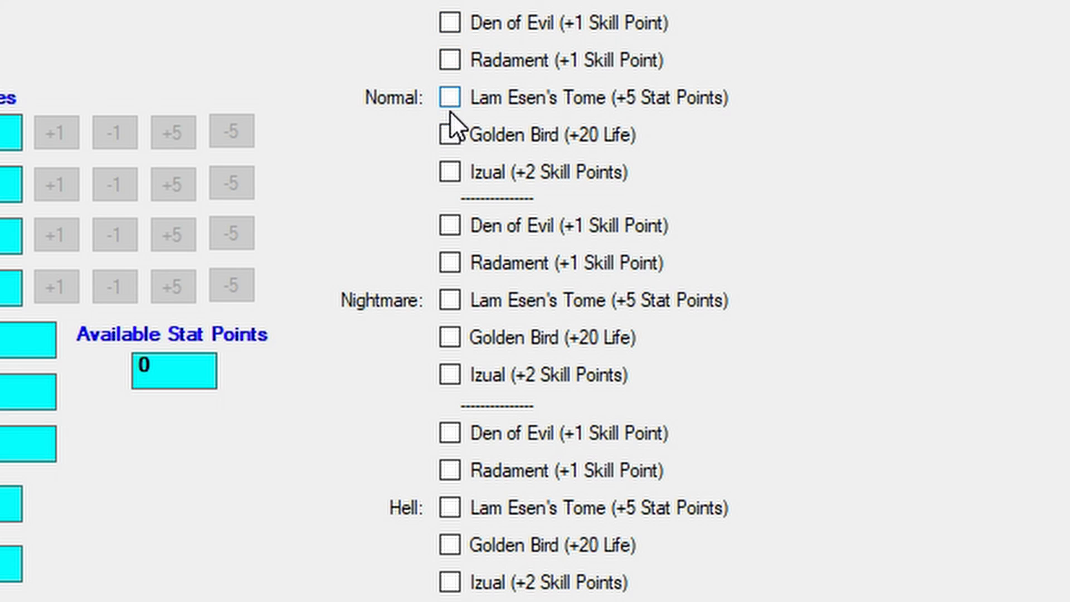
click(450, 135)
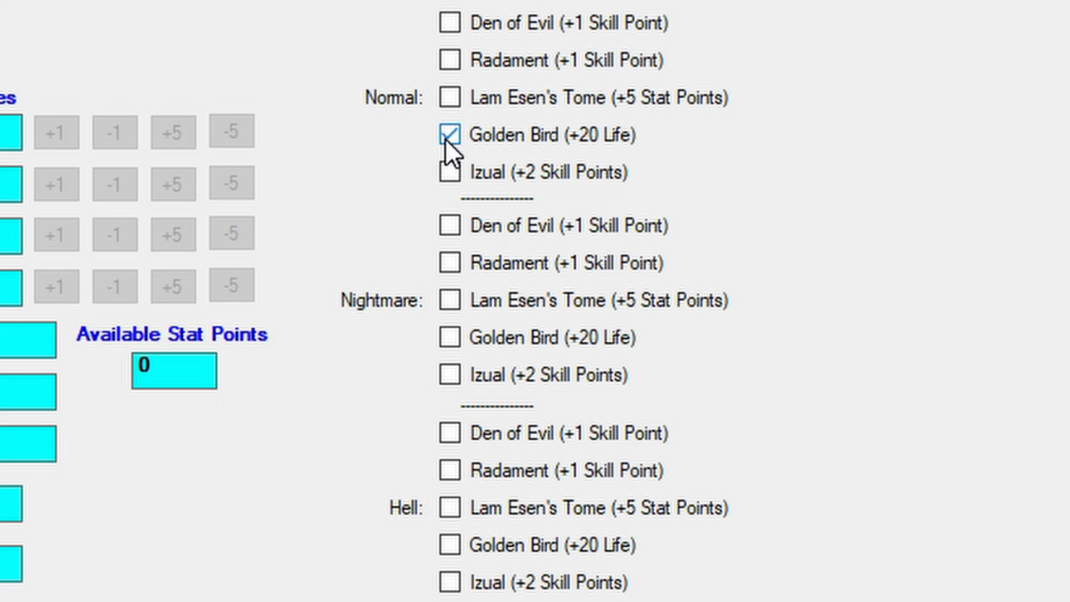
click(448, 133)
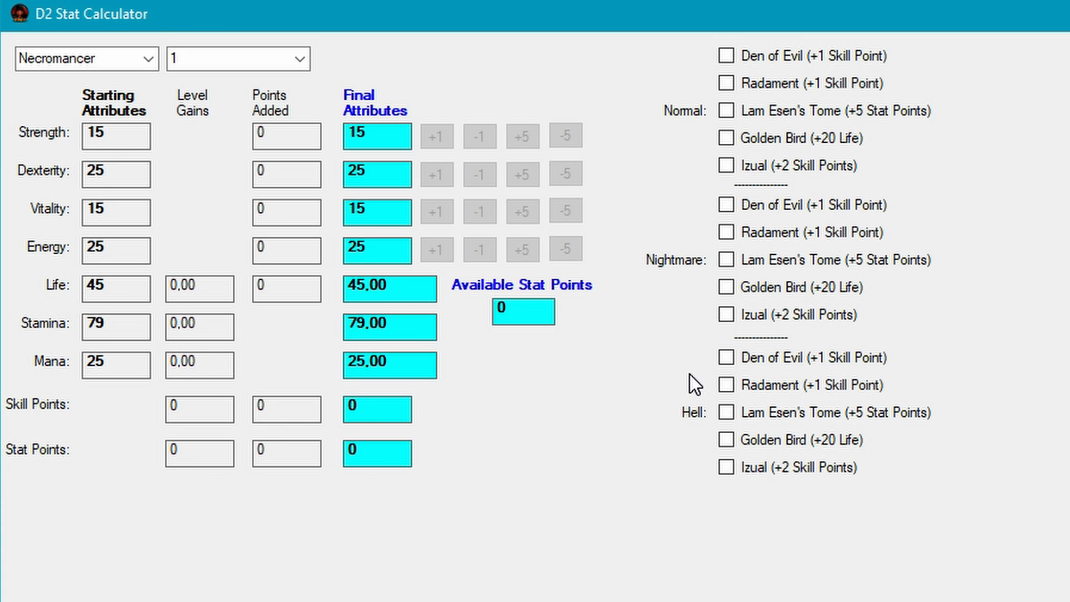
mouse_move(458, 556)
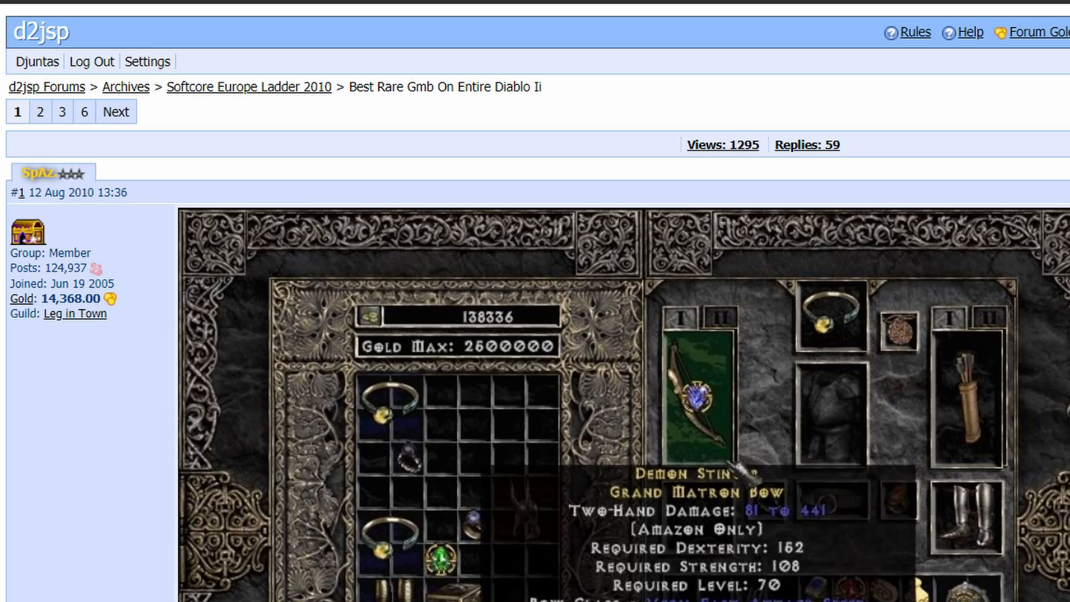
scroll(down, 3)
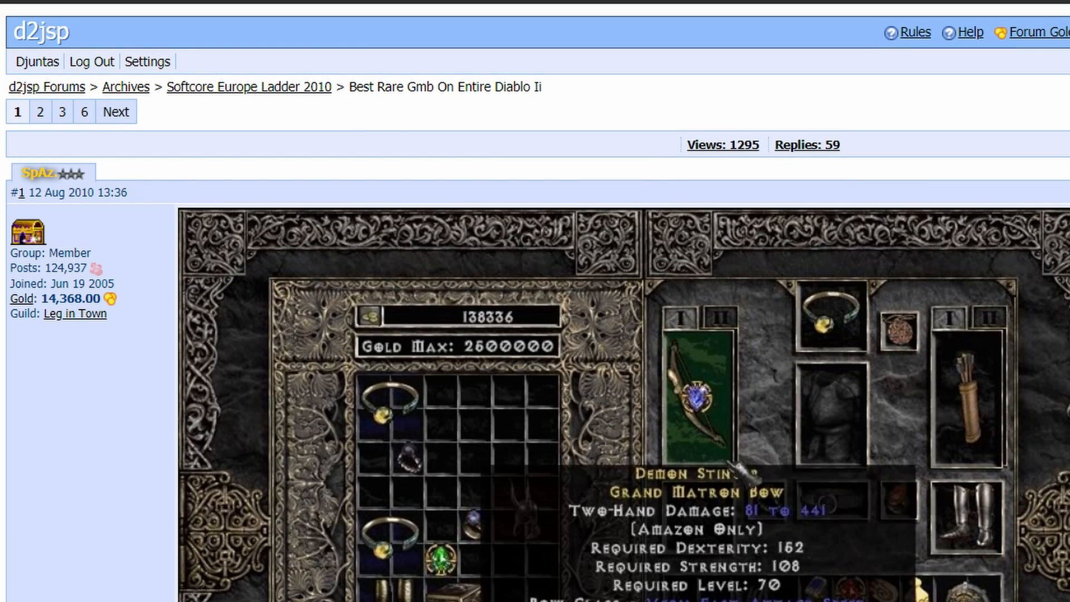
scroll(down, 3)
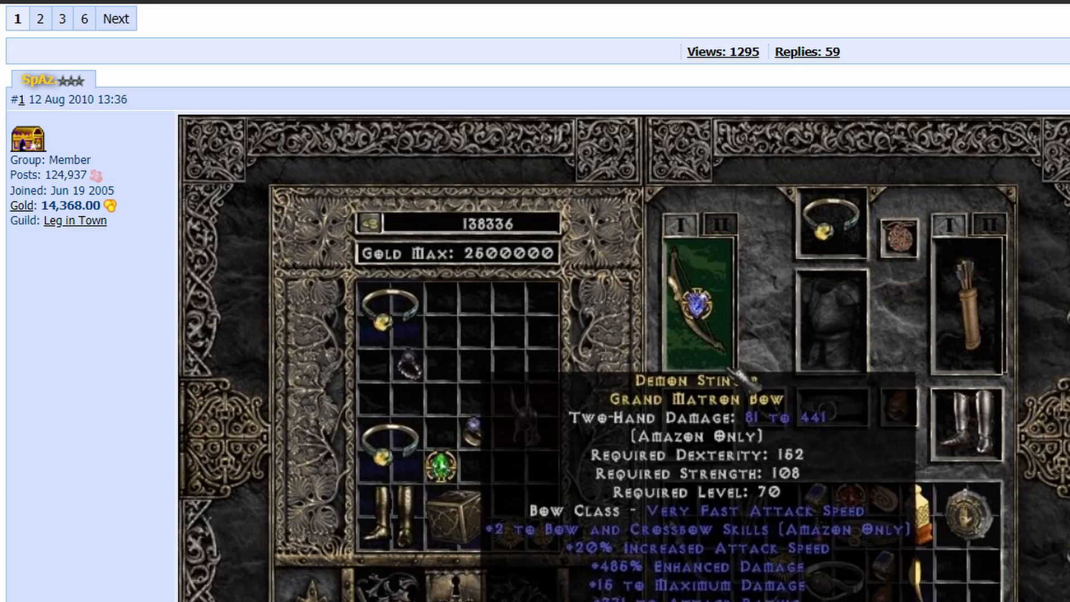
scroll(down, 3)
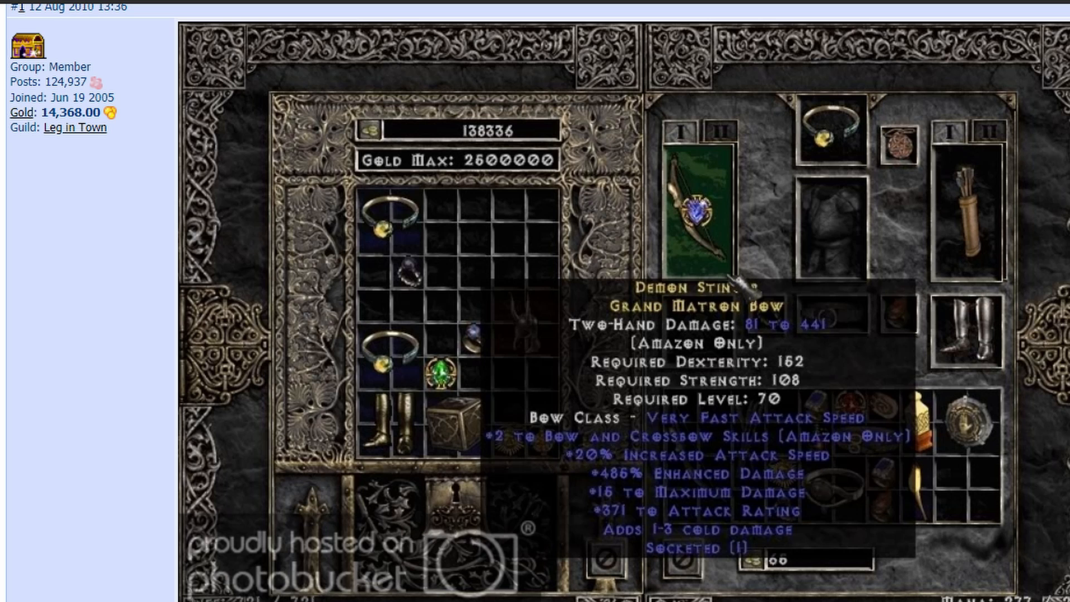
scroll(down, 3)
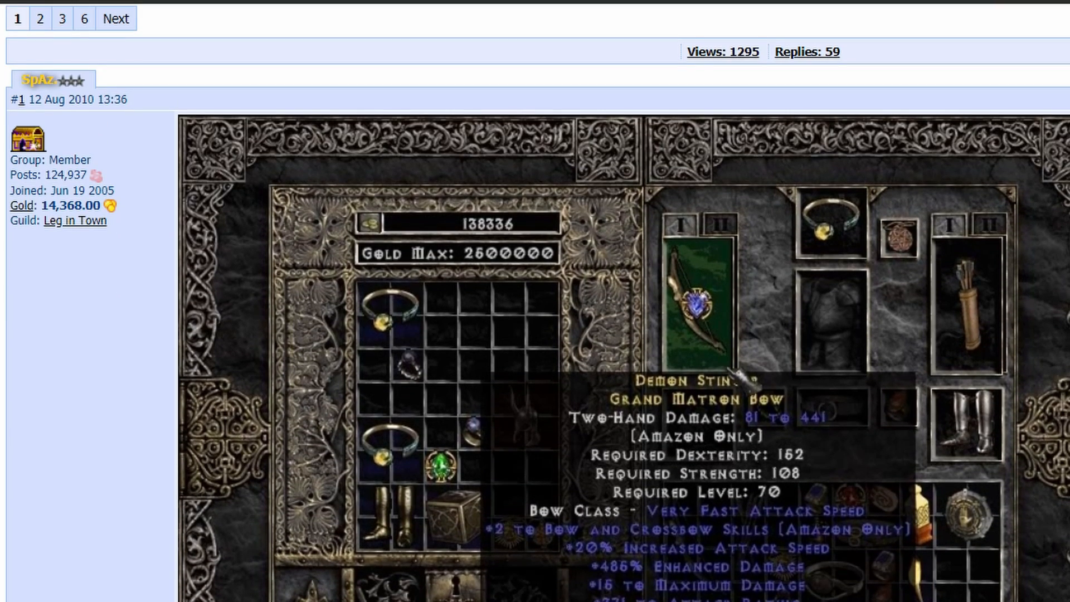
scroll(down, 3)
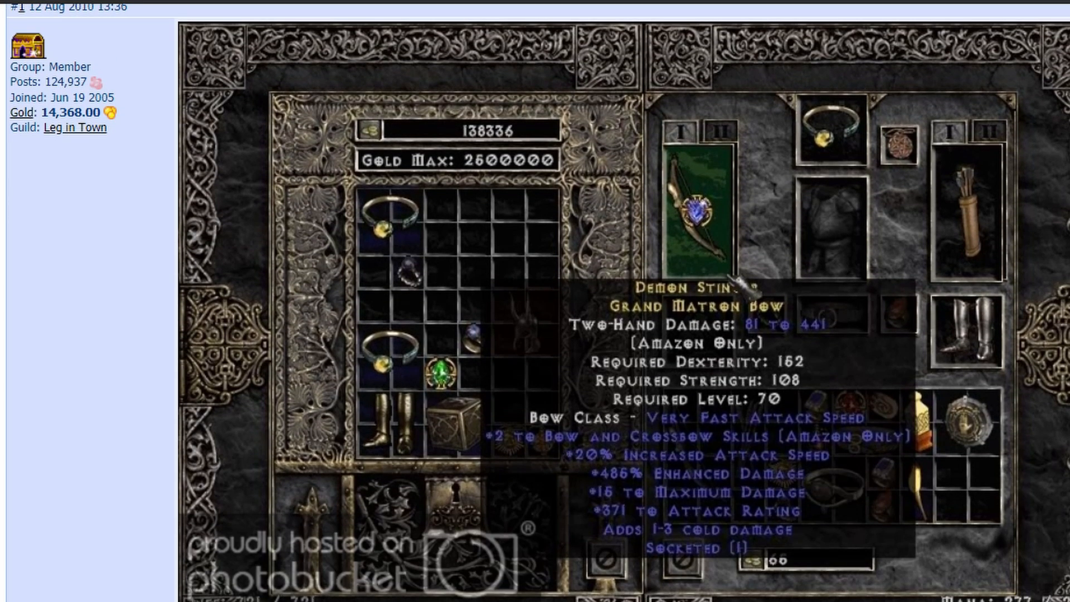
scroll(down, 3)
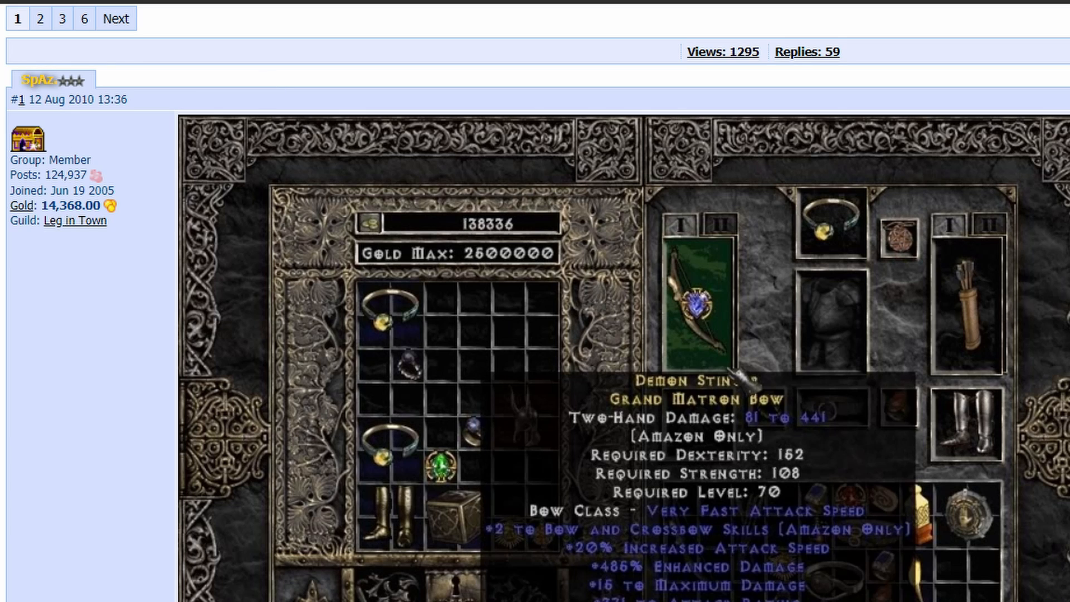
scroll(down, 3)
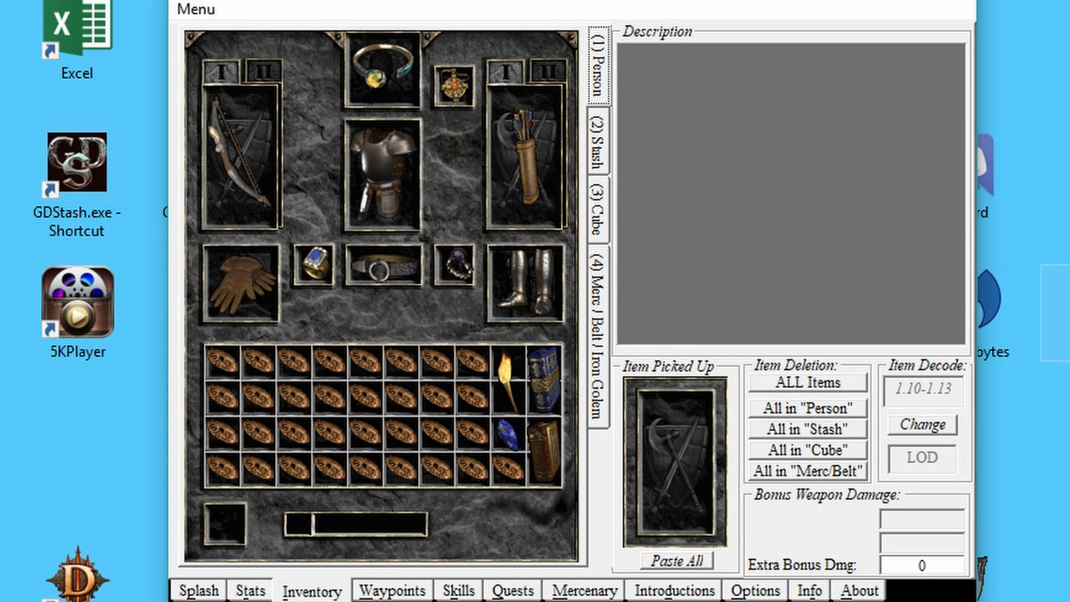
mouse_move(516, 478)
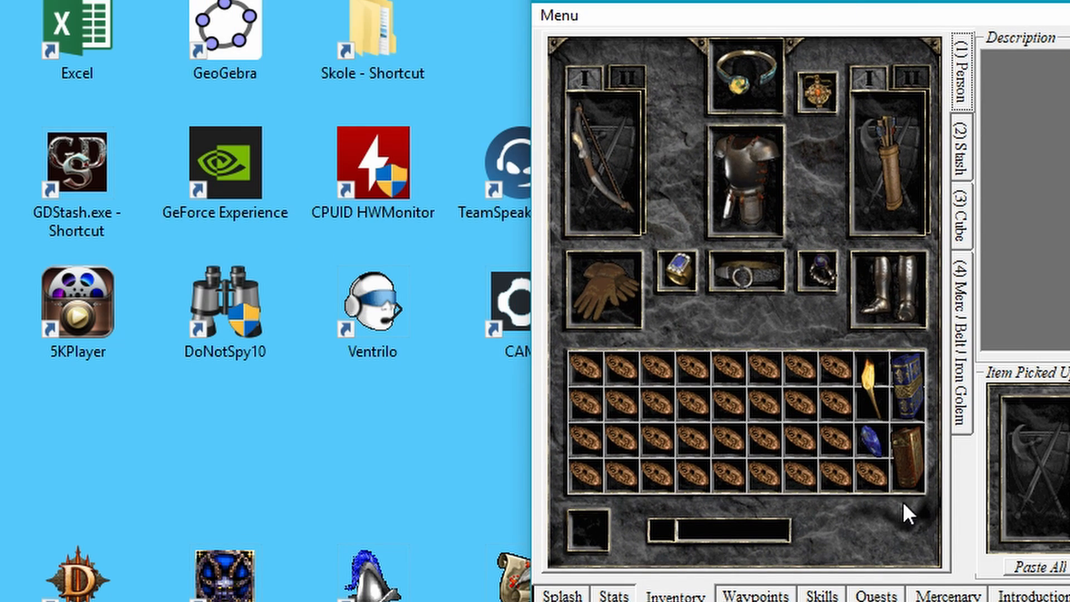
mouse_move(981, 161)
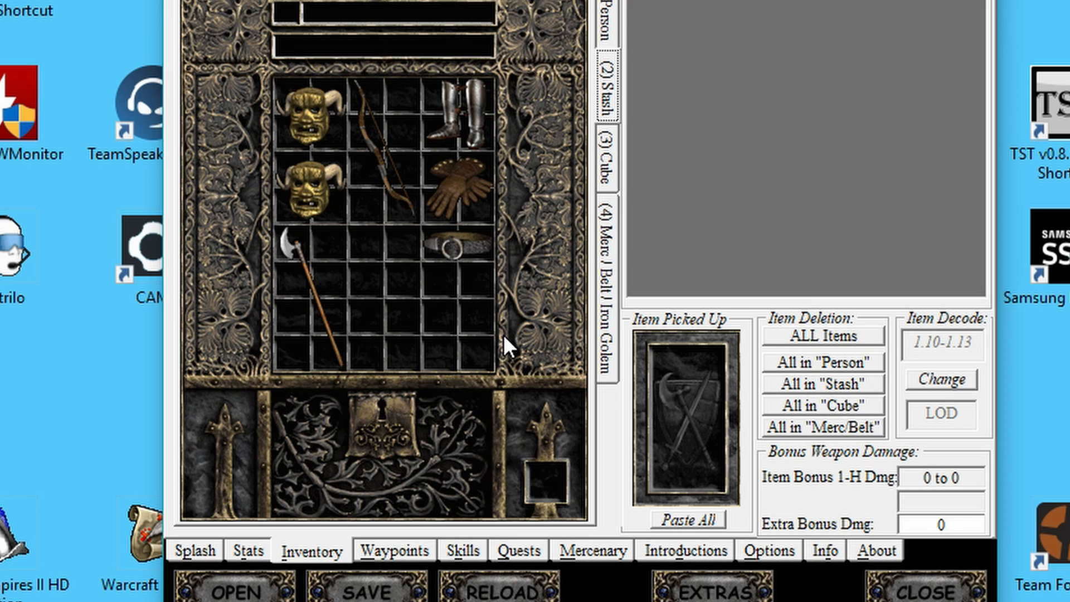
mouse_move(721, 596)
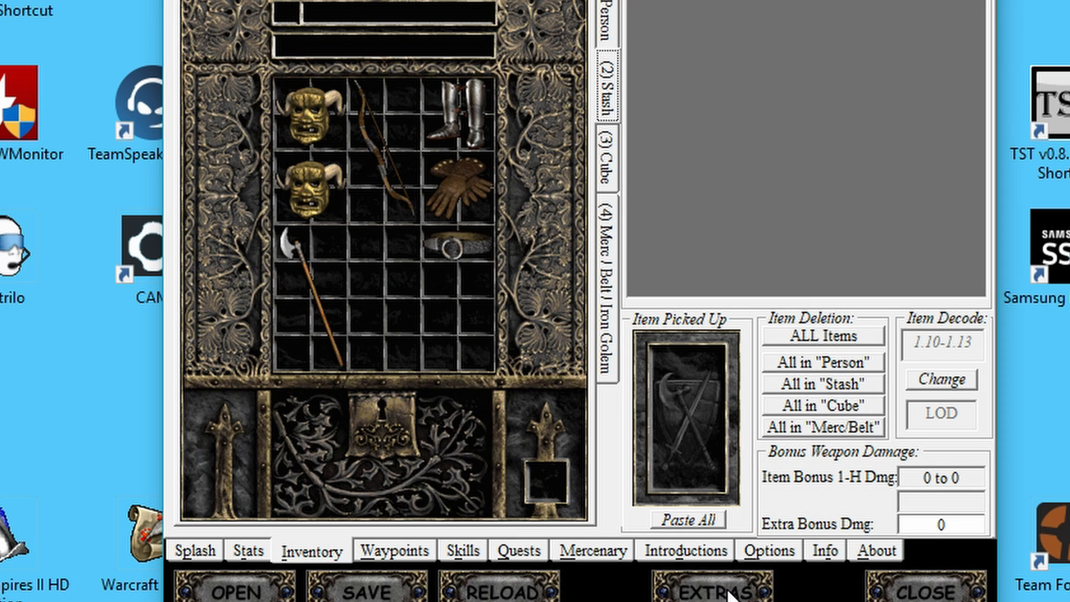
Open the Extras window on Item Edit, listing 103 items with a Small Charm shown.
click(714, 590)
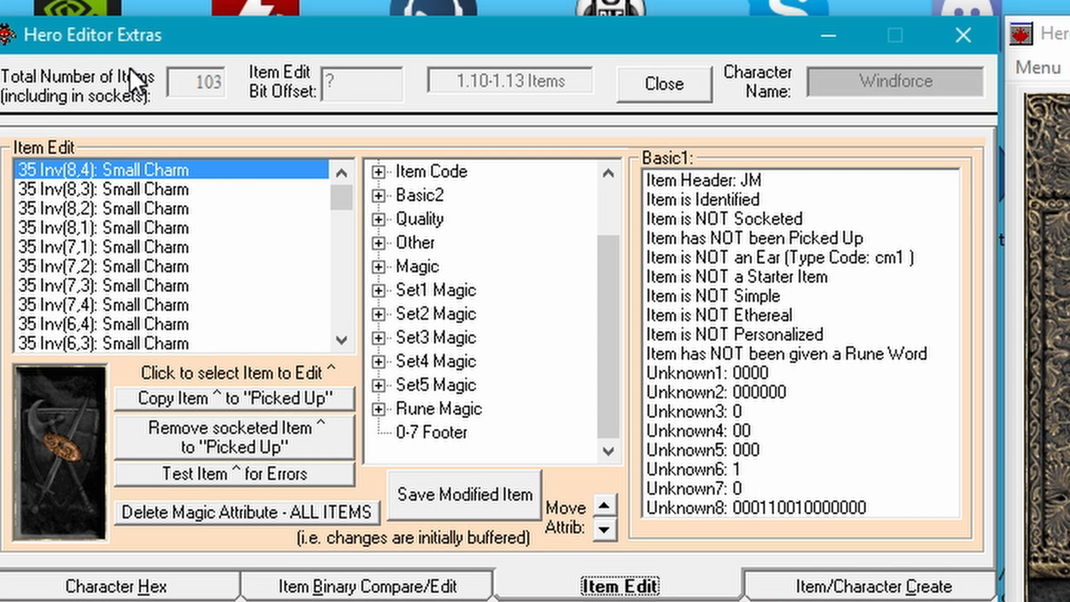
mouse_move(697, 347)
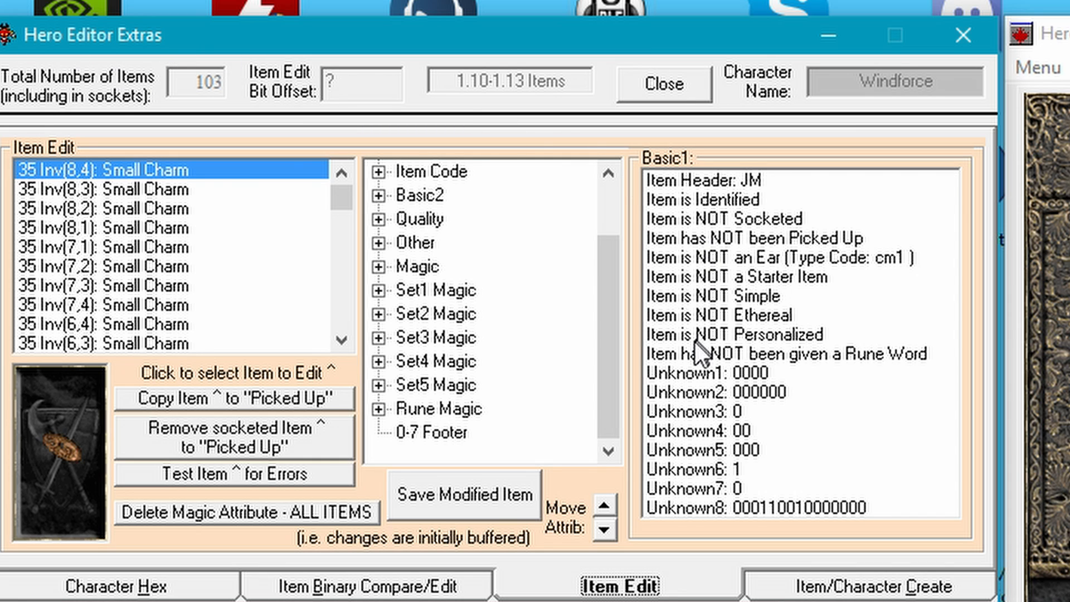
click(364, 585)
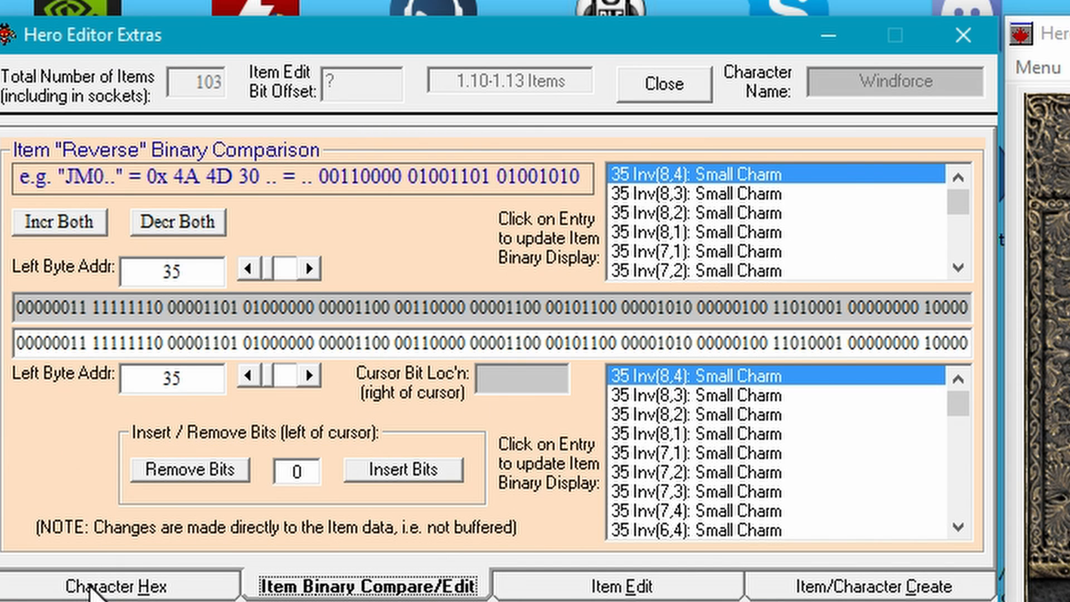
click(616, 584)
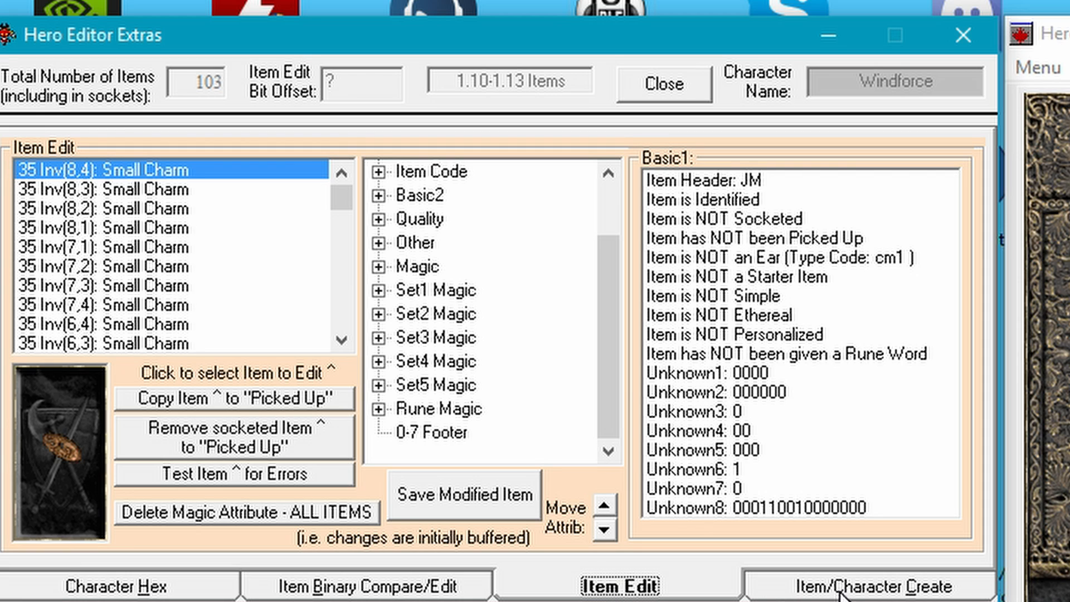
Create a Grand Matron Bow from All Items > Weapons > Amazon Bow as the picked-up item.
click(876, 585)
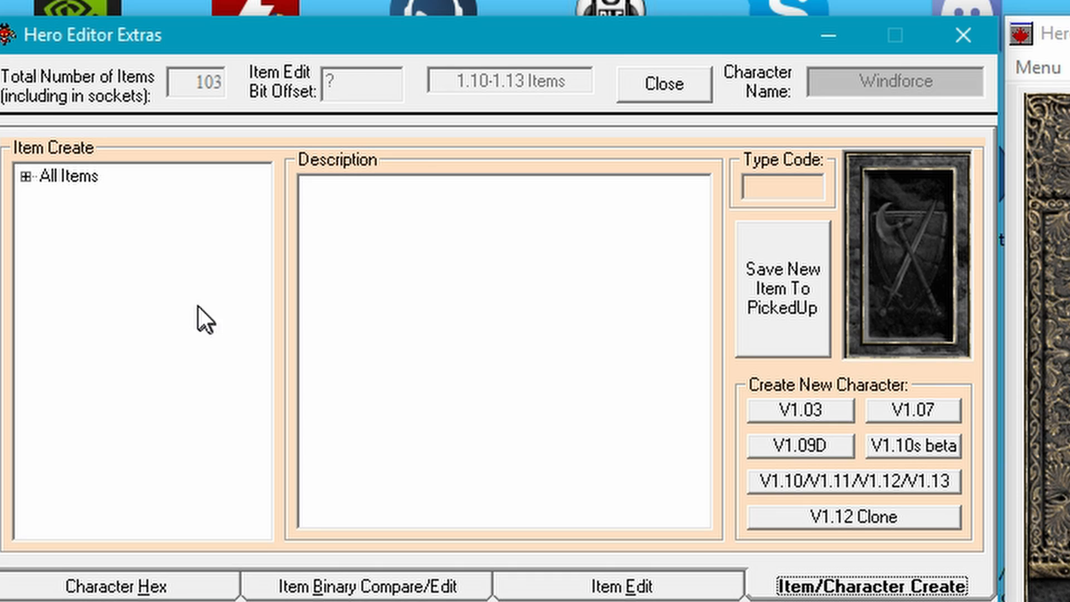
click(26, 177)
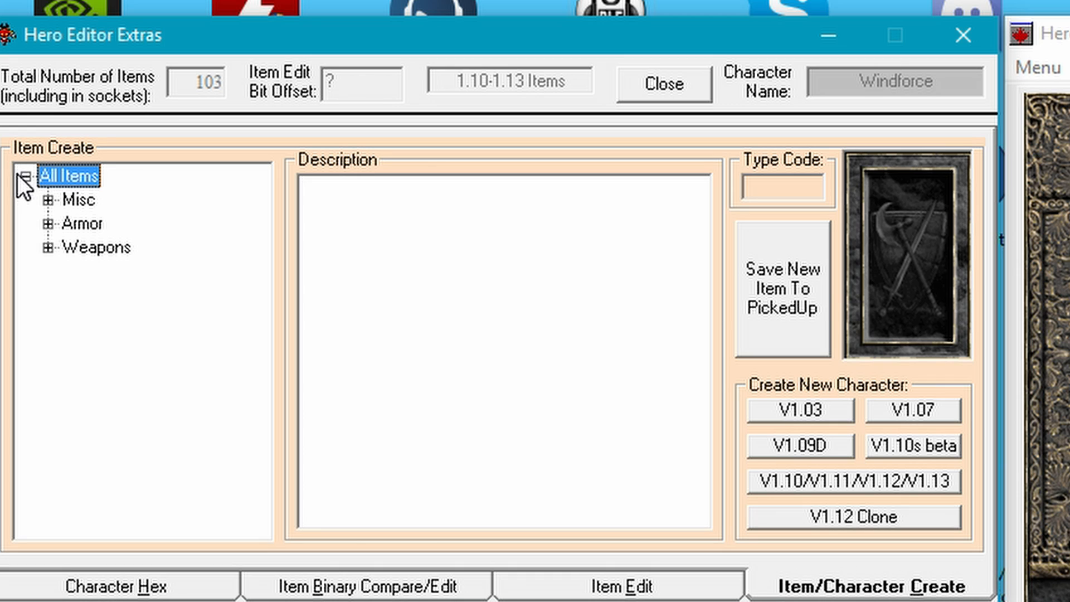
click(49, 201)
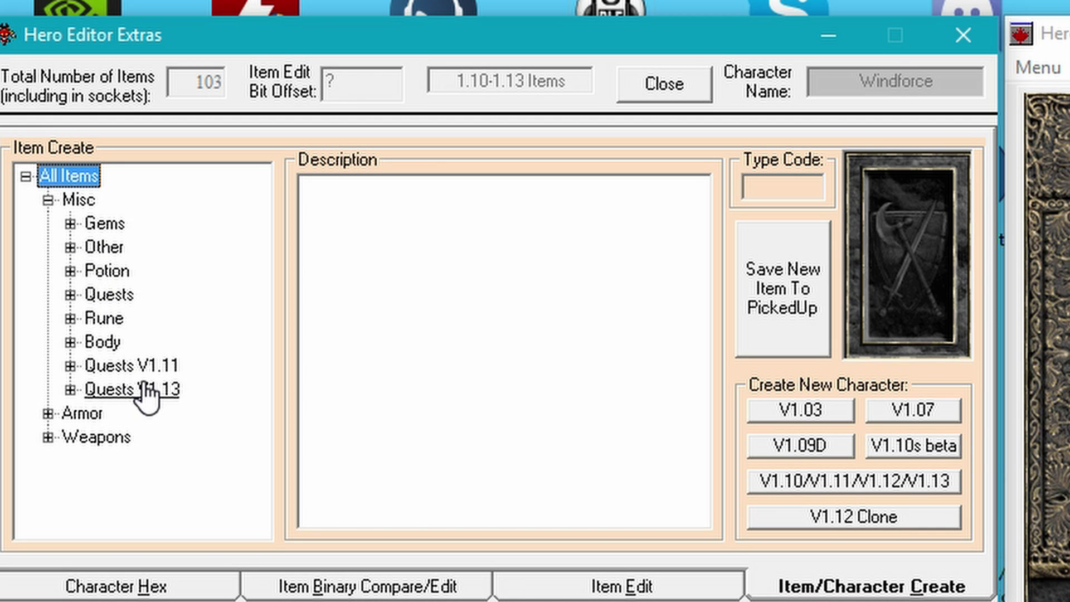
mouse_move(135, 352)
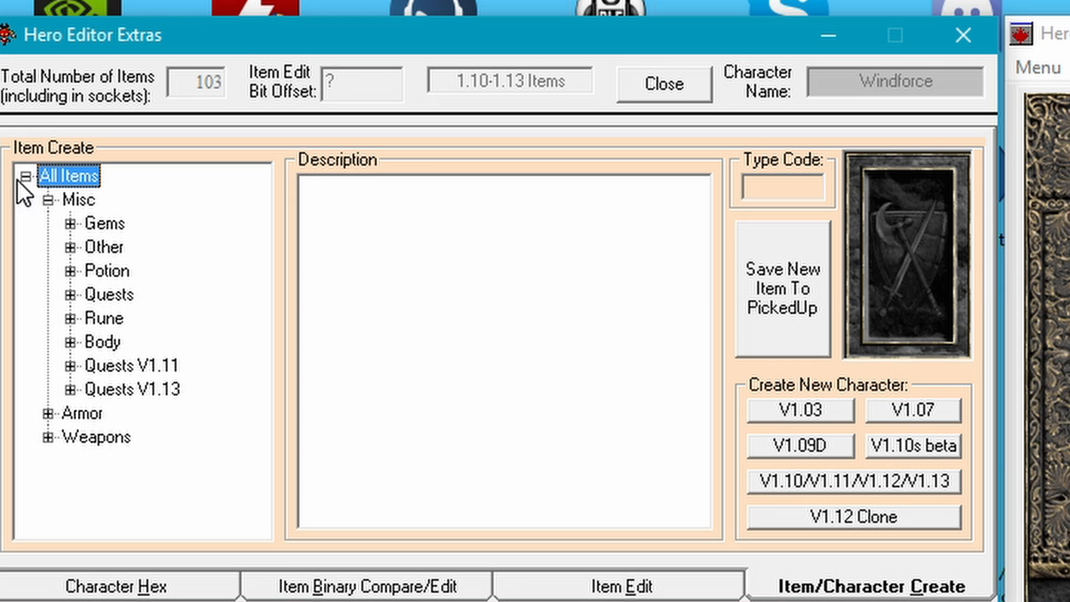
click(51, 201)
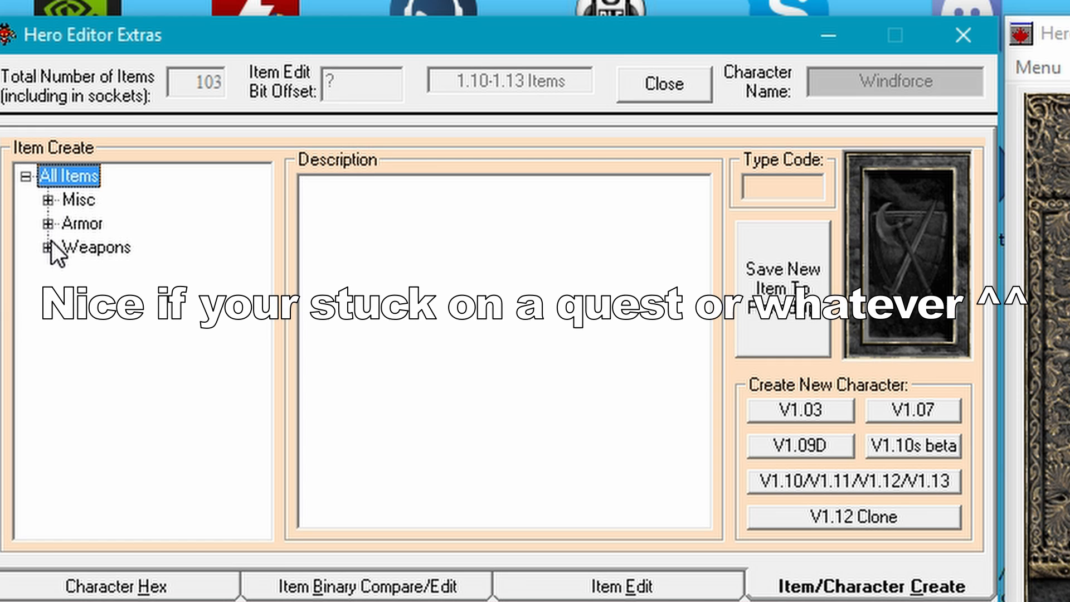
click(48, 247)
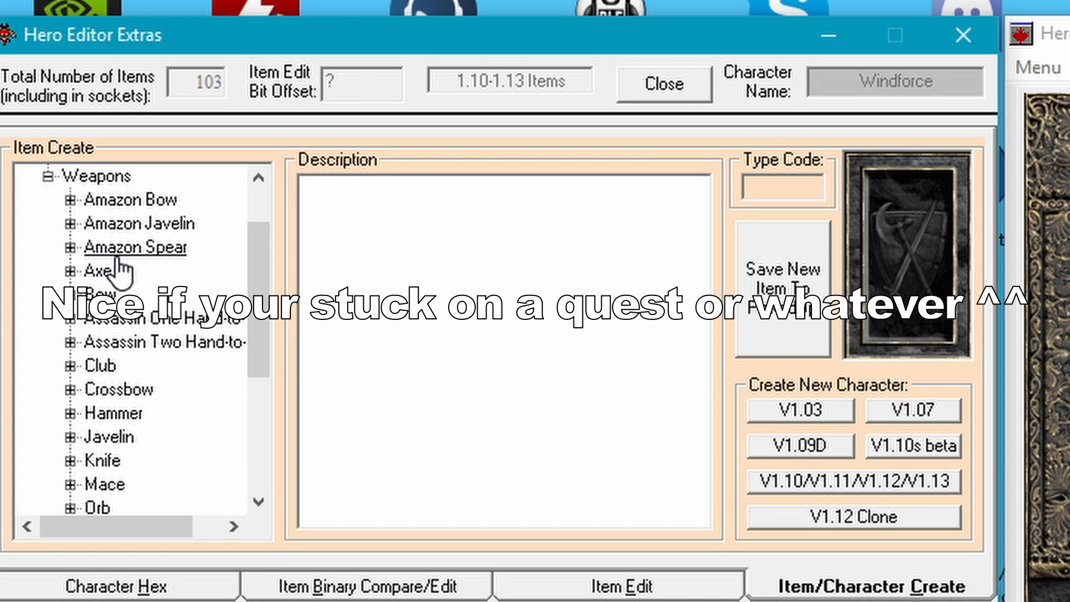
click(70, 199)
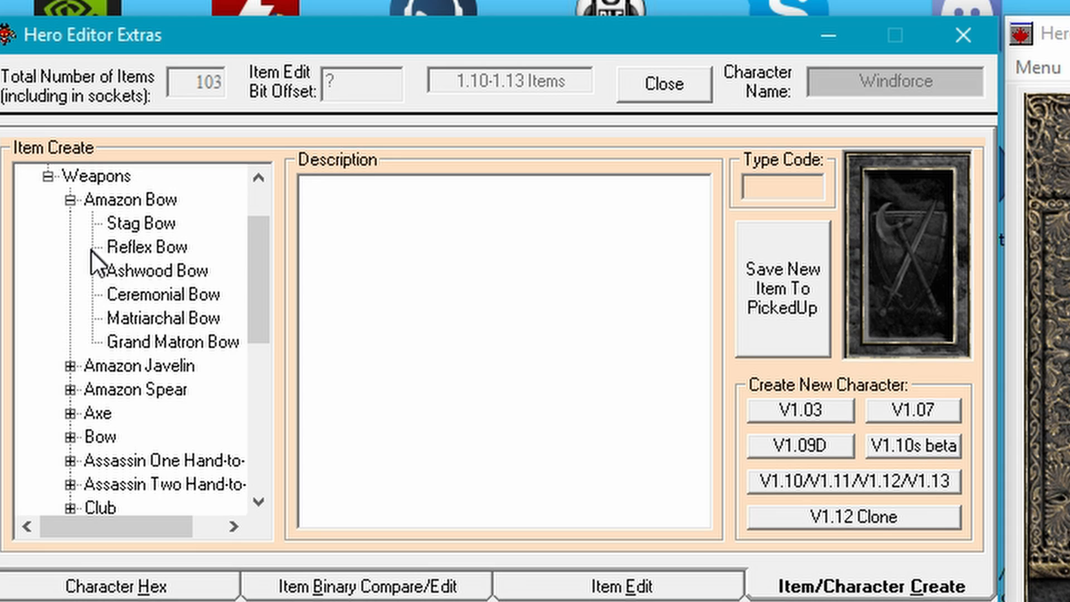
click(140, 223)
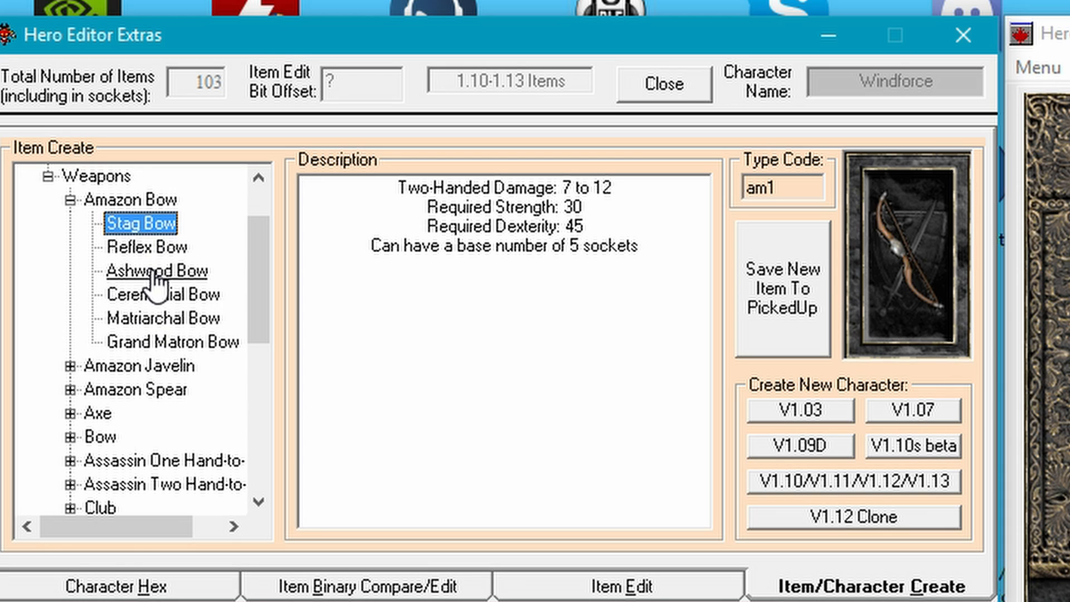
mouse_move(160, 351)
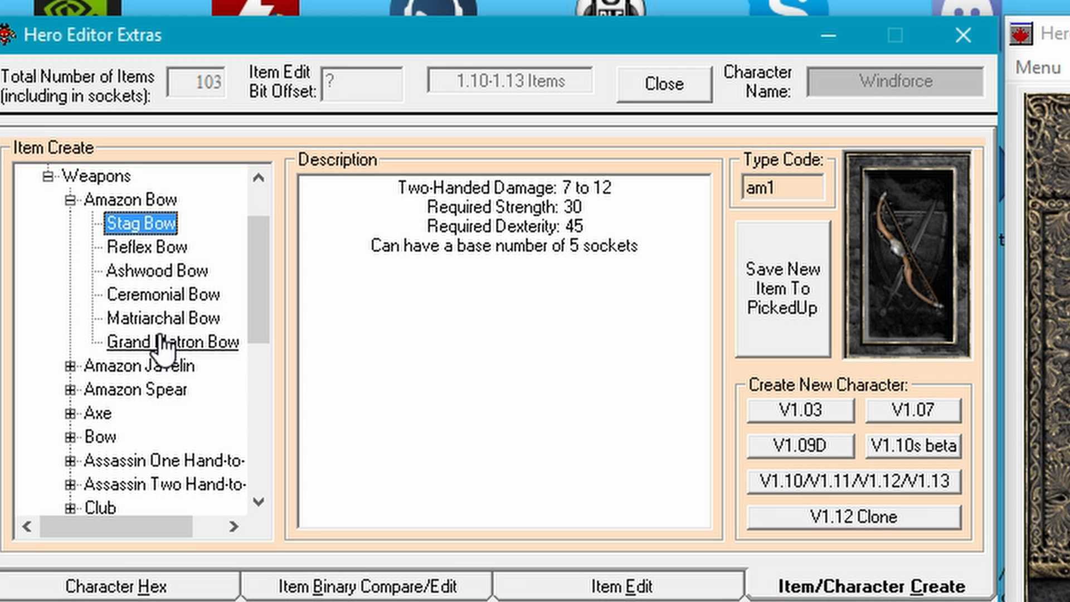
click(167, 342)
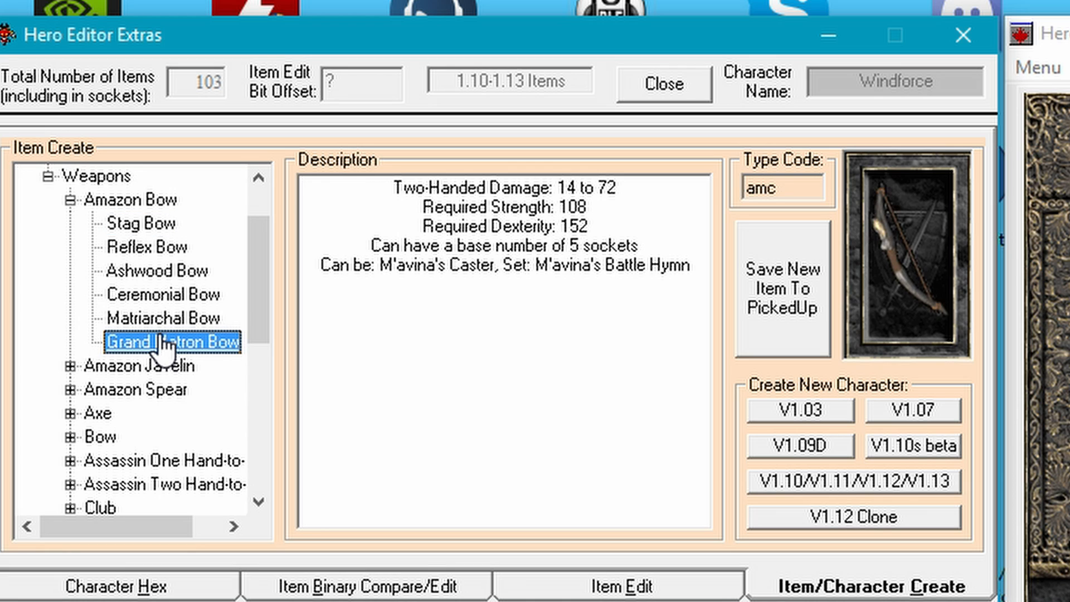
mouse_move(594, 185)
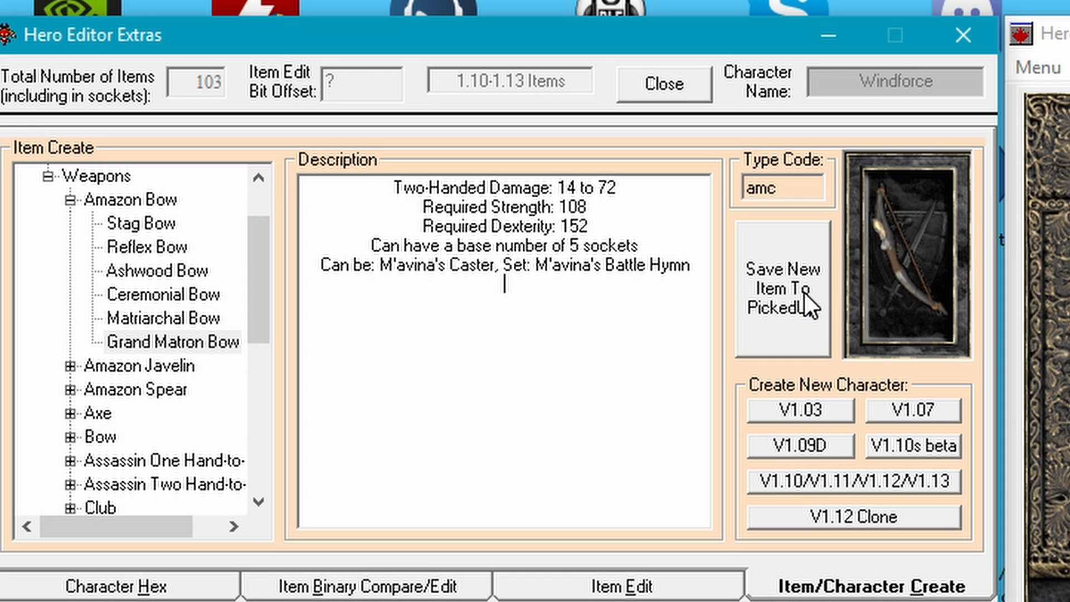
click(780, 292)
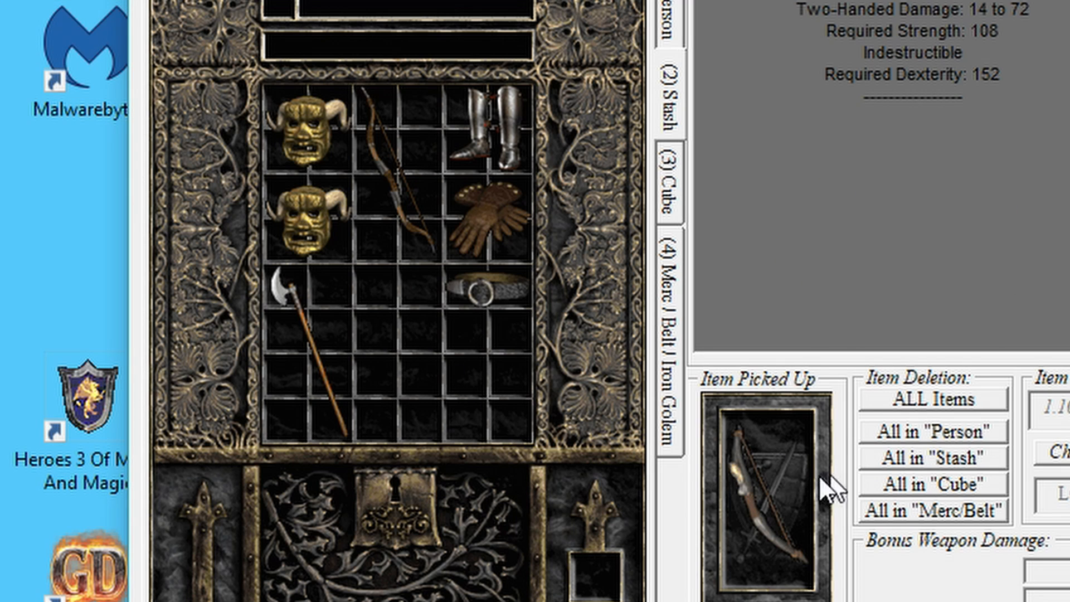
mouse_move(775, 526)
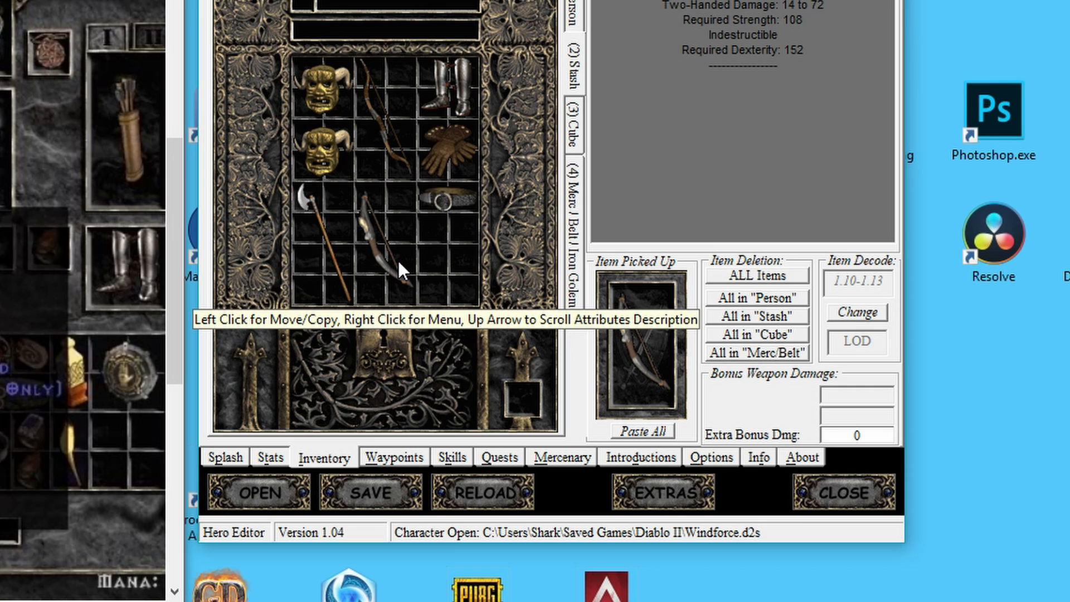
Bring up the editing options for the stashed Grand Matron Bow.
right_click(401, 267)
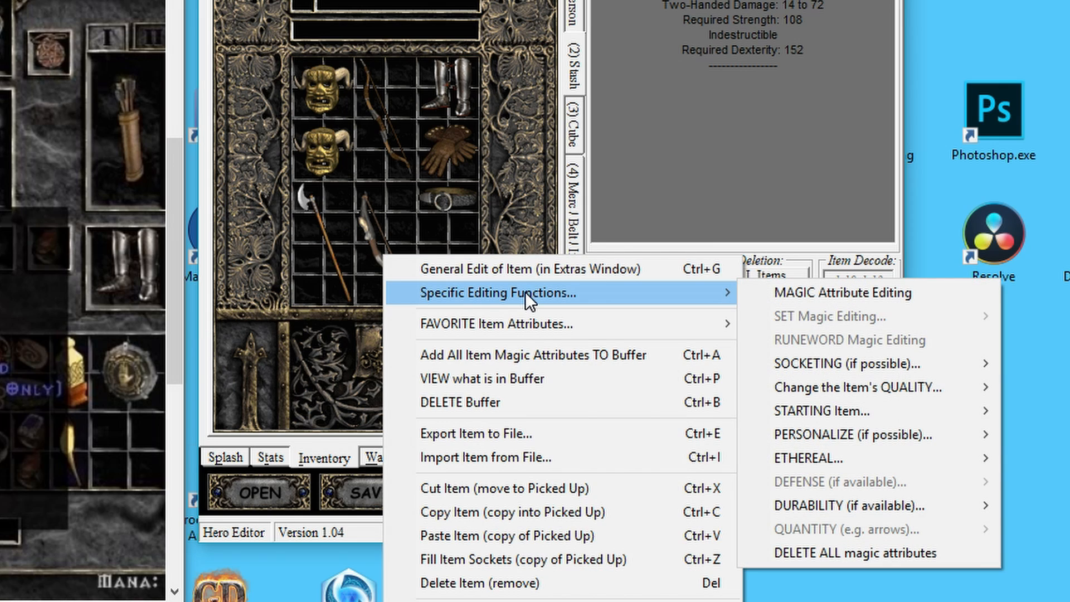
mouse_move(817, 286)
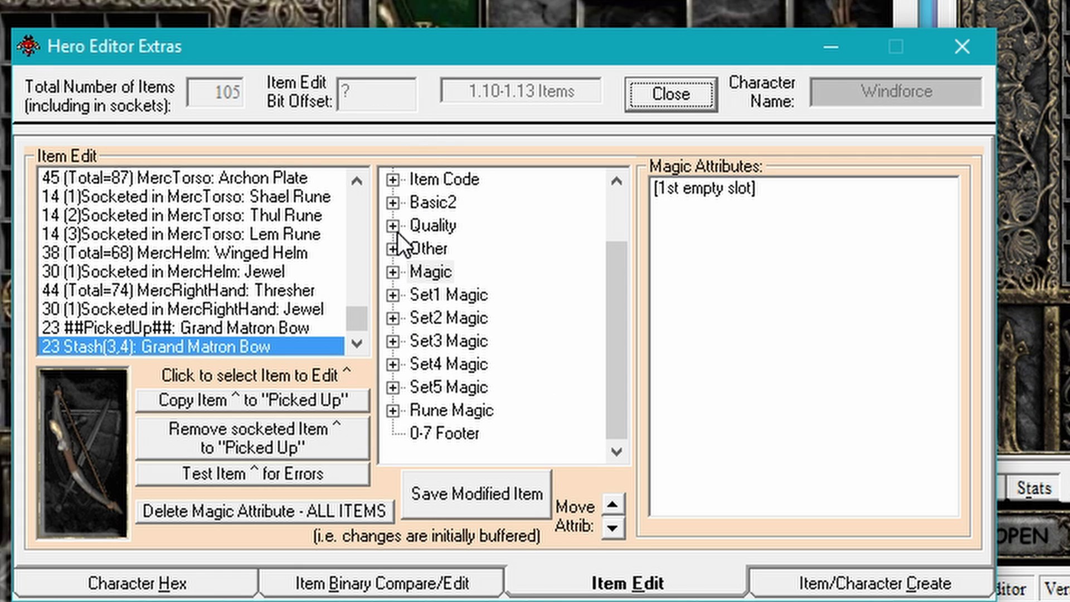
Review the bow's Tomes Info and Quantity, then select Item's Quality (currently 4).
click(396, 248)
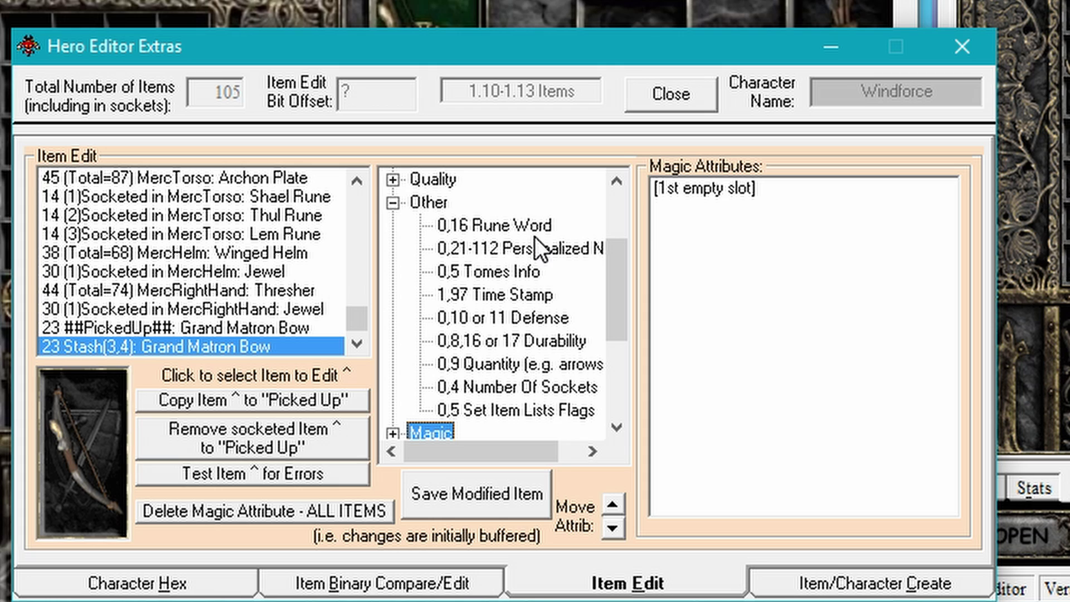
mouse_move(519, 413)
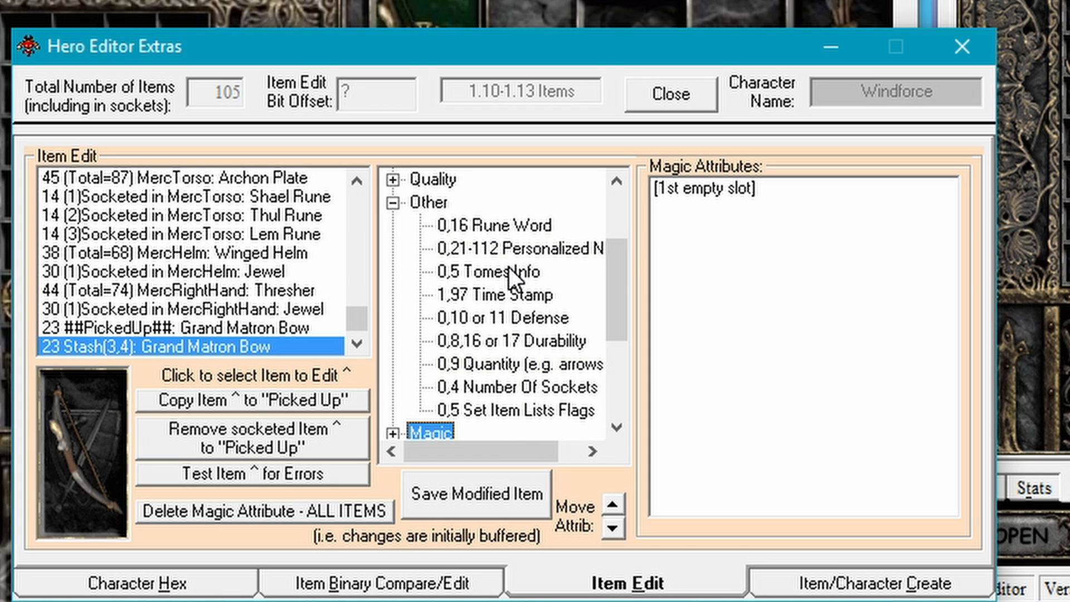
click(491, 271)
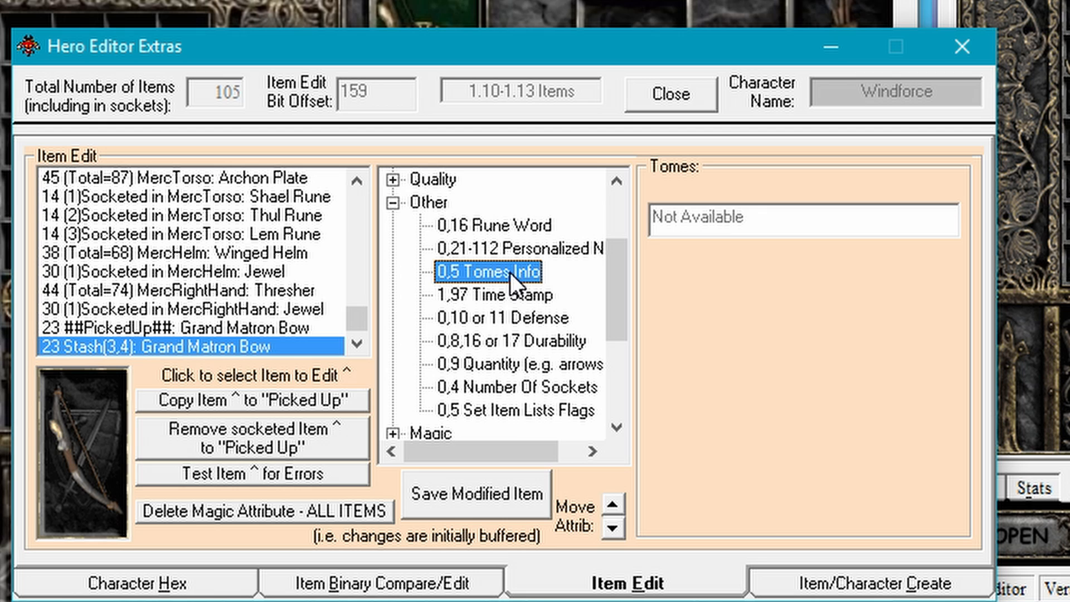
click(513, 363)
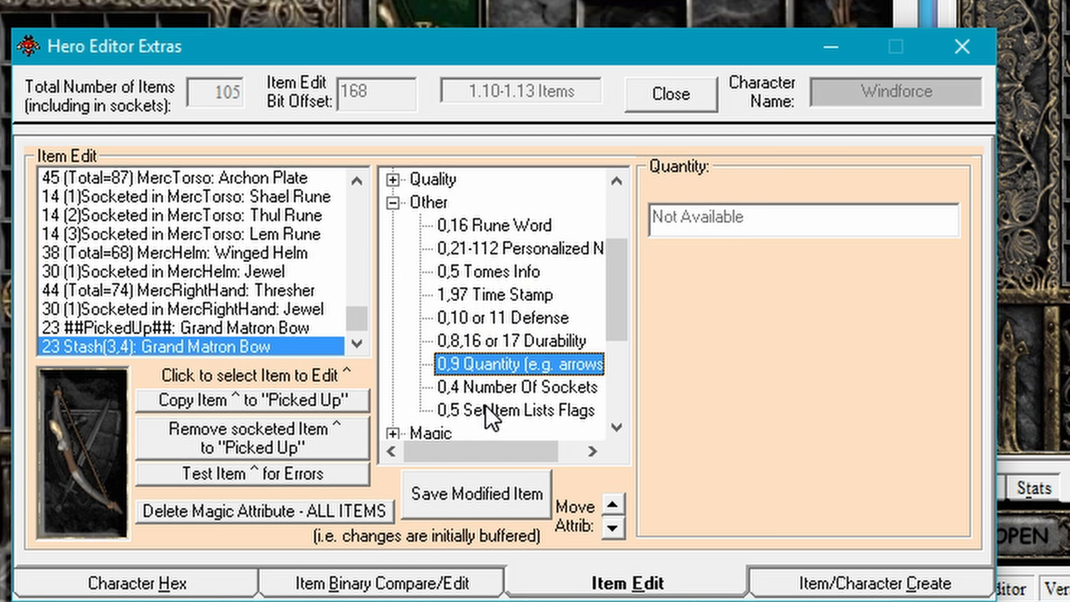
click(519, 387)
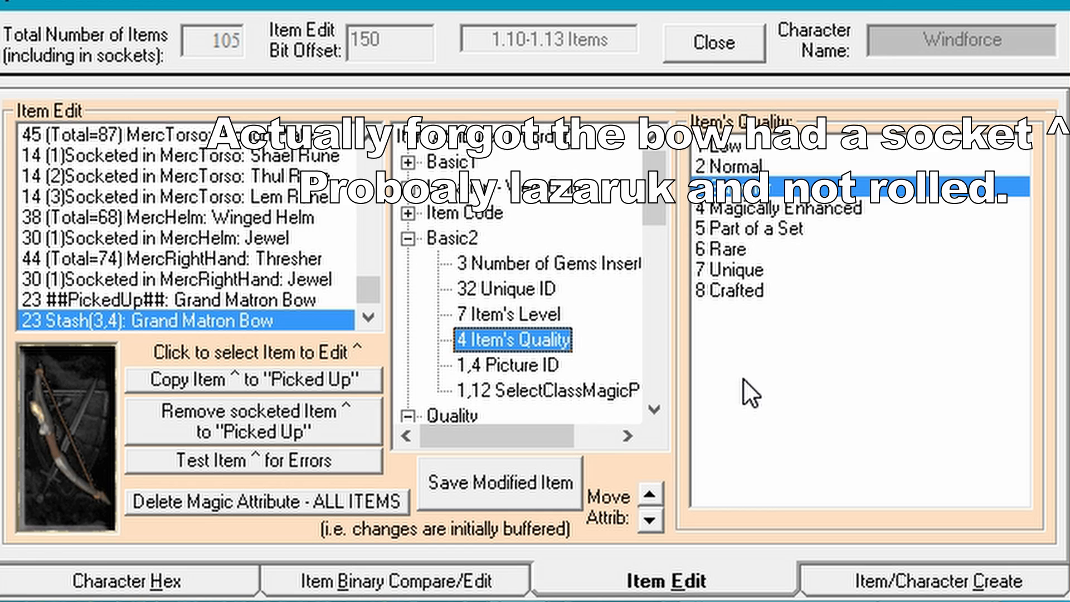
Set the bow's quality to 6 Rare and scroll to its Rare Or Crafted attributes.
click(742, 187)
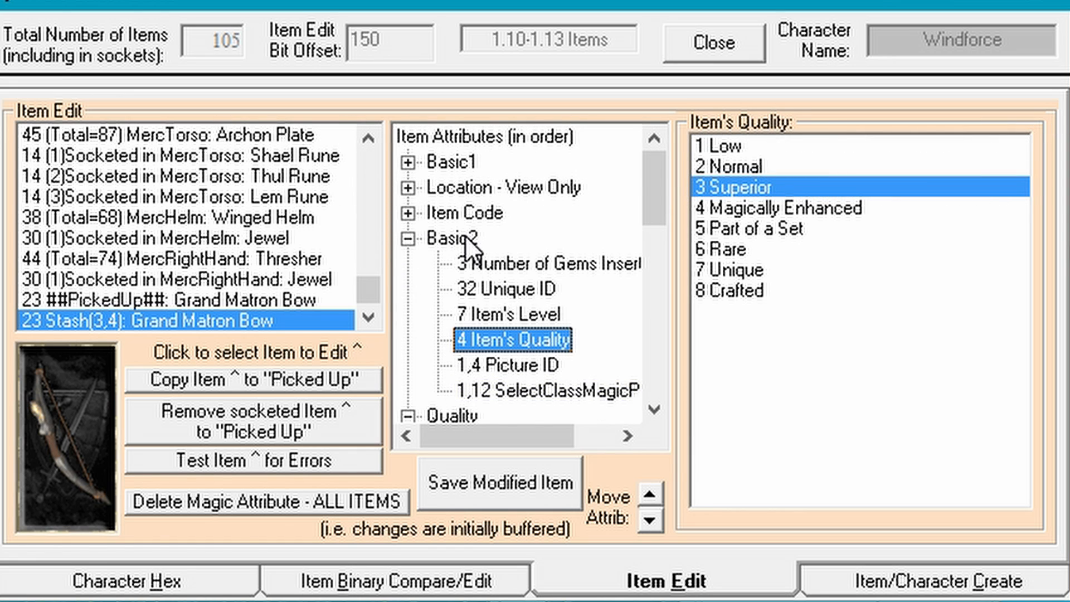
mouse_move(536, 347)
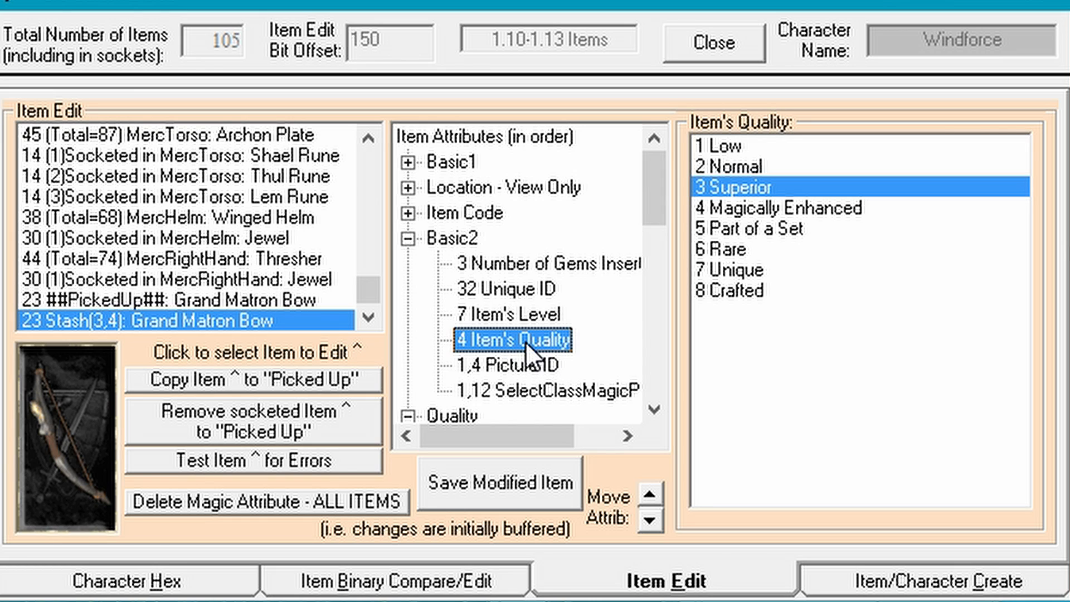
mouse_move(752, 262)
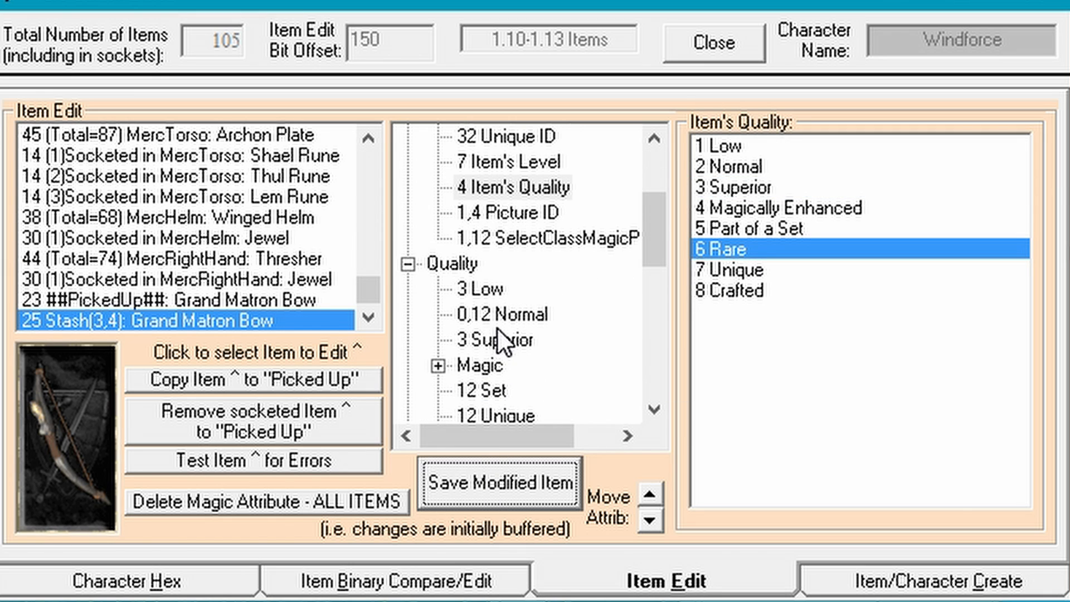
mouse_move(532, 357)
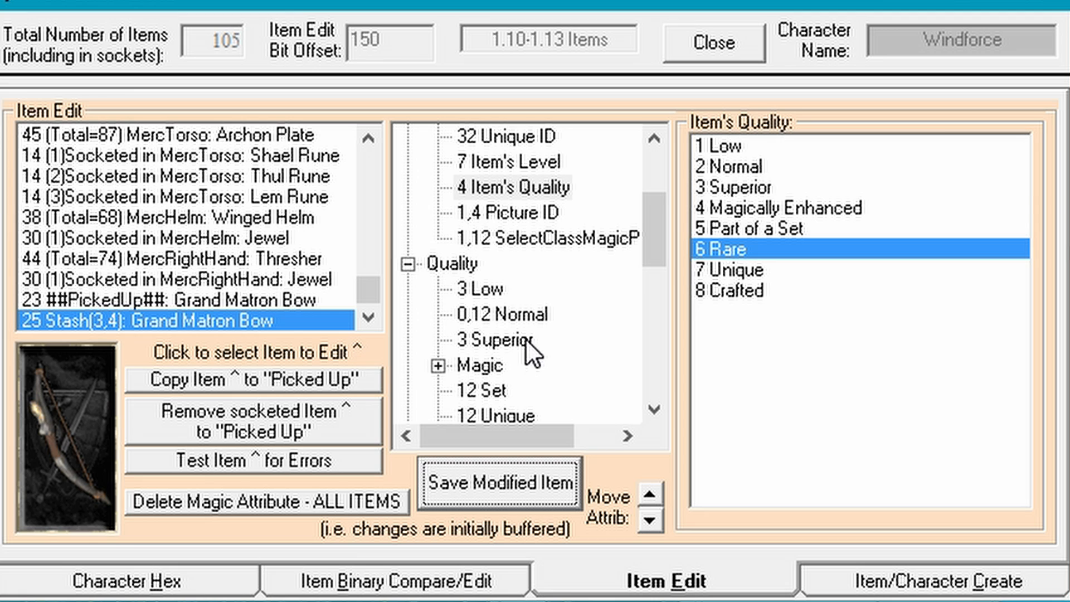
scroll(down, 3)
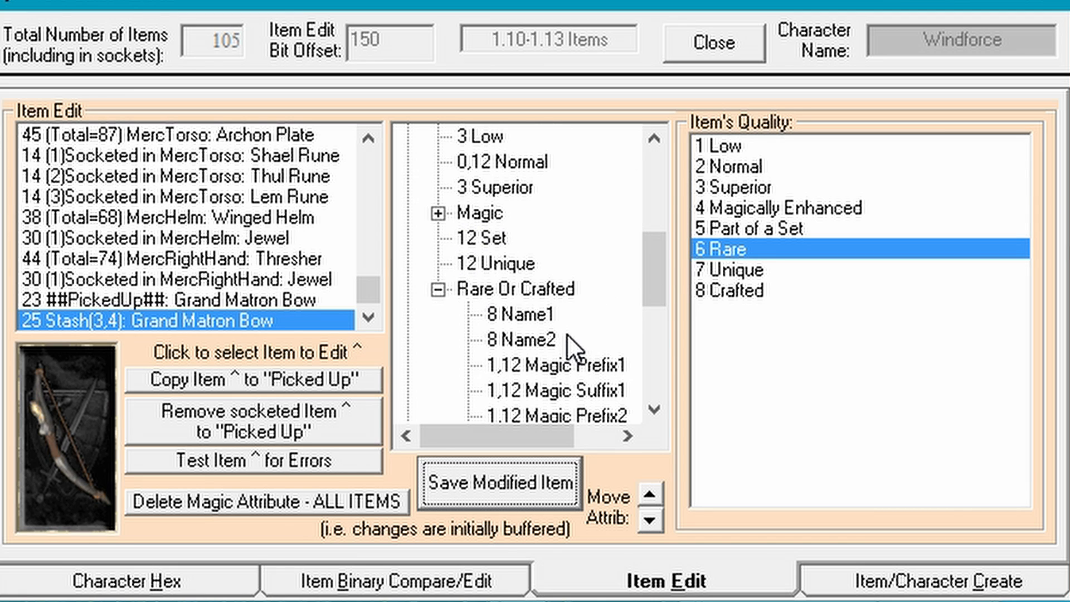
mouse_move(550, 327)
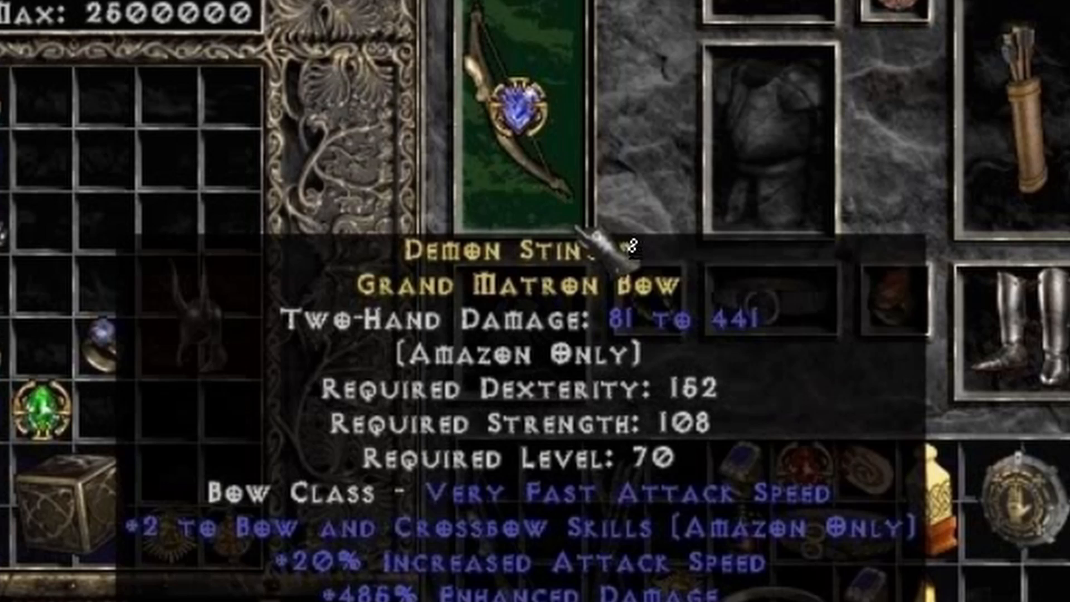
mouse_move(673, 294)
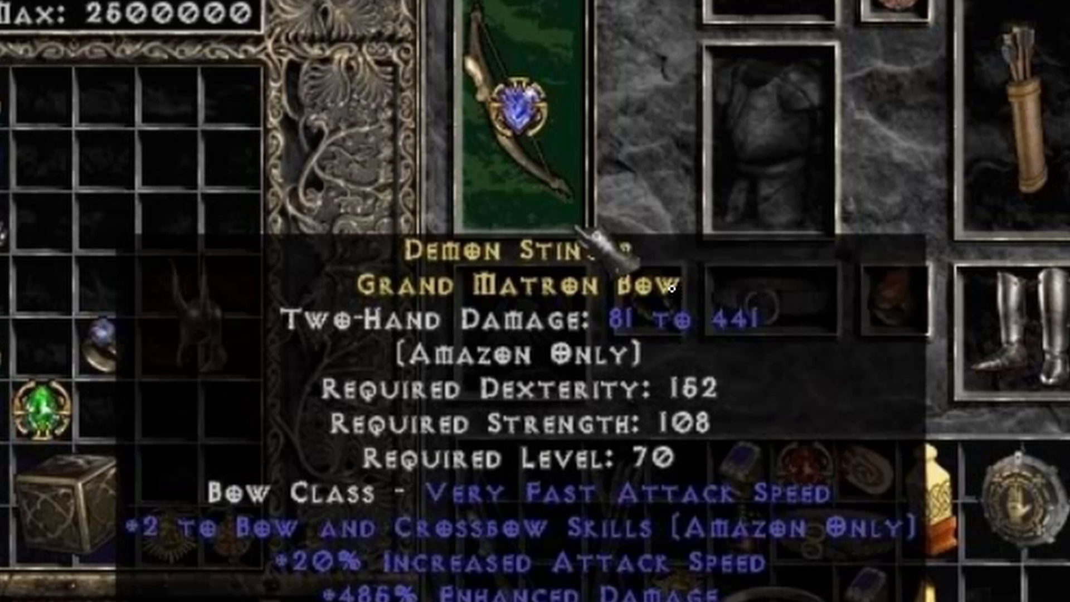
mouse_move(682, 444)
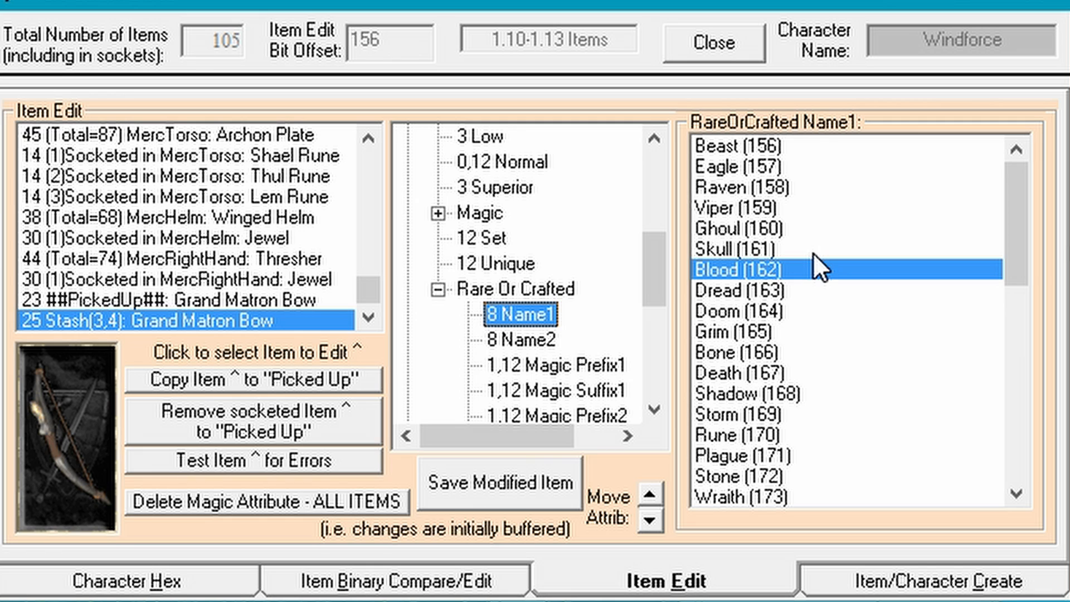
mouse_move(751, 163)
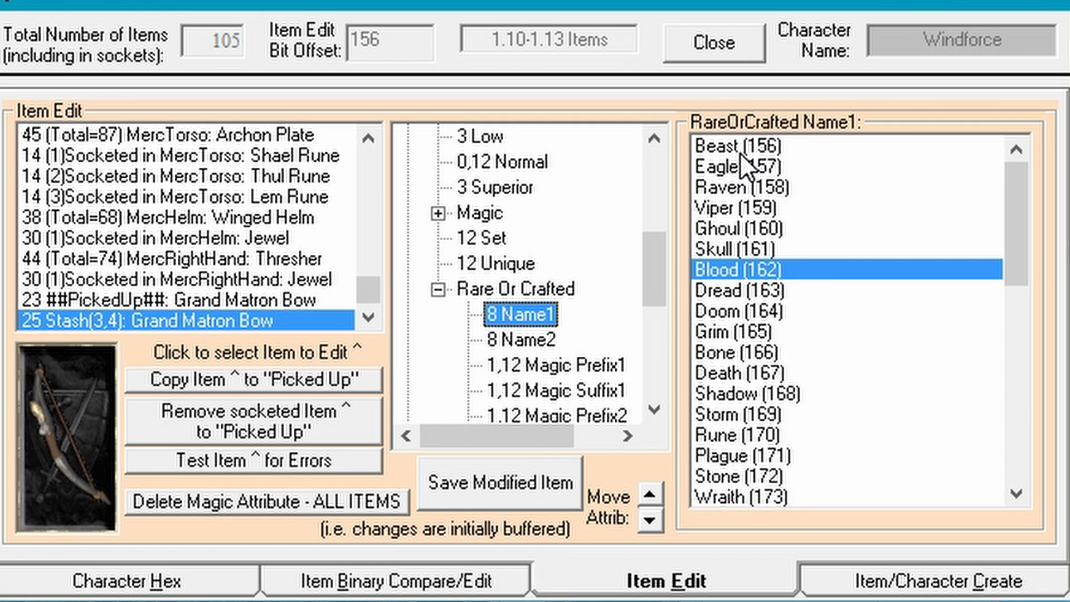
Open the bow's Name2 options to choose 'fang (004)'.
click(519, 340)
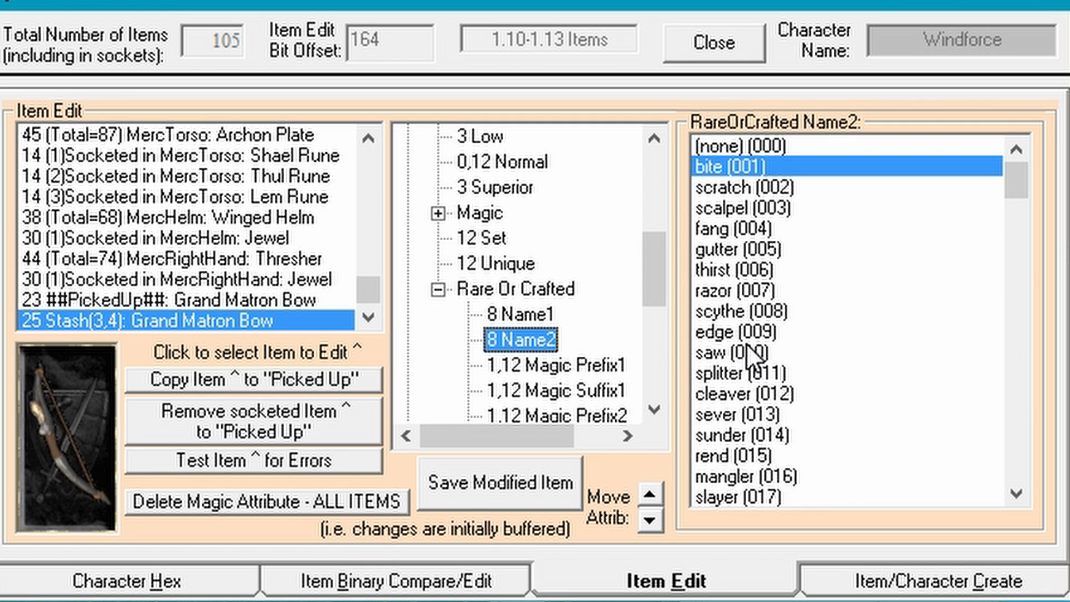
mouse_move(722, 312)
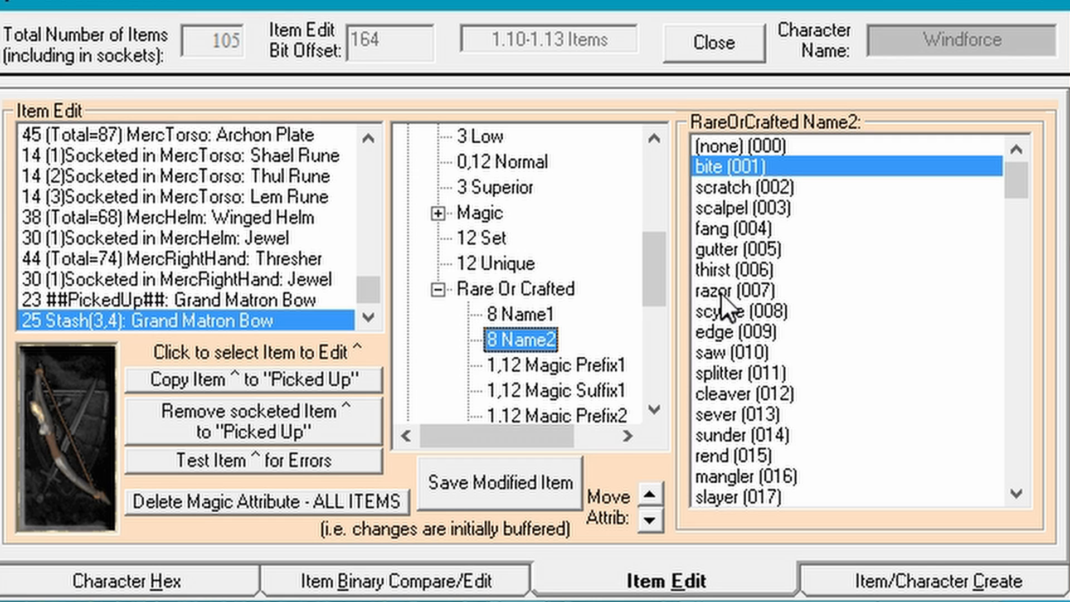
mouse_move(752, 238)
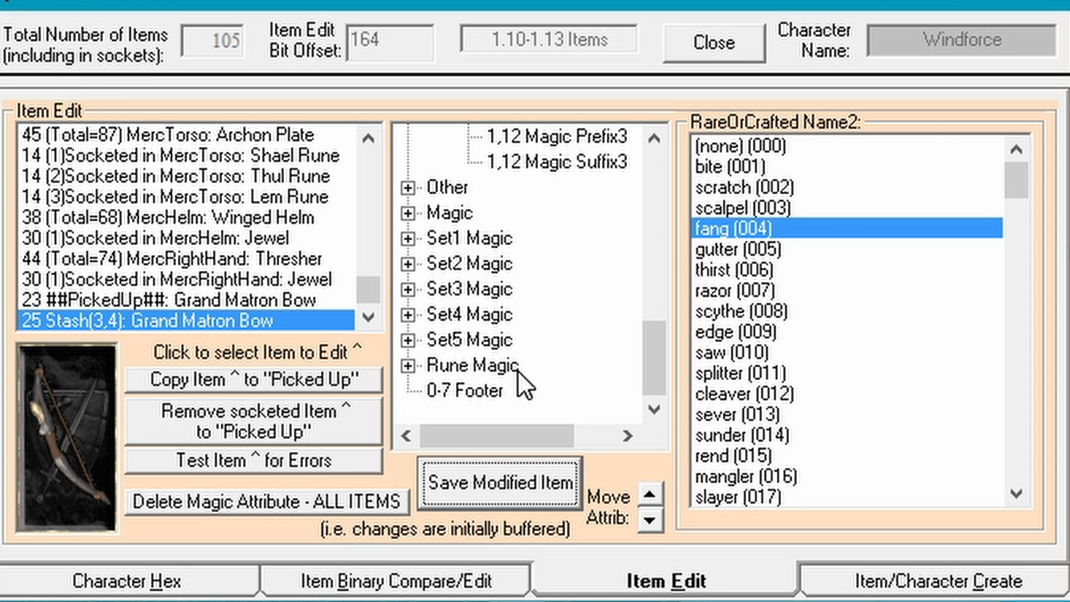
mouse_move(950, 223)
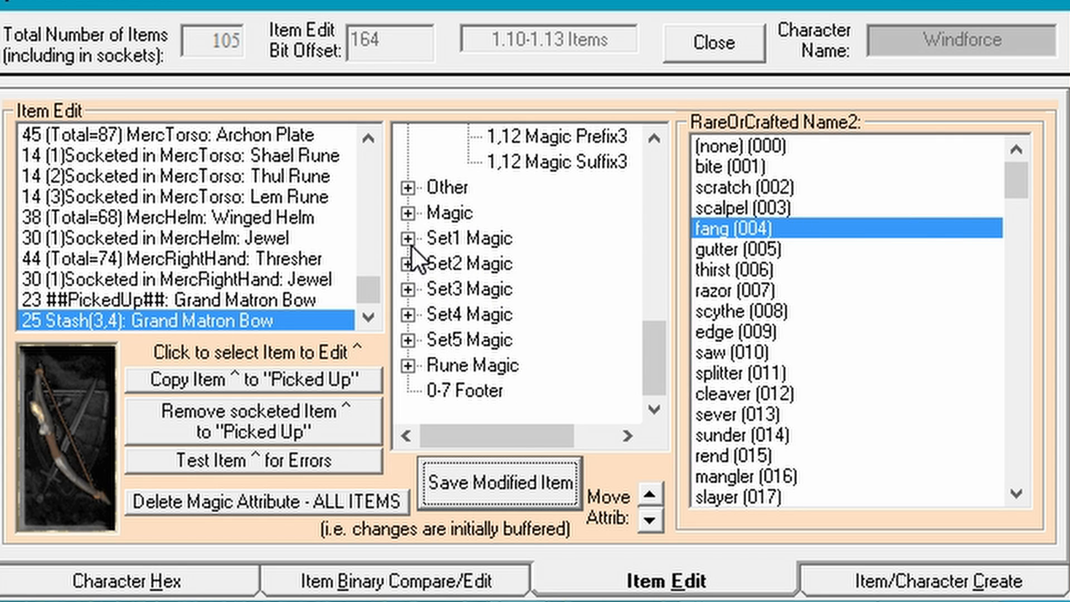
Expand the Magic attributes and select Magic Attribute 1, still Not Defined.
click(409, 238)
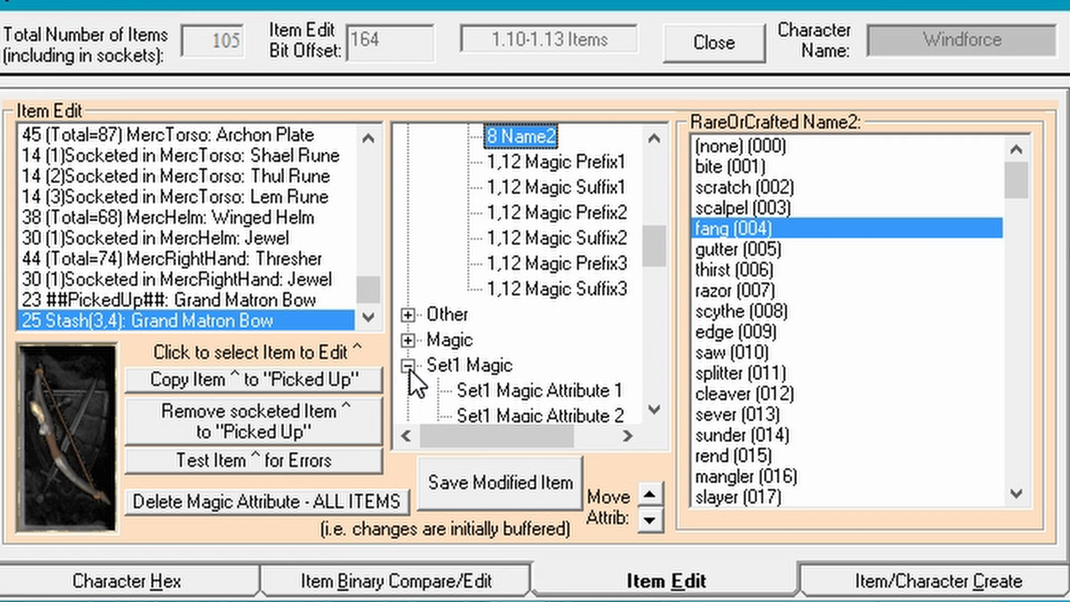
click(411, 365)
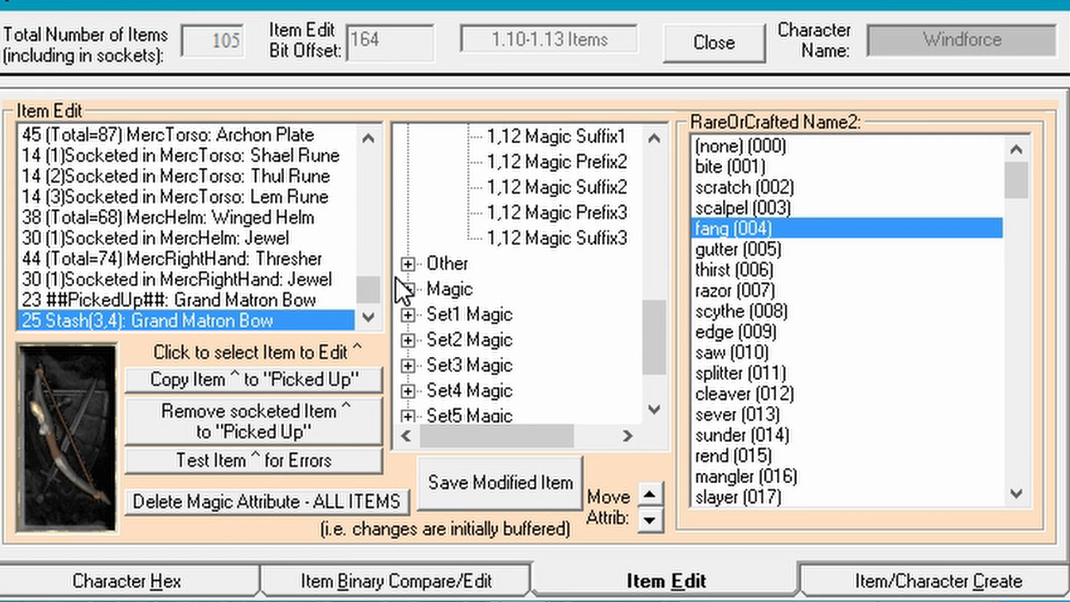
click(408, 288)
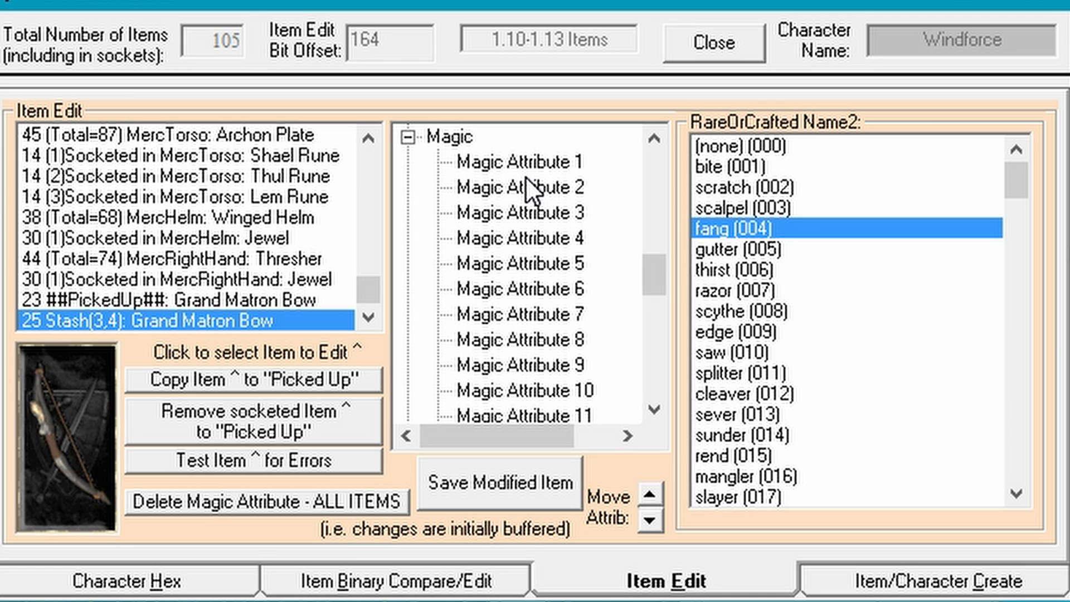
click(520, 162)
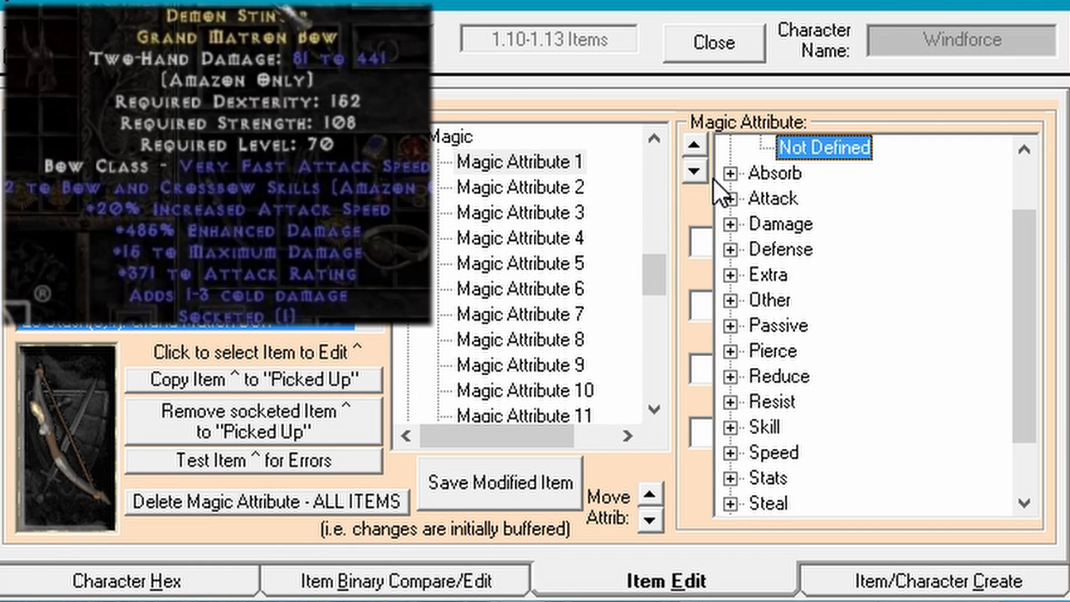
Set Magic Attribute 2 to Enhanced Damage % with min and max 485.
click(733, 199)
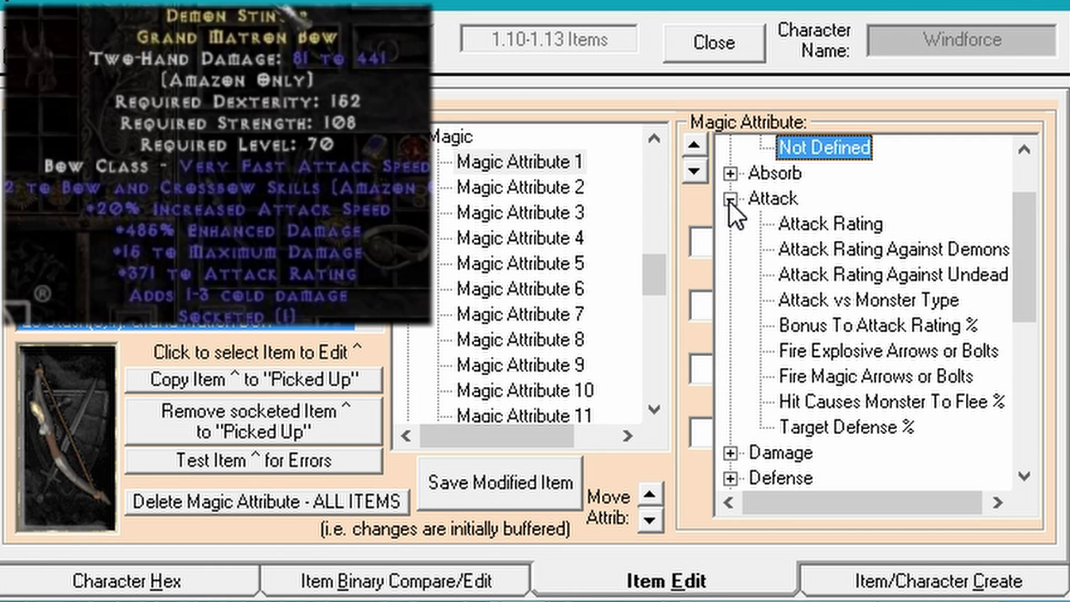
mouse_move(816, 234)
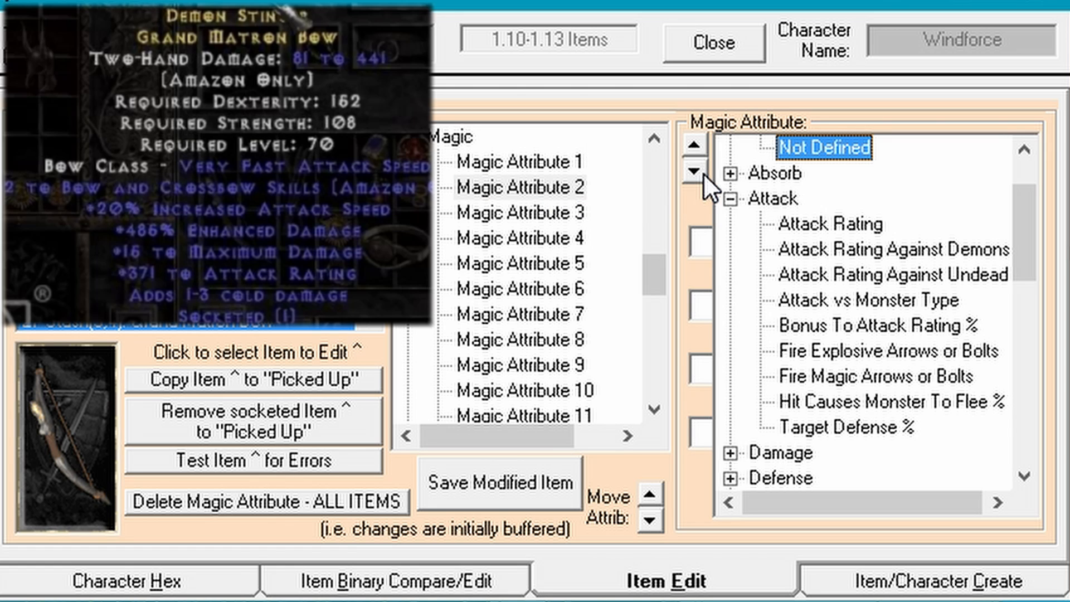
scroll(down, 3)
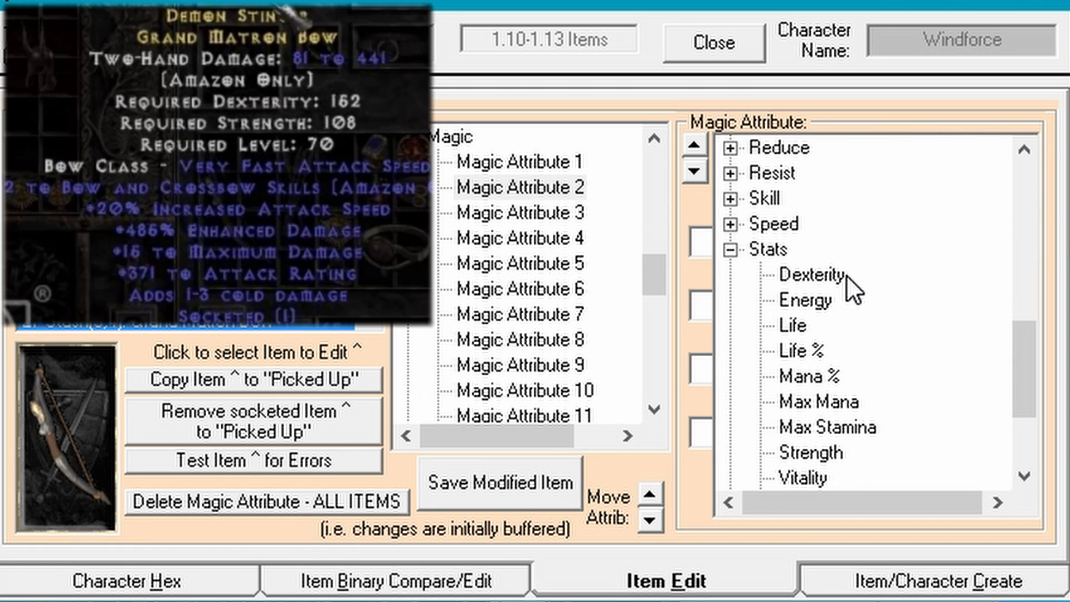
scroll(down, 3)
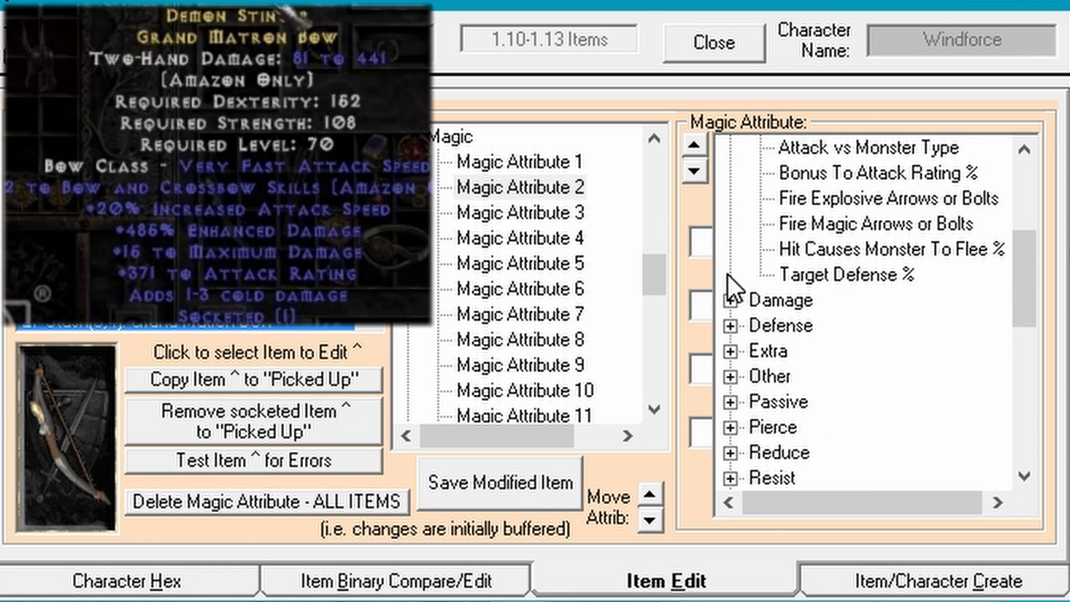
click(732, 301)
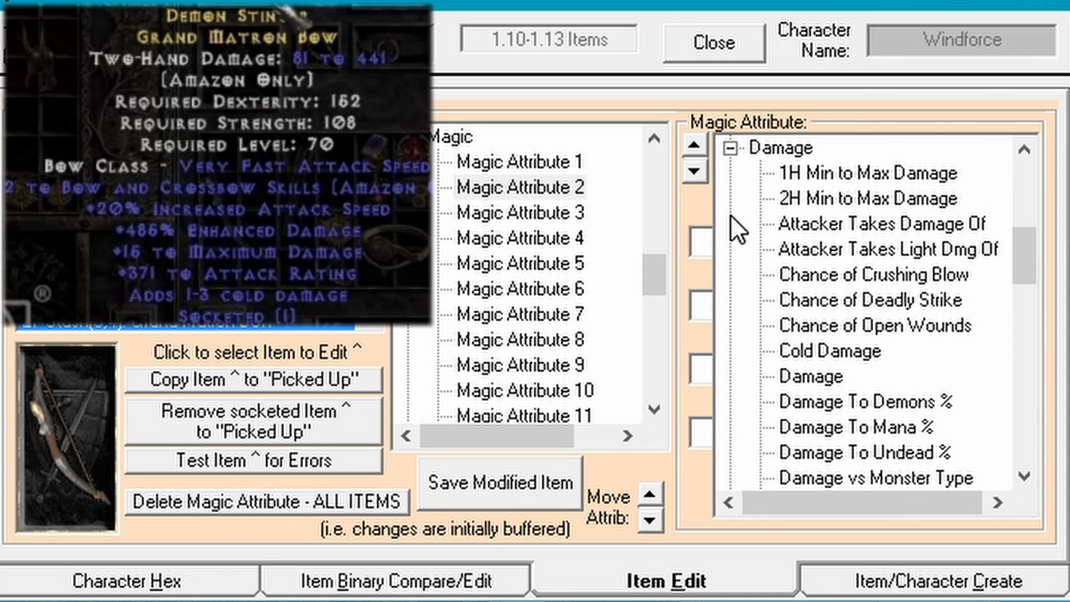
scroll(down, 3)
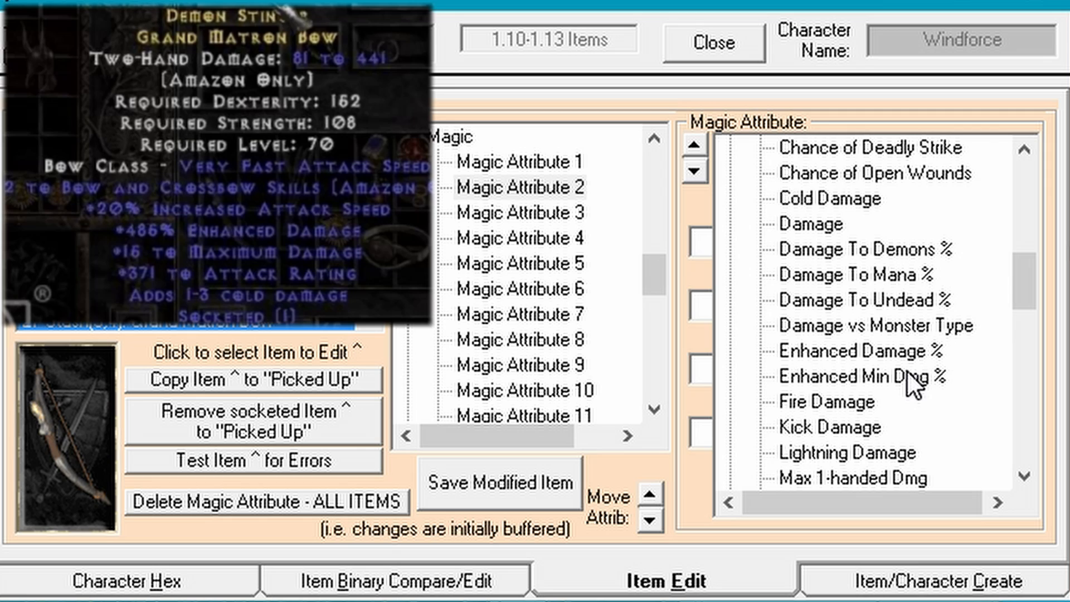
mouse_move(874, 368)
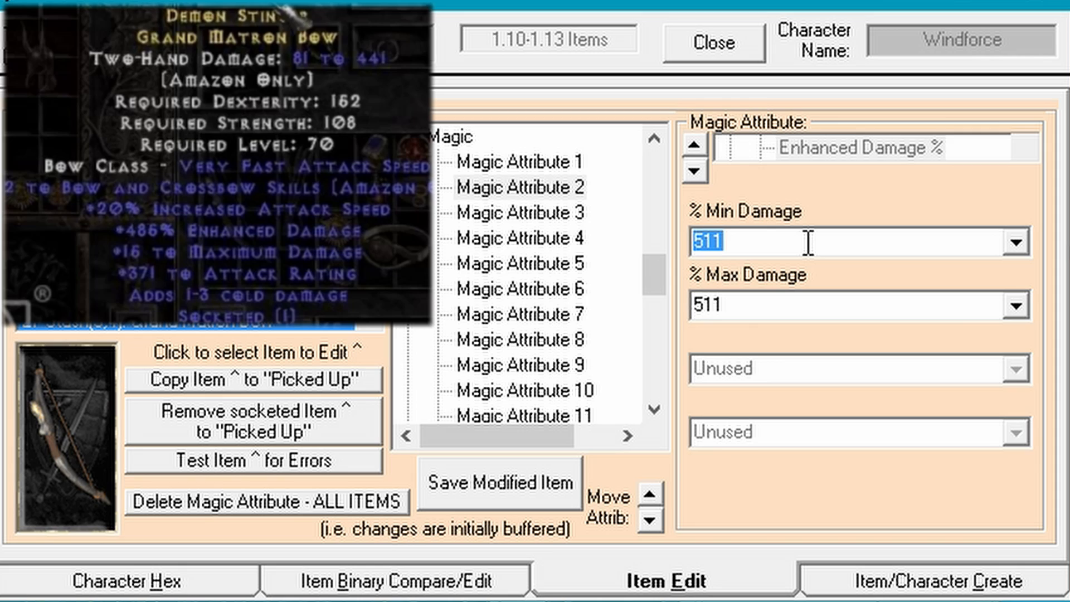
text(485)
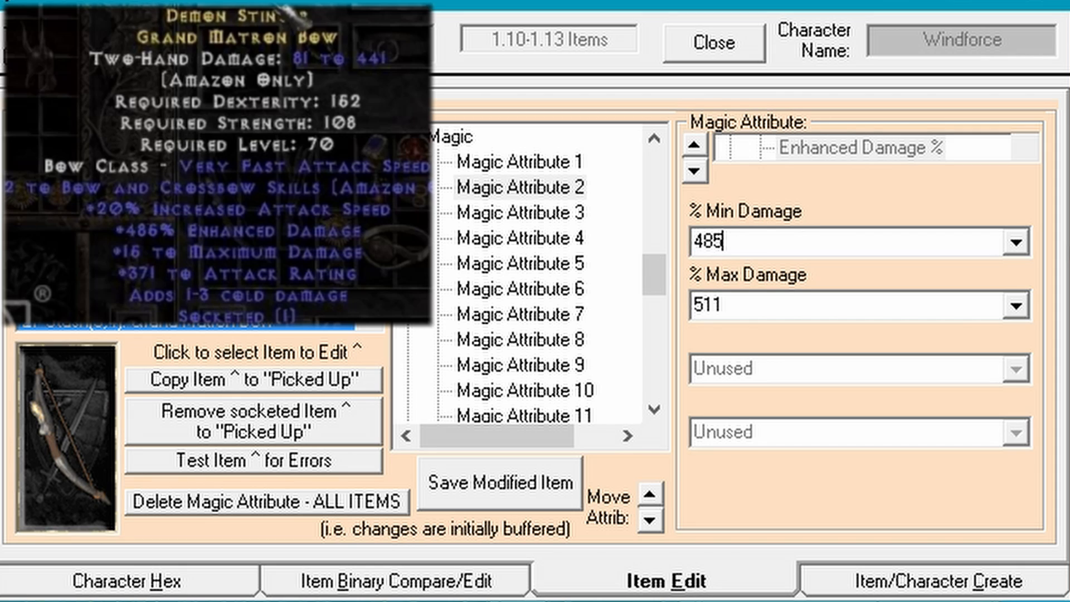
text(4)
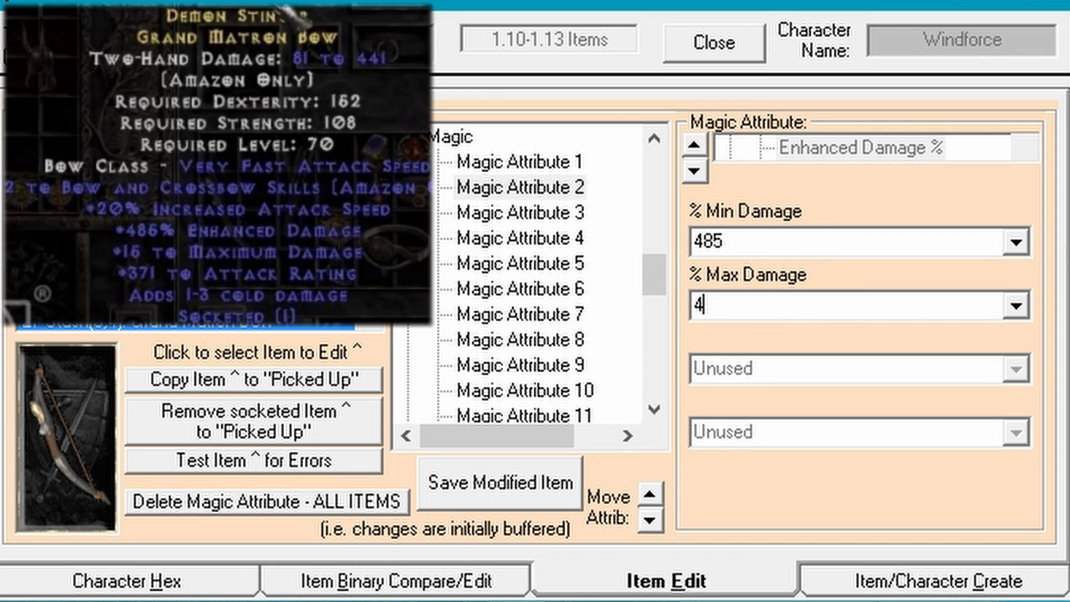
text(485)
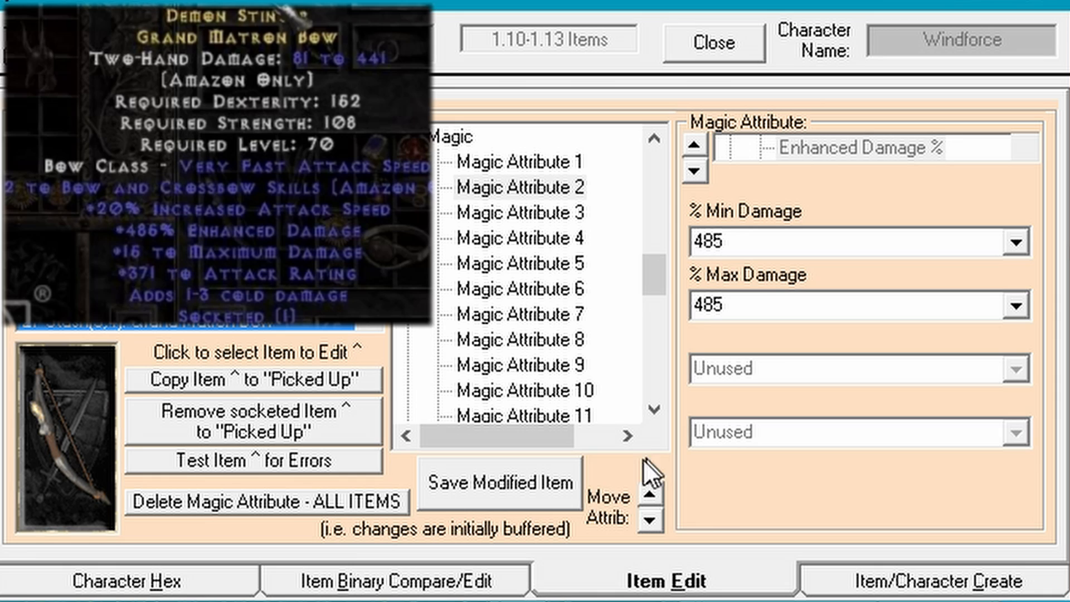
Set Magic Attribute 3 to Cold Damage, min 1 and max 3.
click(521, 212)
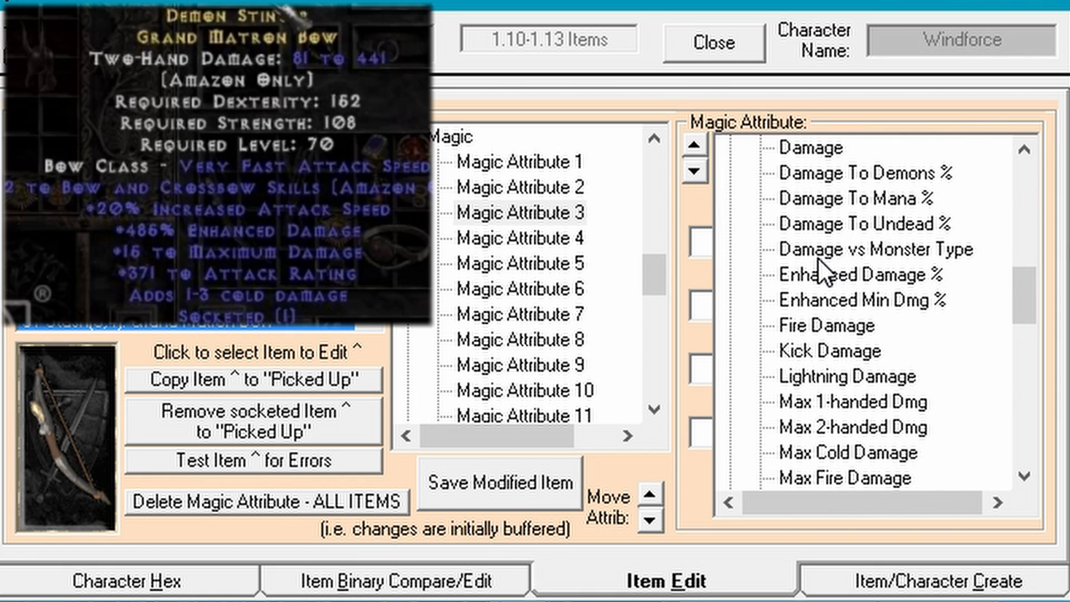
scroll(down, 3)
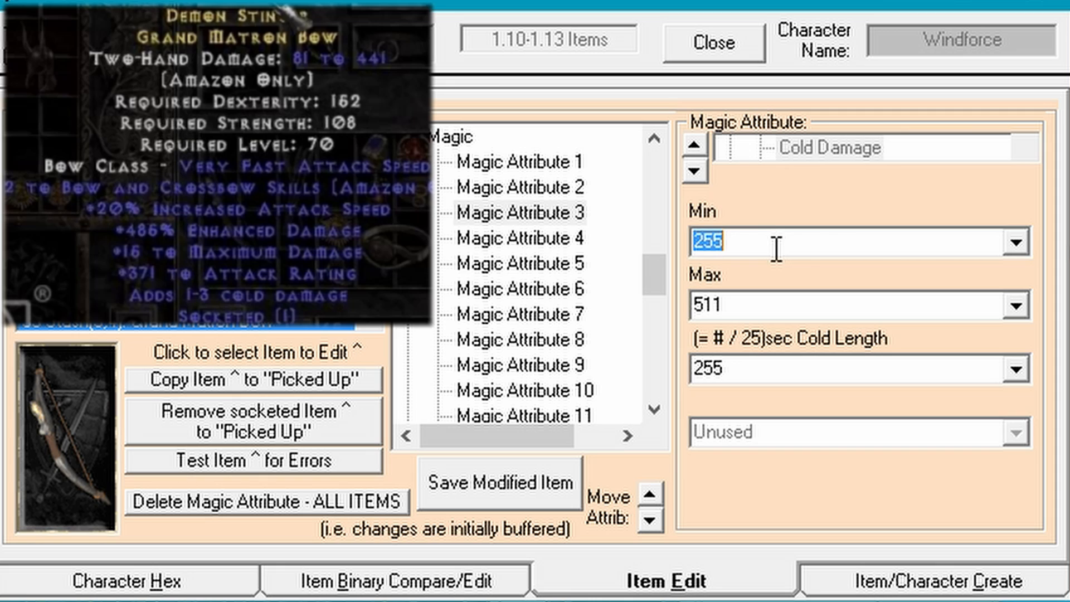
text(1)
click(860, 304)
text(3)
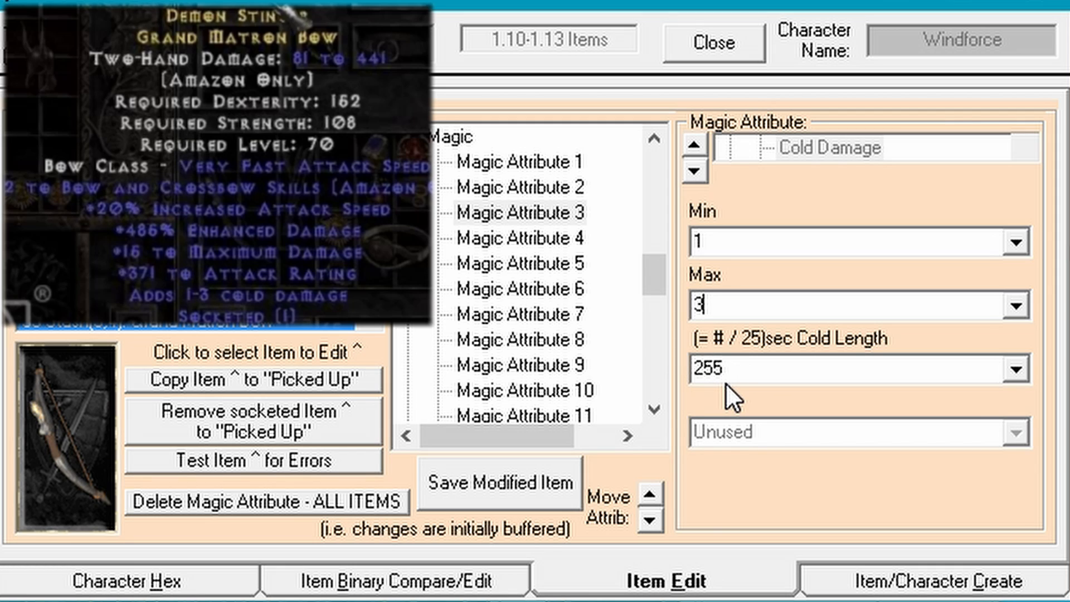
click(738, 371)
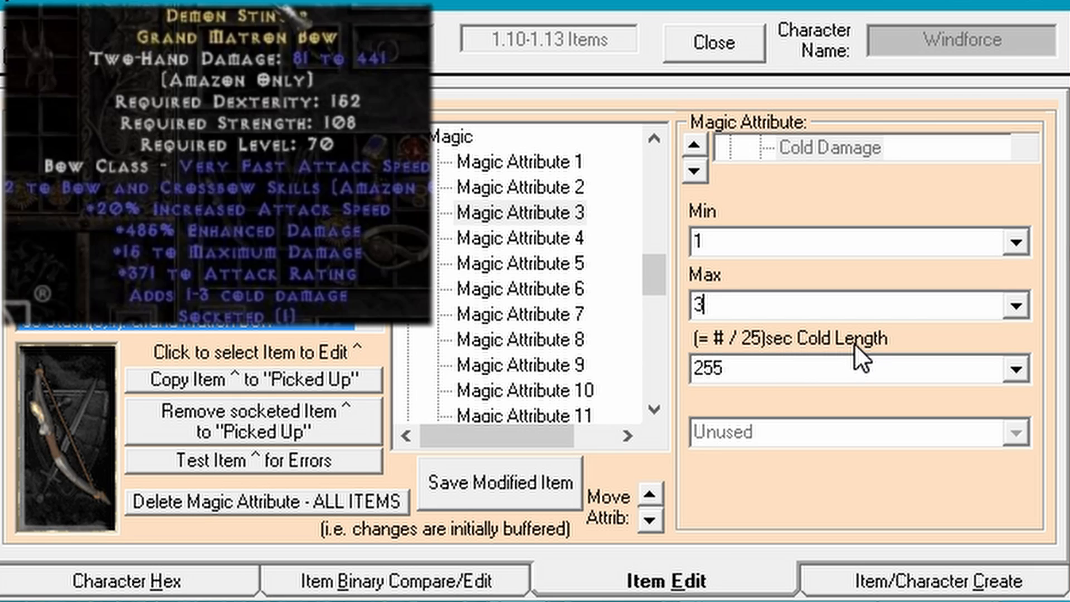
click(499, 485)
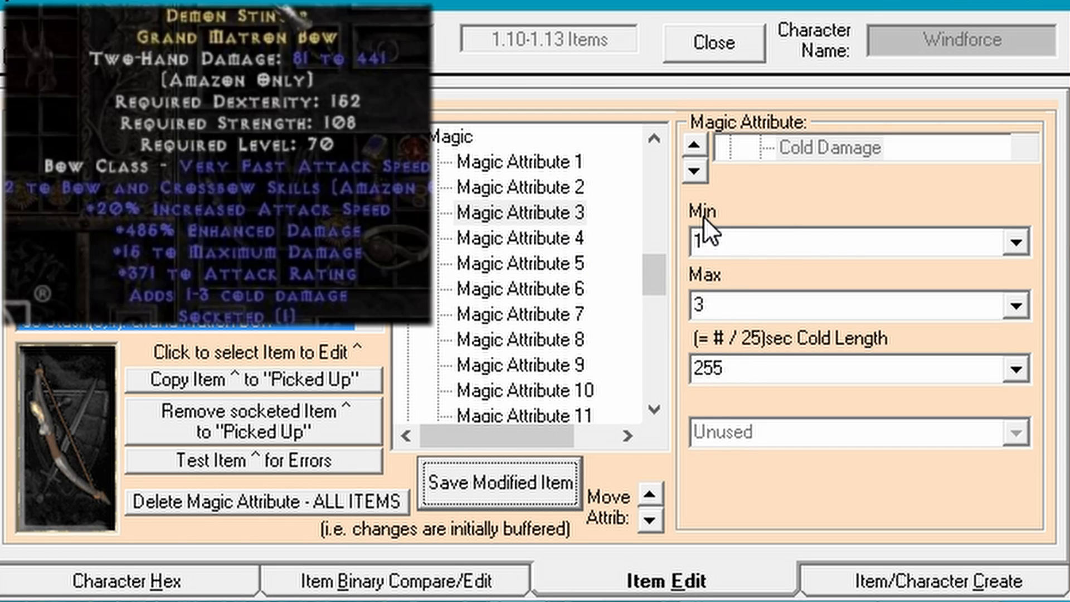
mouse_move(556, 302)
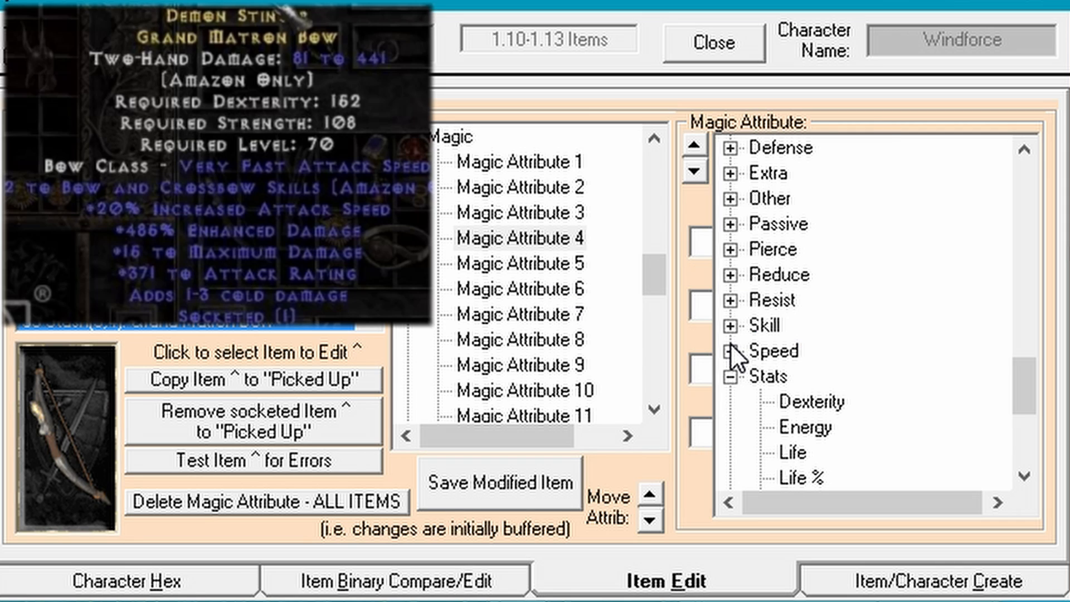
Change Magic Attribute 5 to Skill Tab Levels: Bow & Crossbow Skills (Amazon), level 2.
click(733, 350)
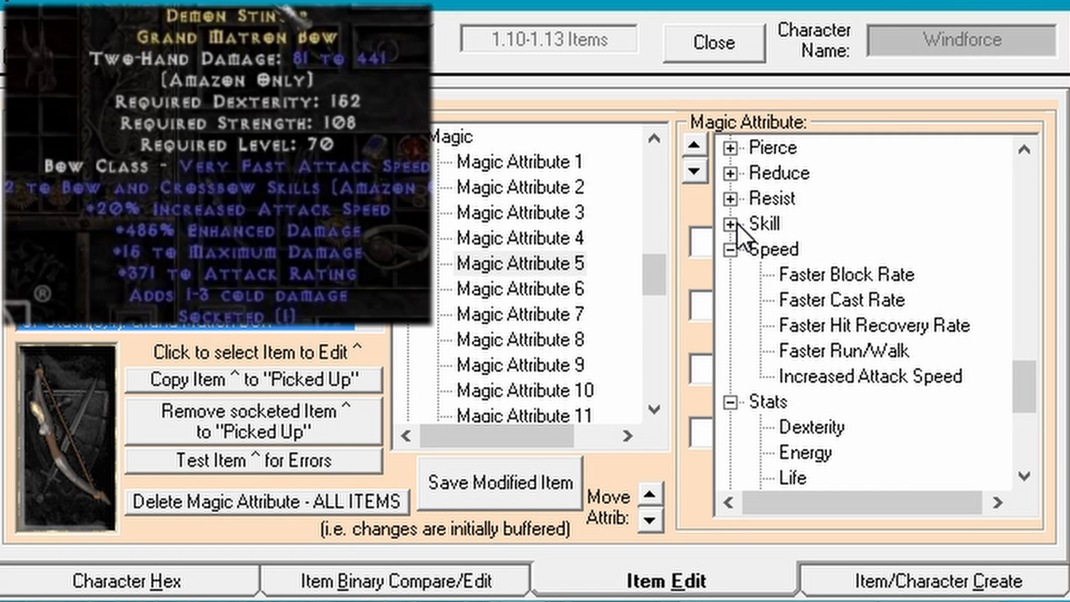
click(733, 224)
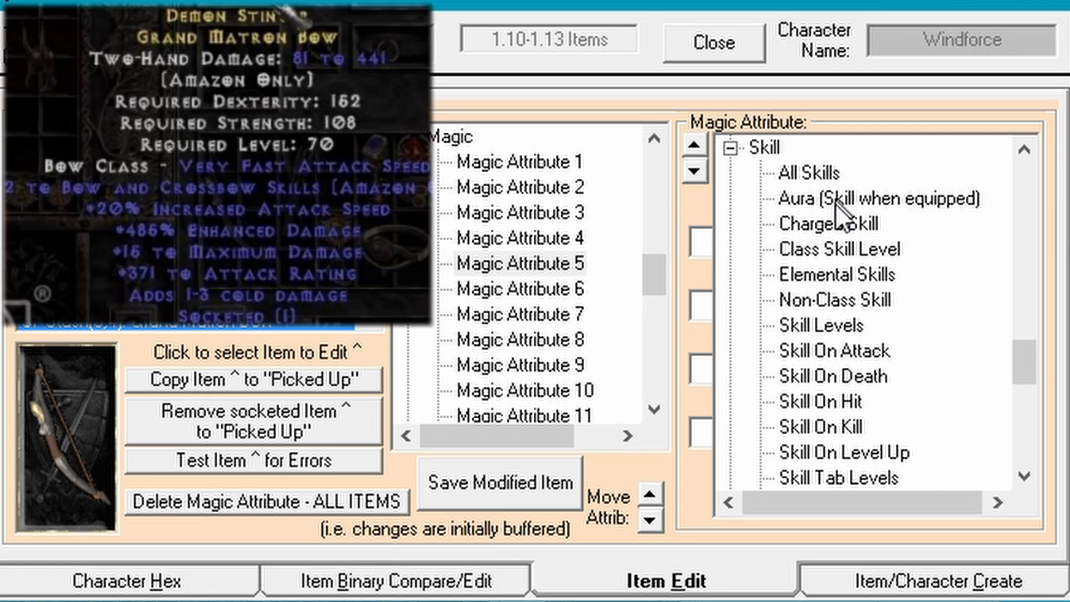
scroll(down, 3)
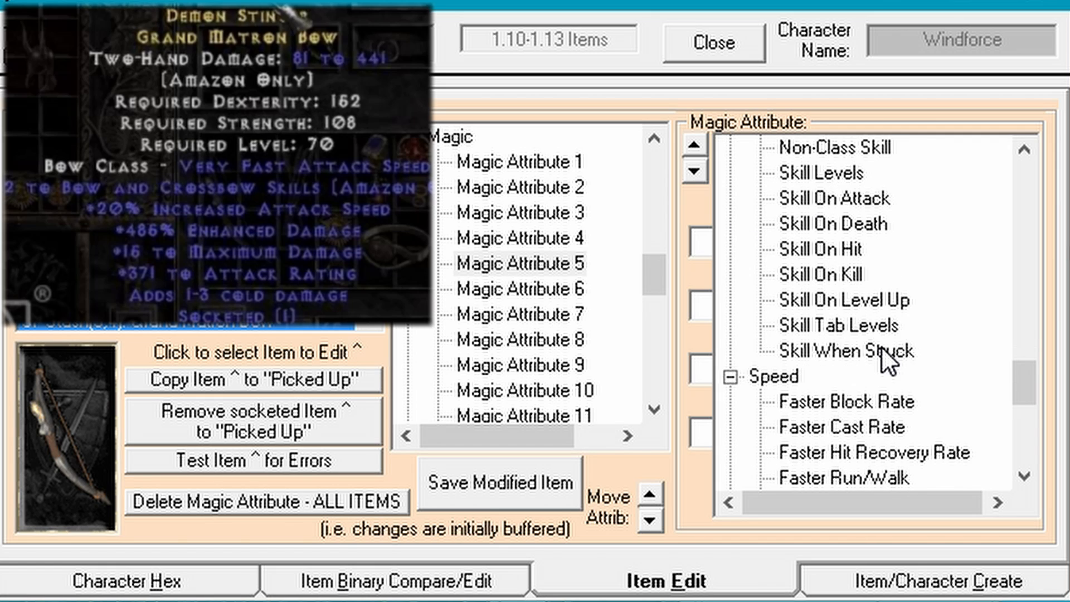
scroll(up, 3)
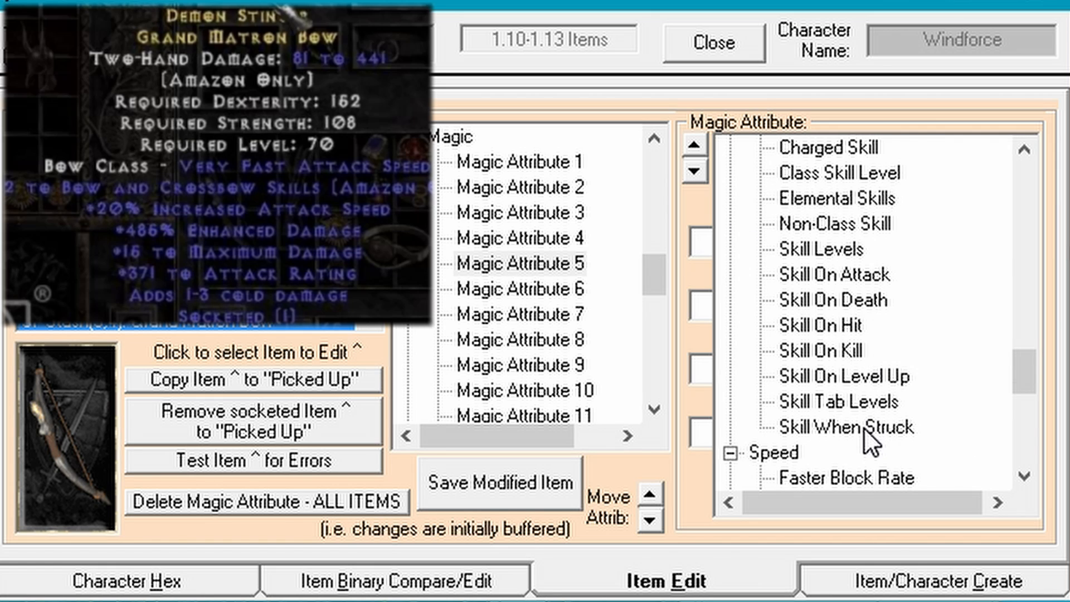
mouse_move(848, 392)
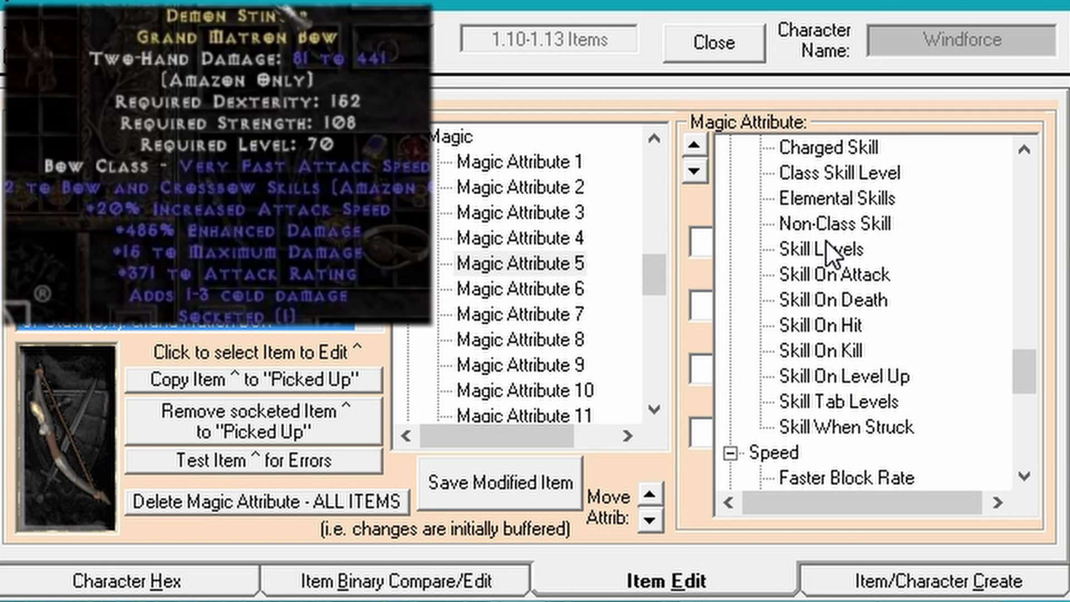
mouse_move(858, 333)
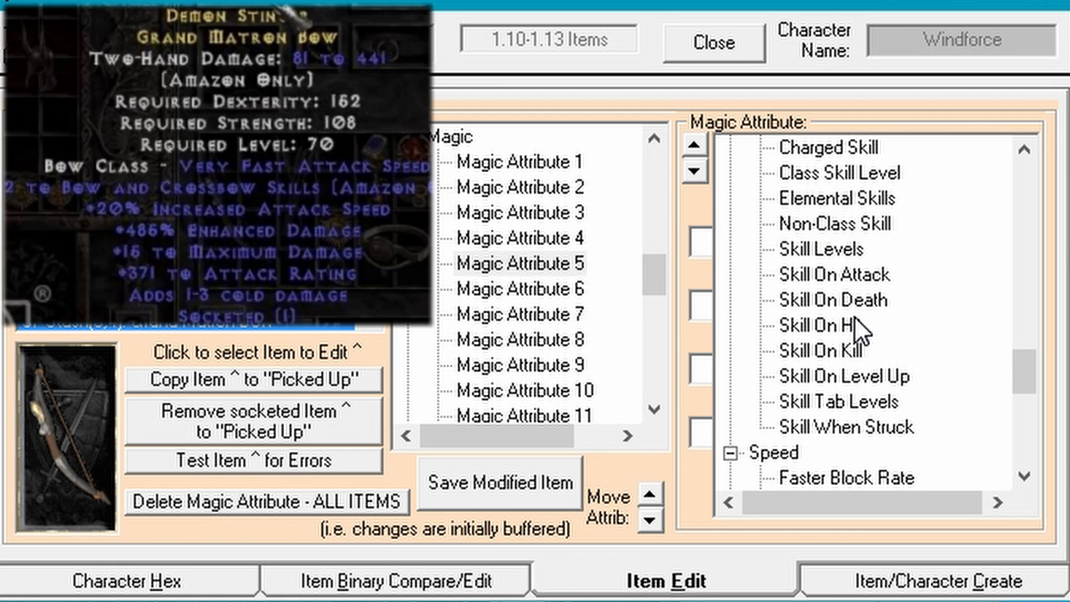
mouse_move(859, 410)
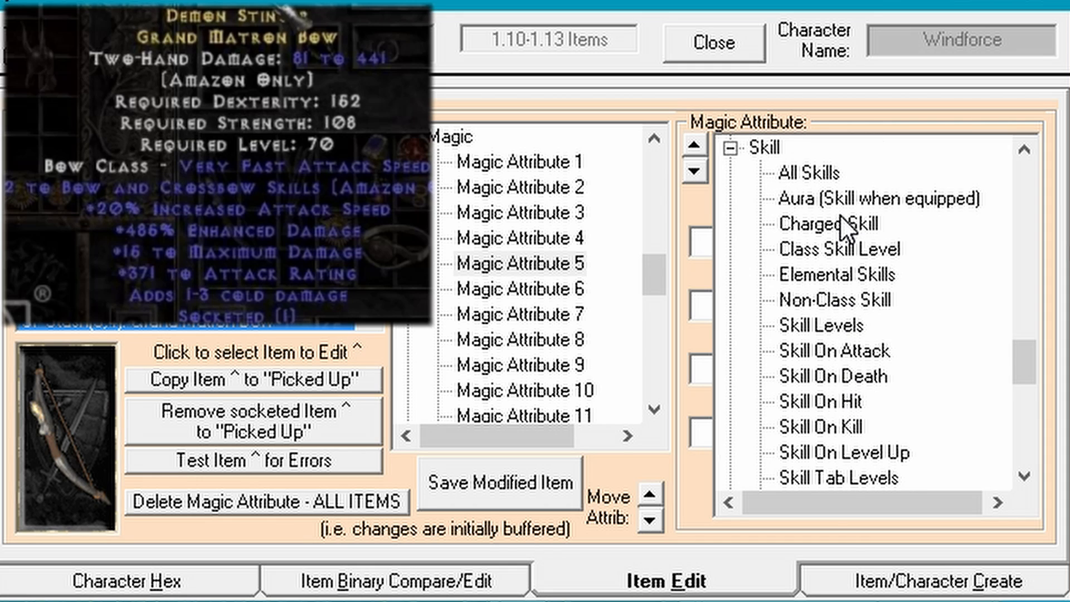
mouse_move(861, 272)
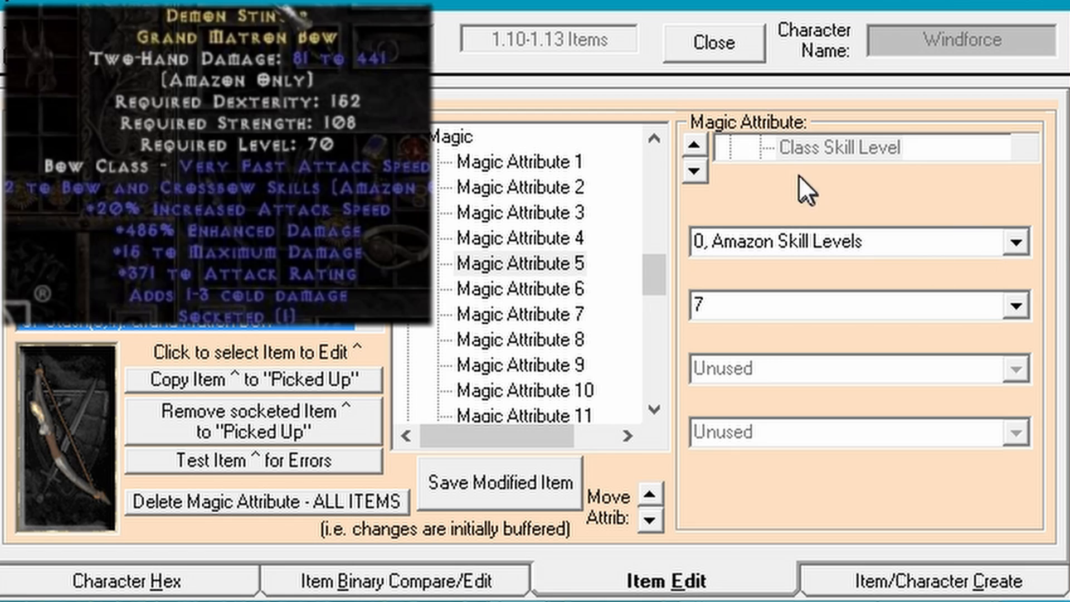
mouse_move(679, 210)
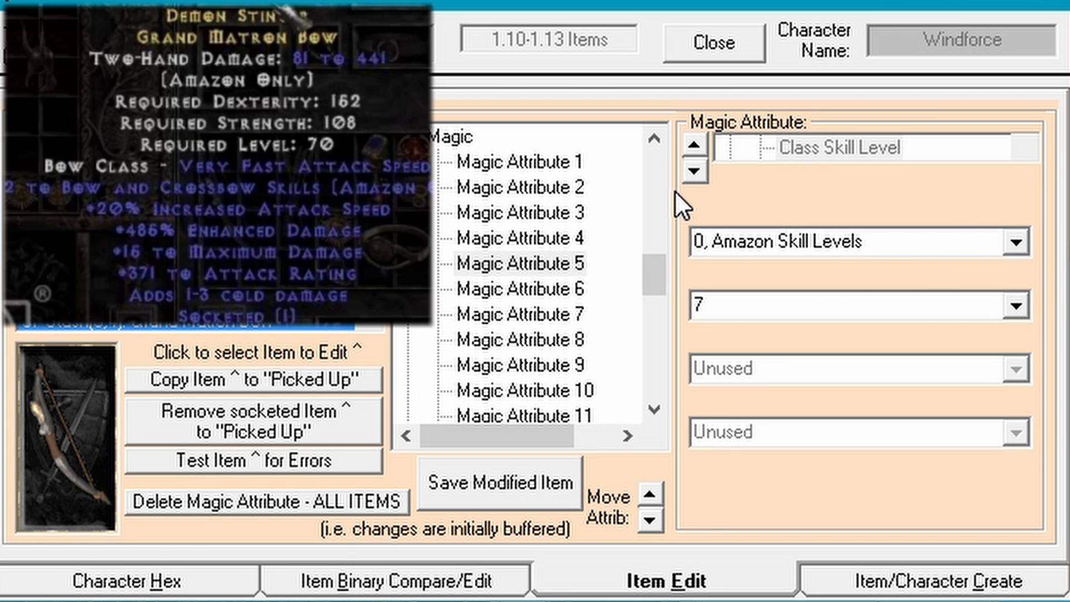
click(841, 147)
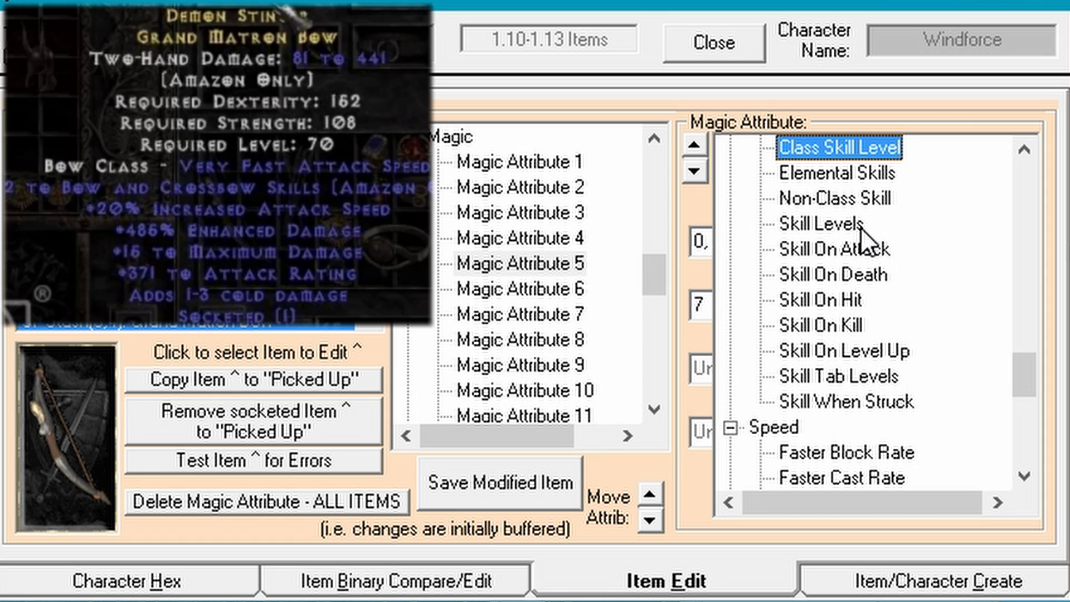
mouse_move(899, 393)
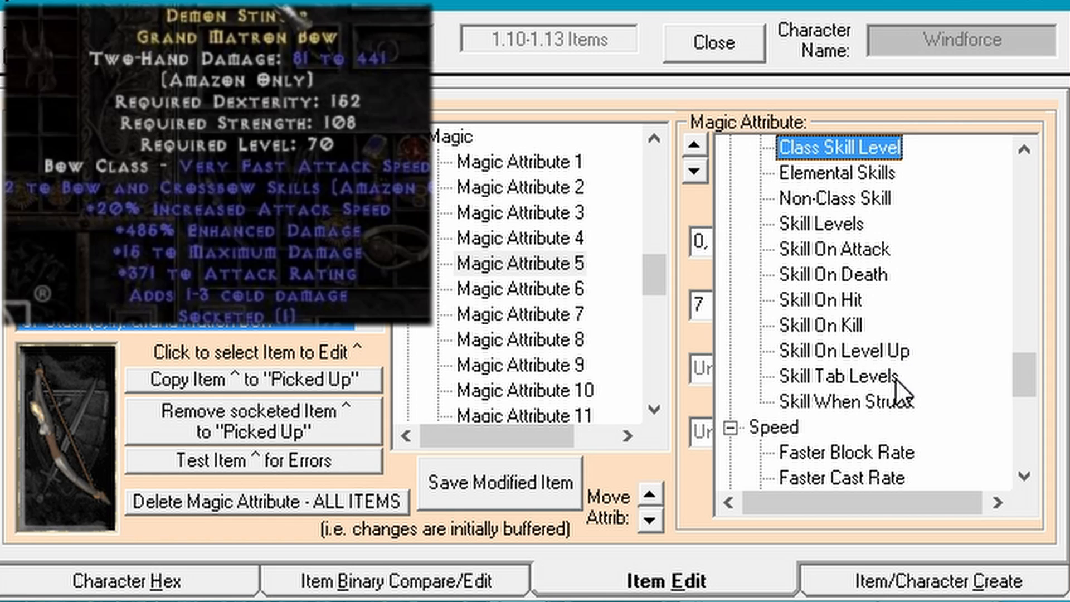
click(834, 375)
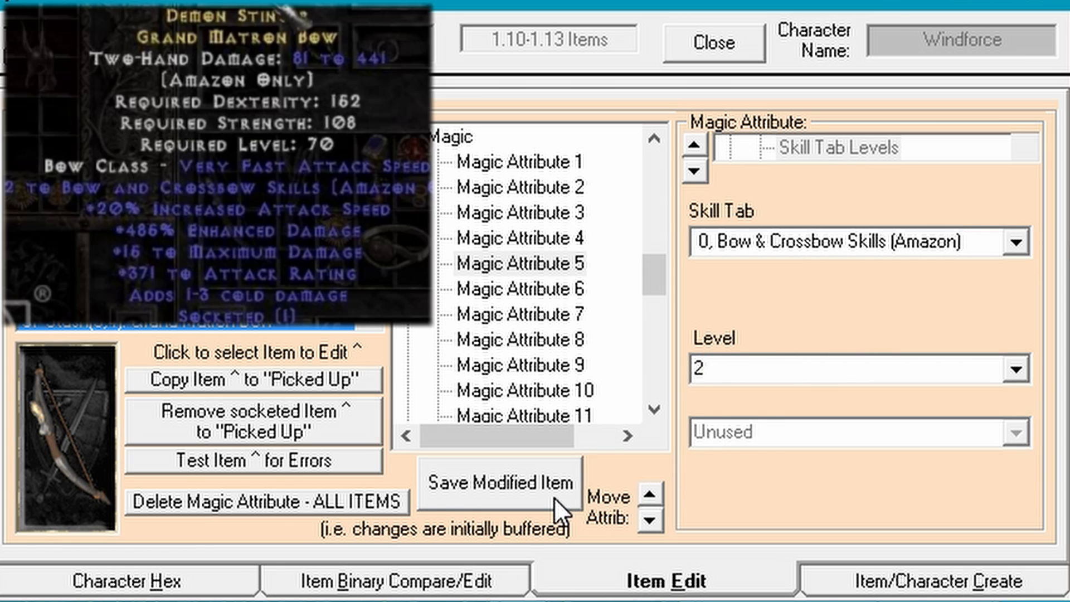
Save the skill attribute change, then set the two-handed damage attribute to 15 and save.
click(521, 289)
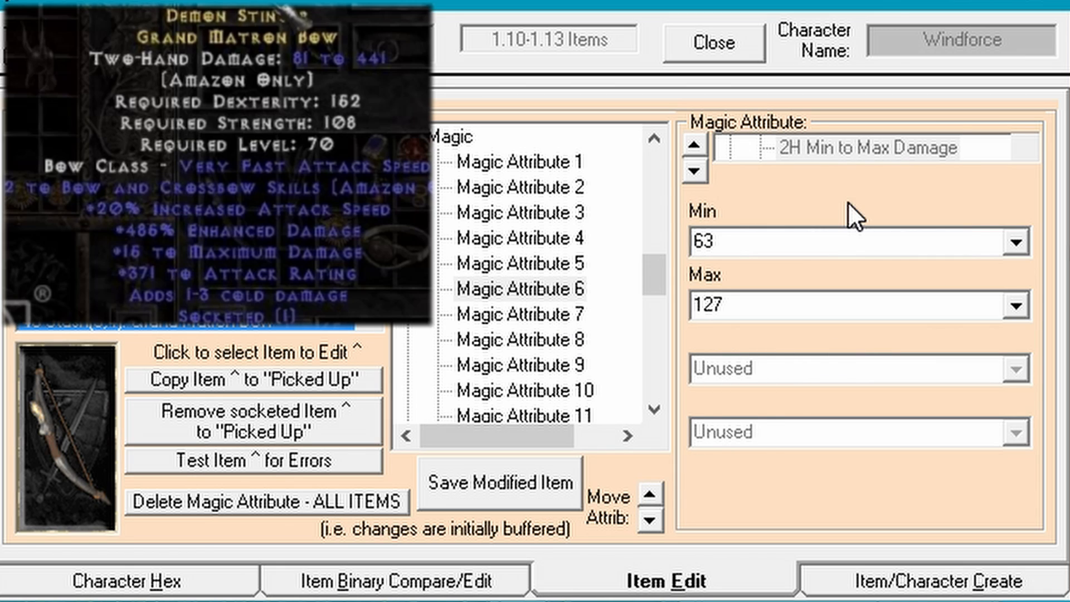
mouse_move(777, 176)
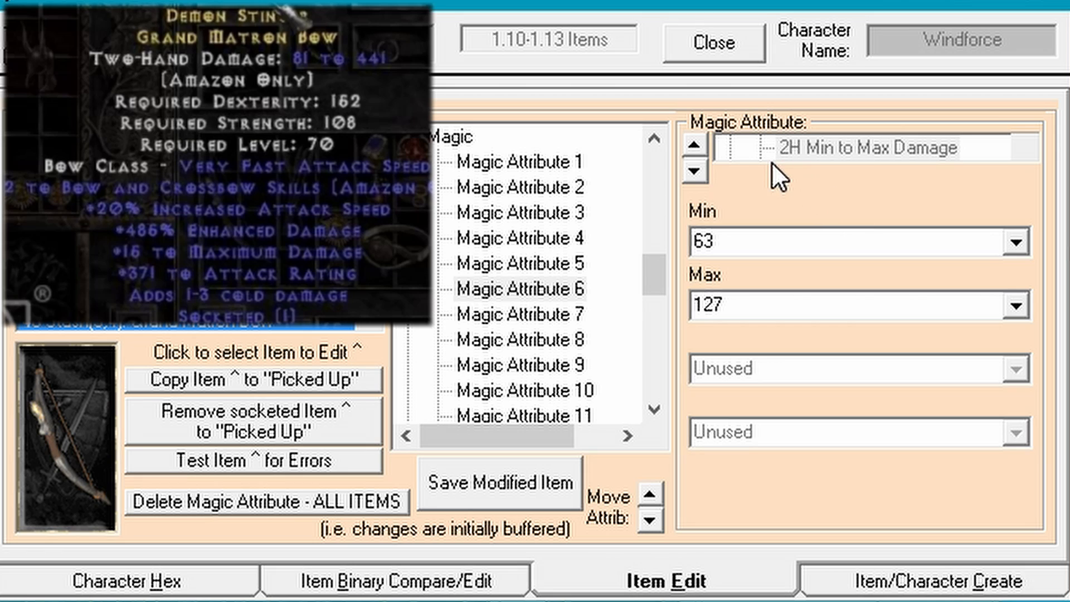
mouse_move(906, 176)
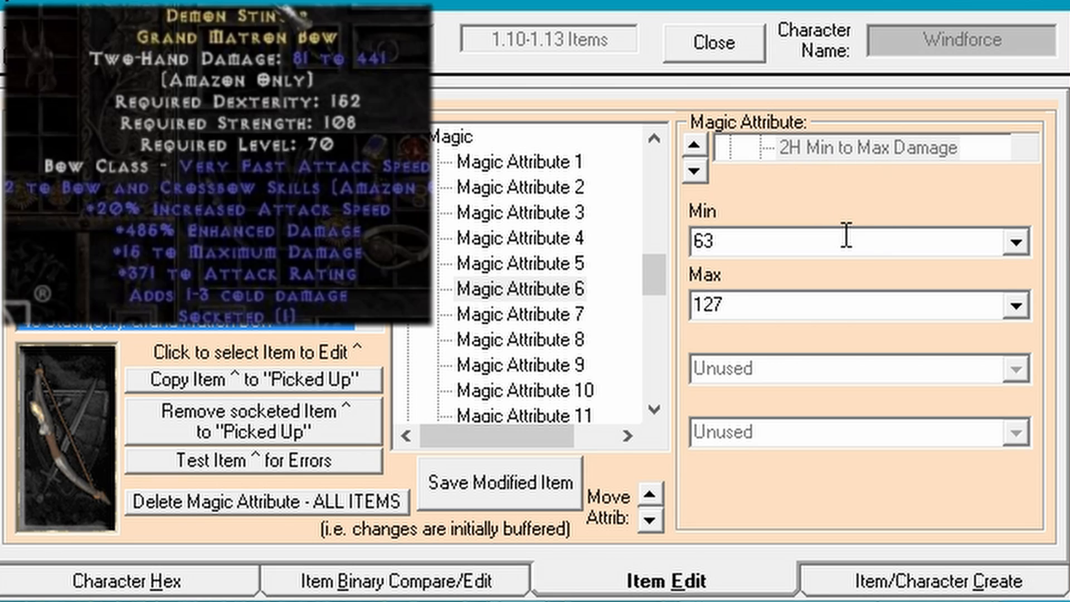
triple_click(705, 242)
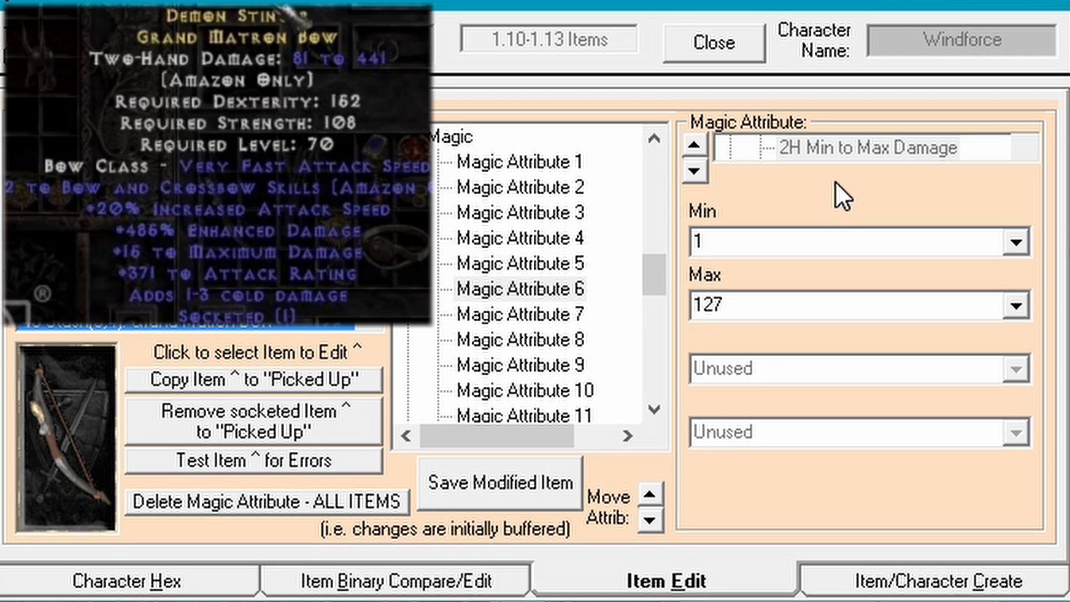
text(15)
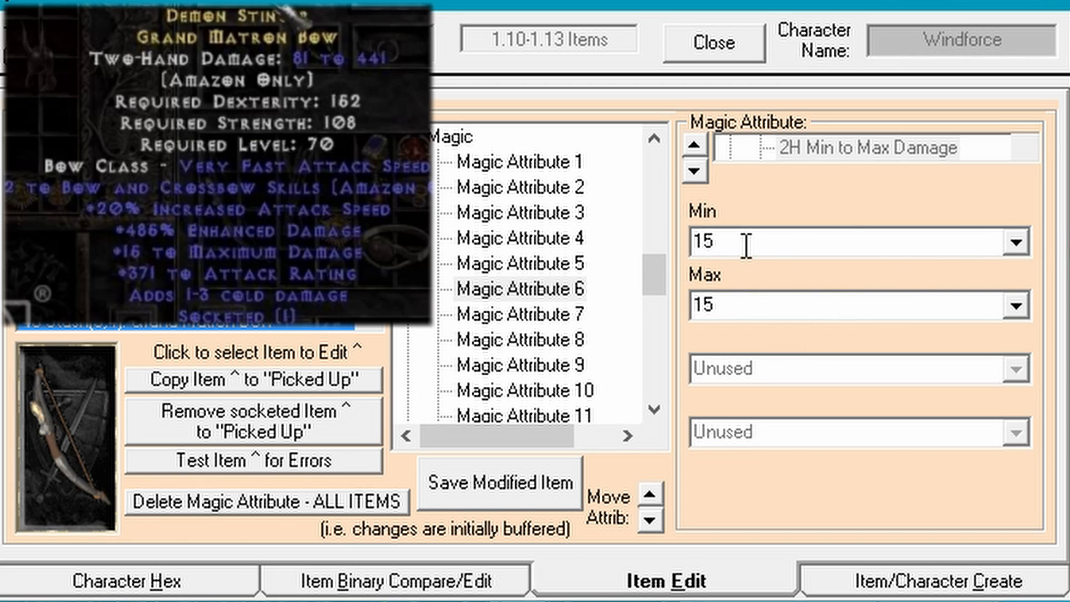
mouse_move(956, 395)
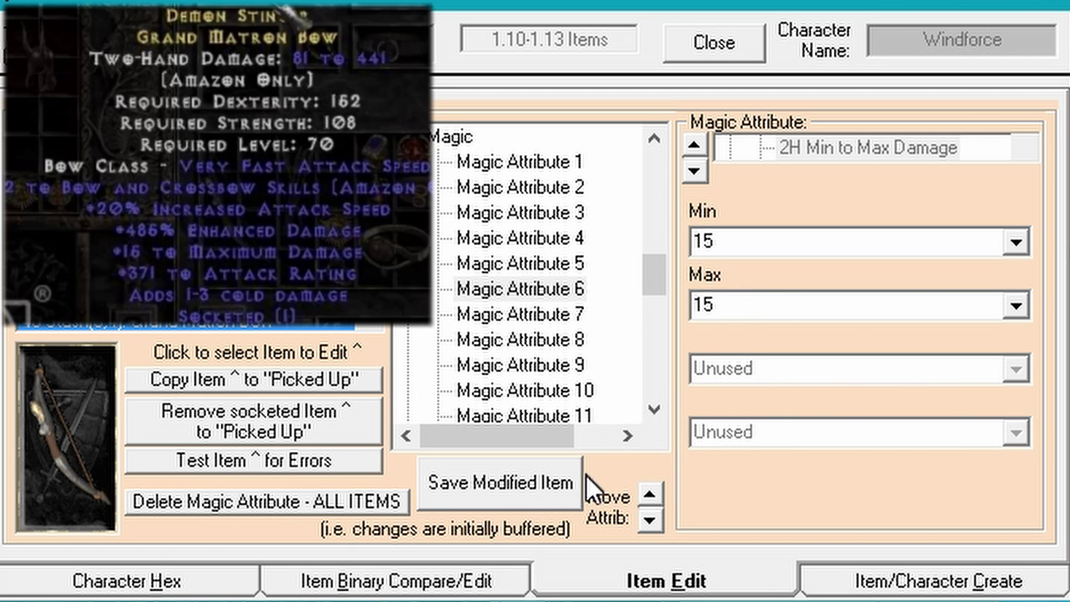
click(499, 484)
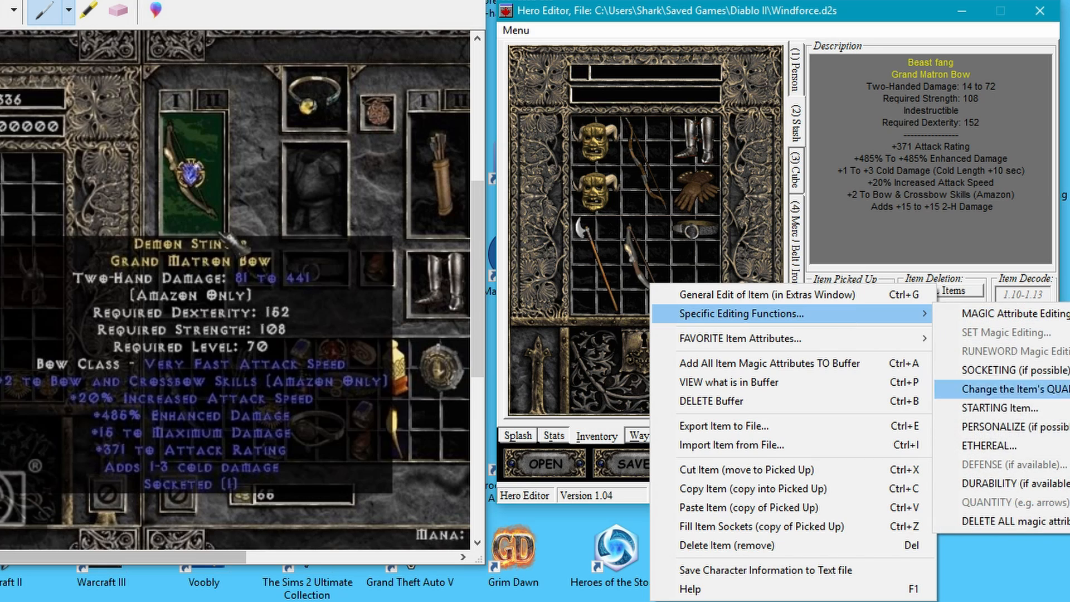
mouse_move(1046, 483)
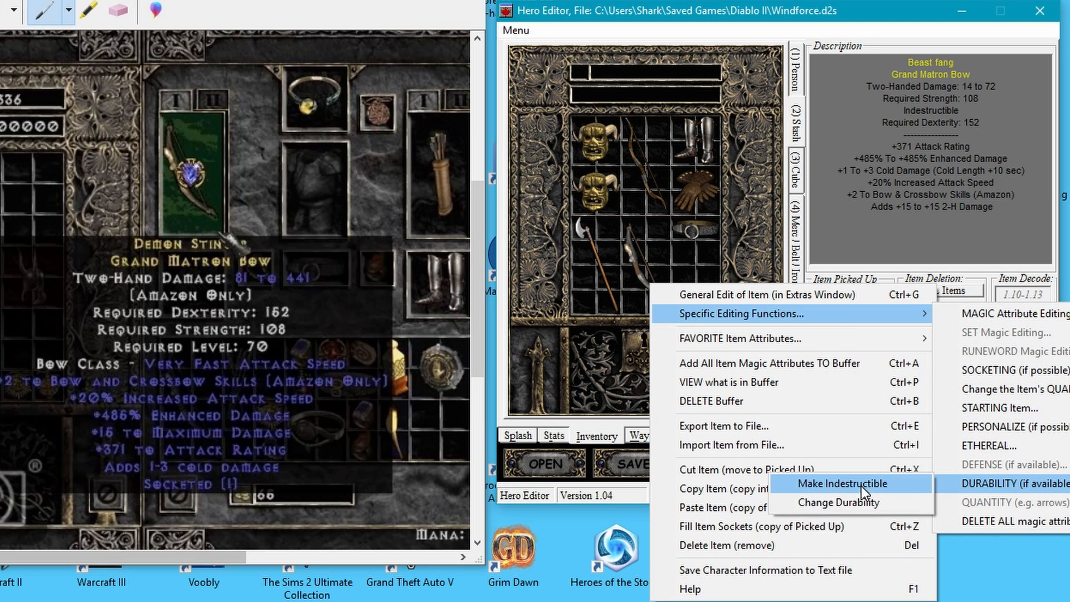
mouse_move(855, 506)
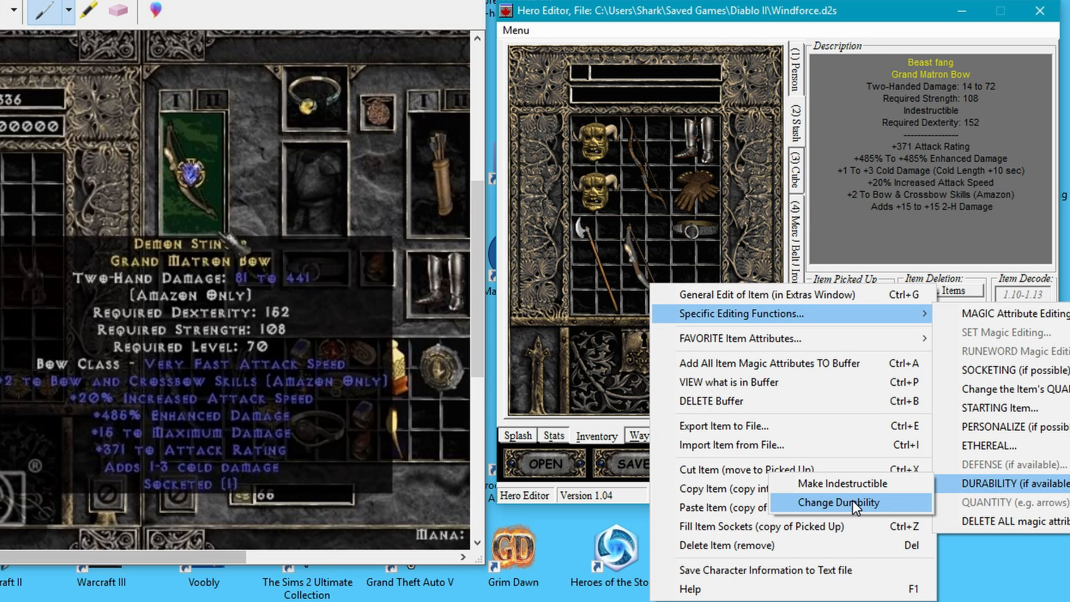
Change the Beast fang bow's durability to 66 current and 66 maximum, and save it.
click(837, 502)
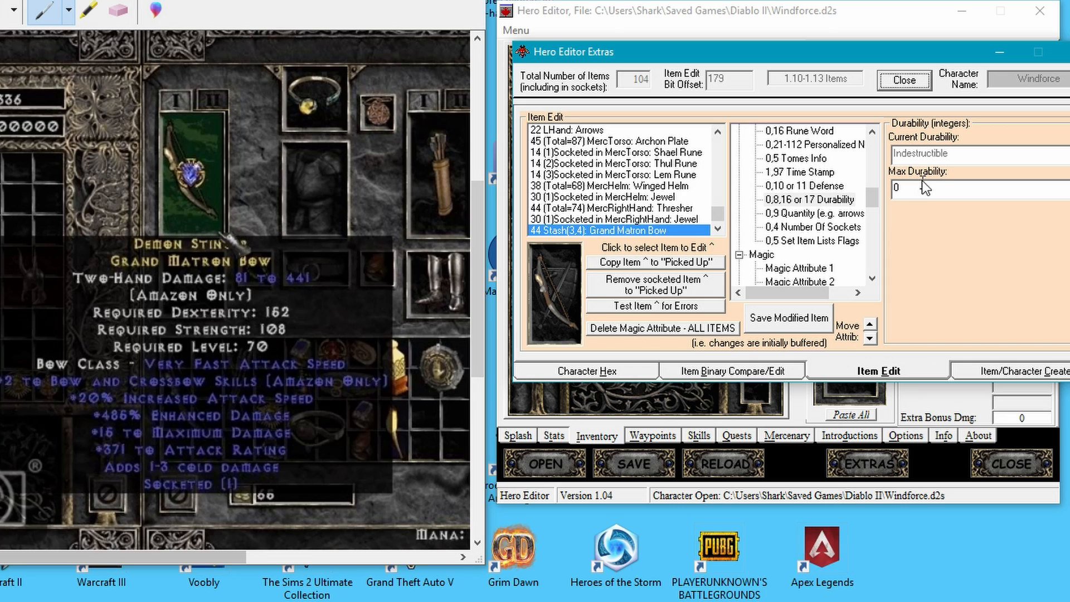
click(922, 190)
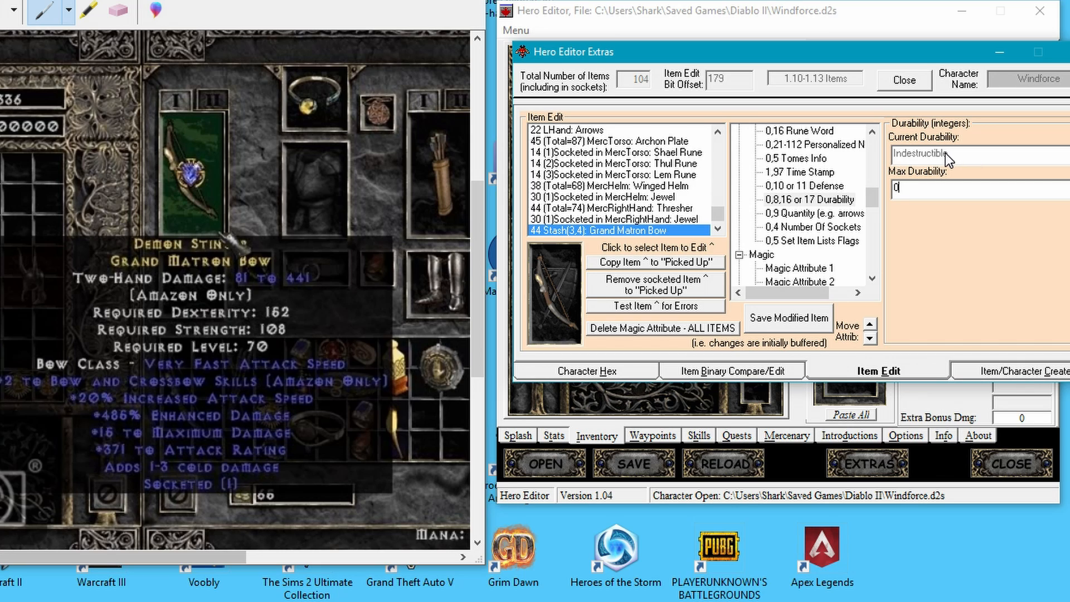
mouse_move(954, 171)
text(66)
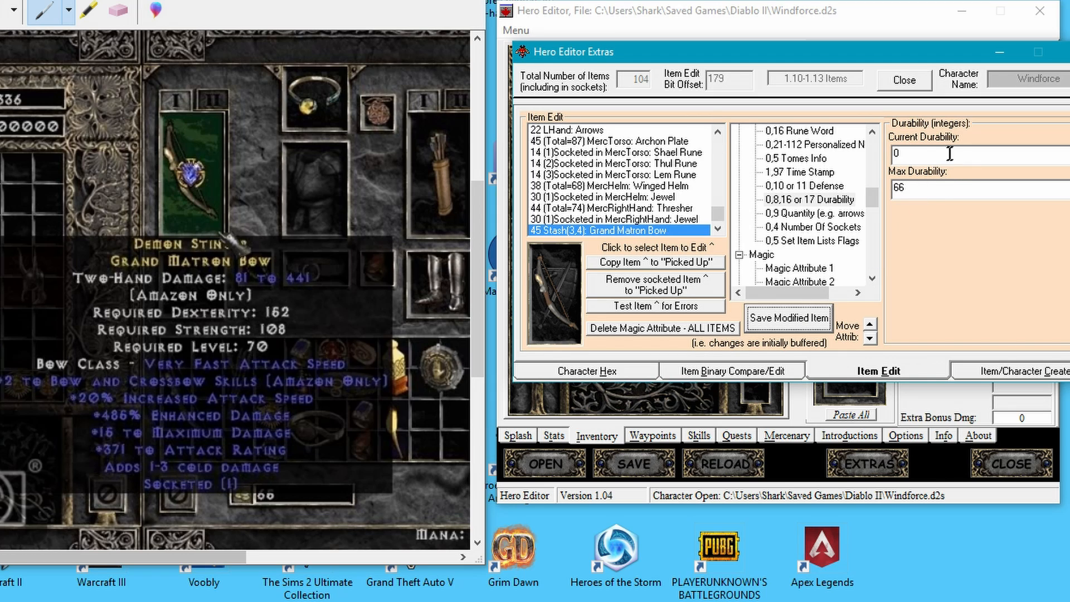
click(787, 318)
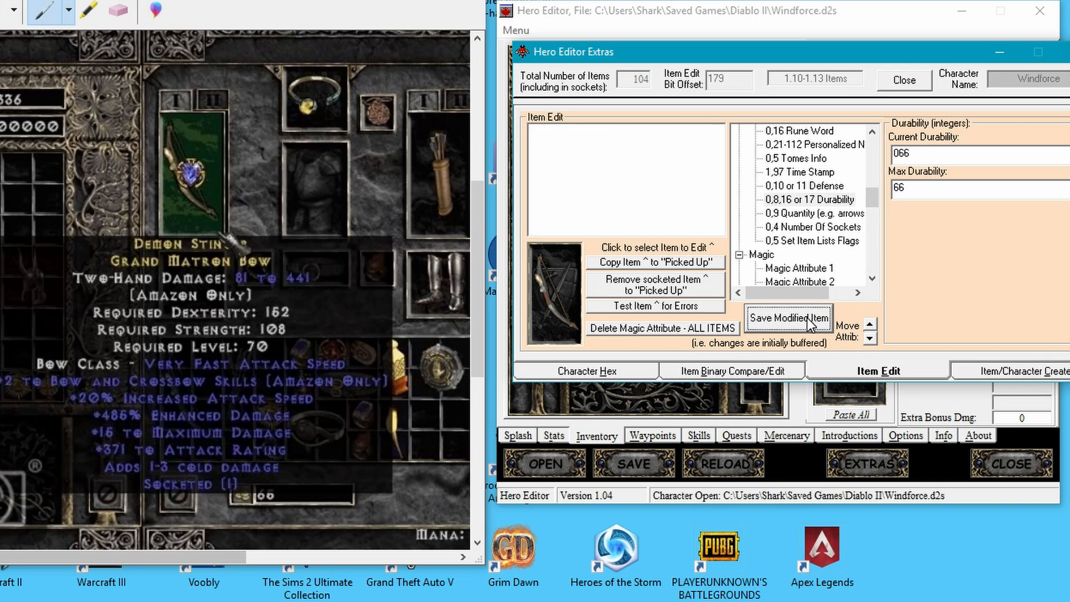
click(788, 318)
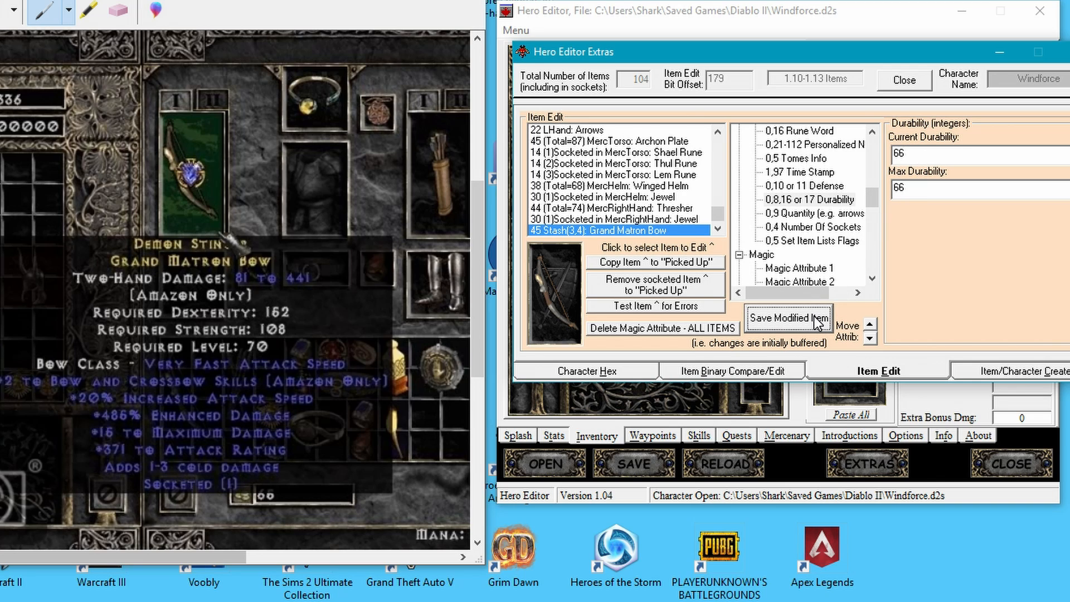
mouse_move(951, 179)
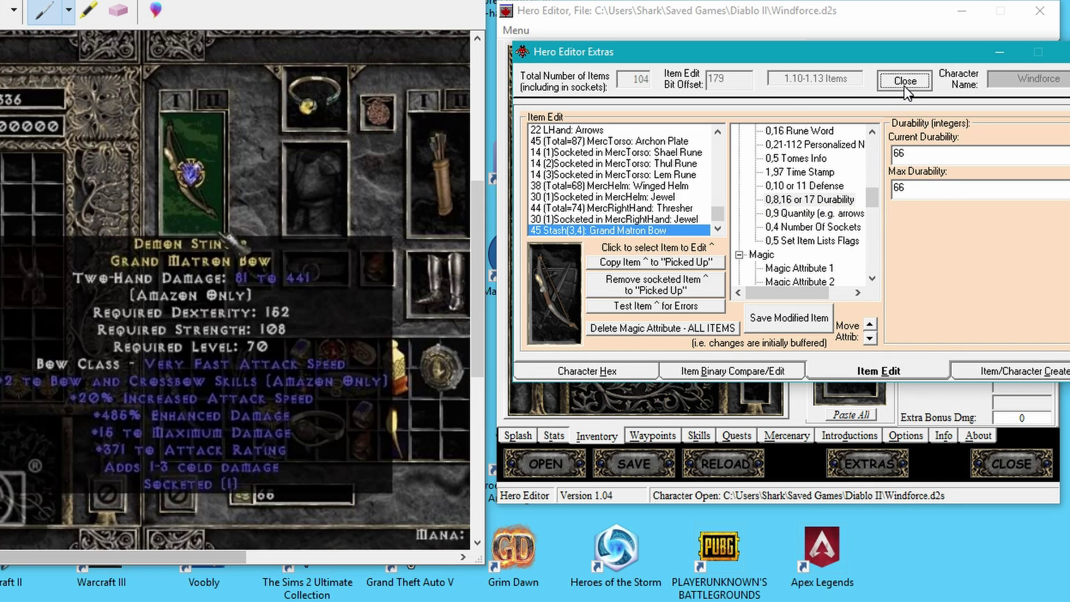
Close the Hero Editor item window before checking the character in Diablo II.
click(905, 81)
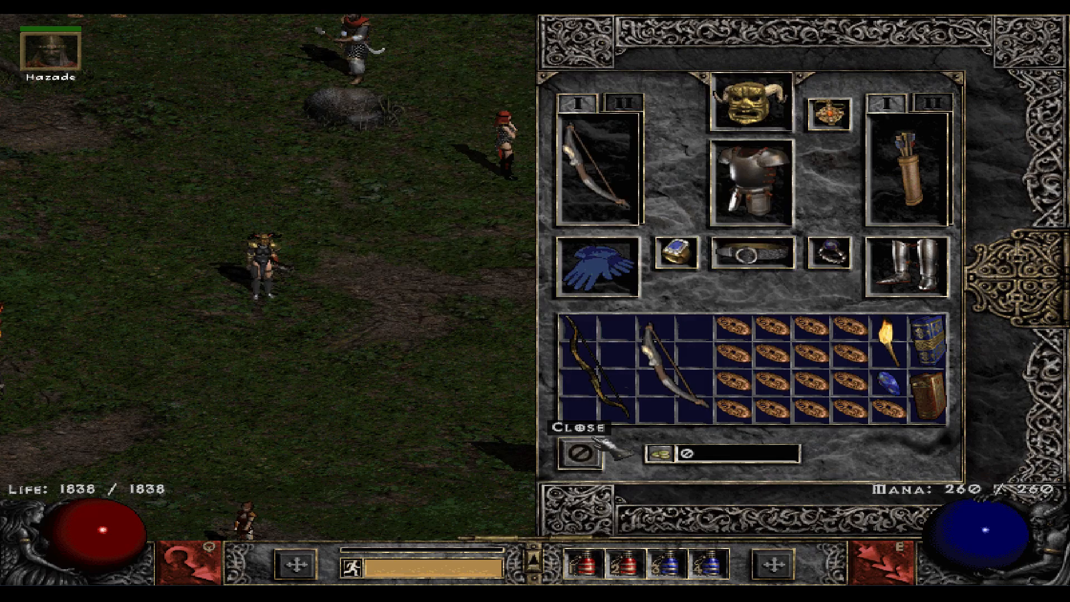
Close the Diablo II inventory panel to make way for the skill tree.
click(577, 428)
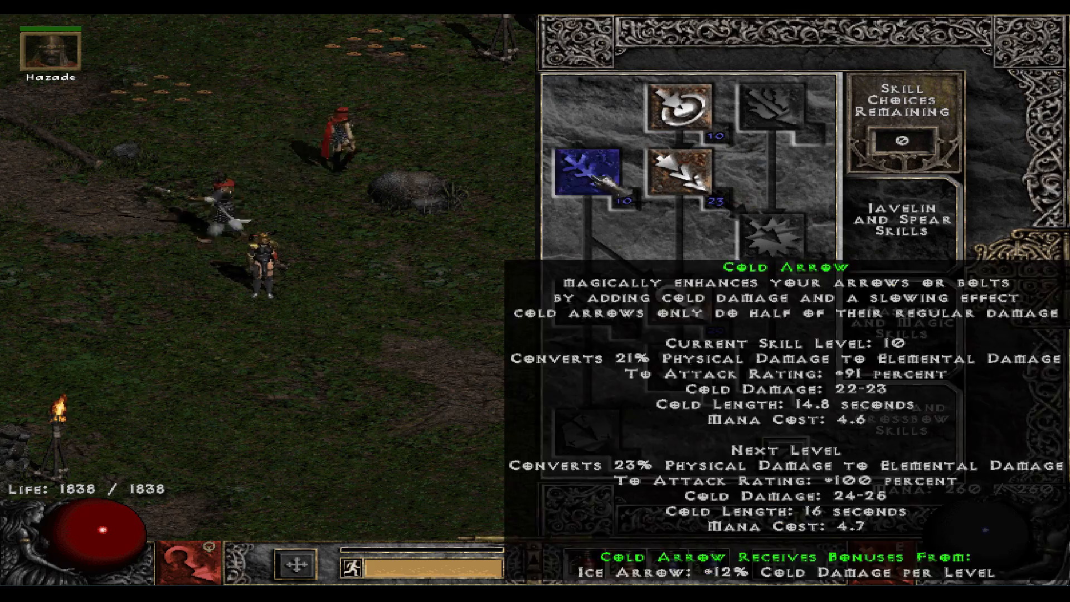
mouse_move(683, 307)
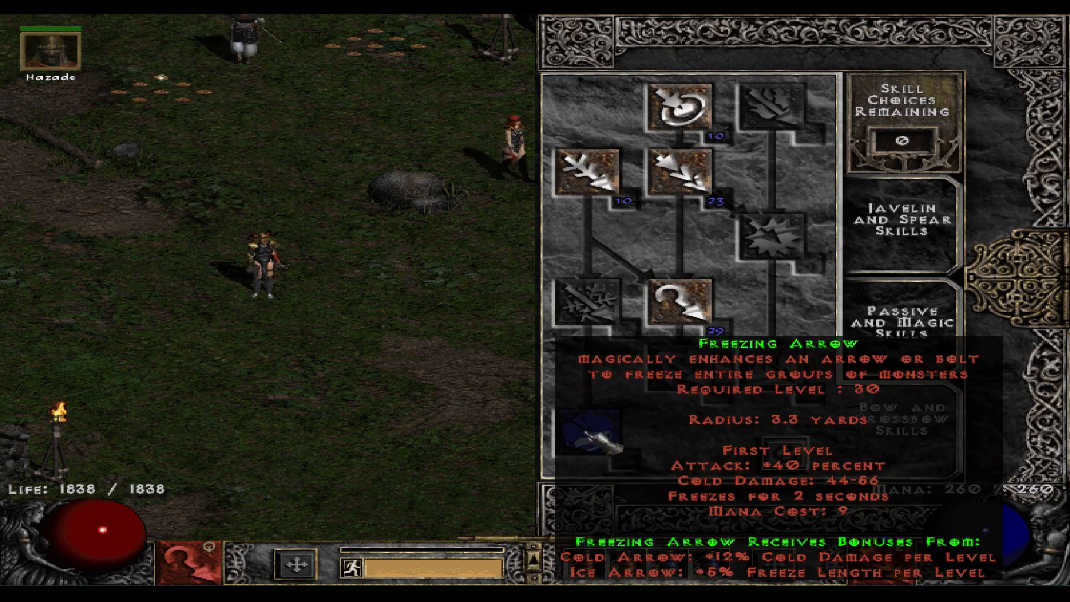